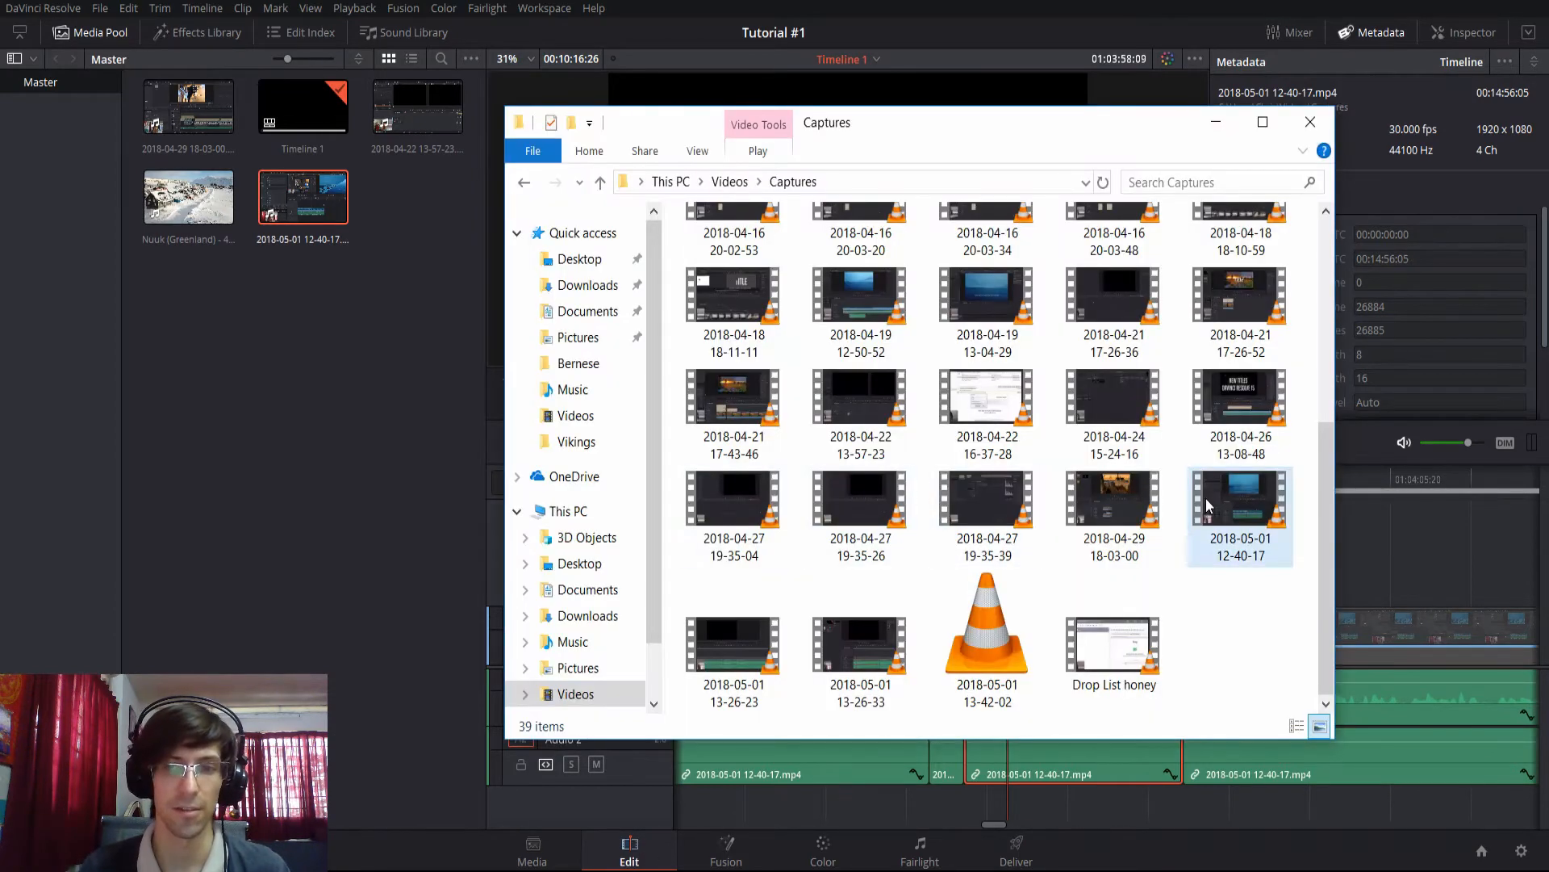
right_click(1239, 504)
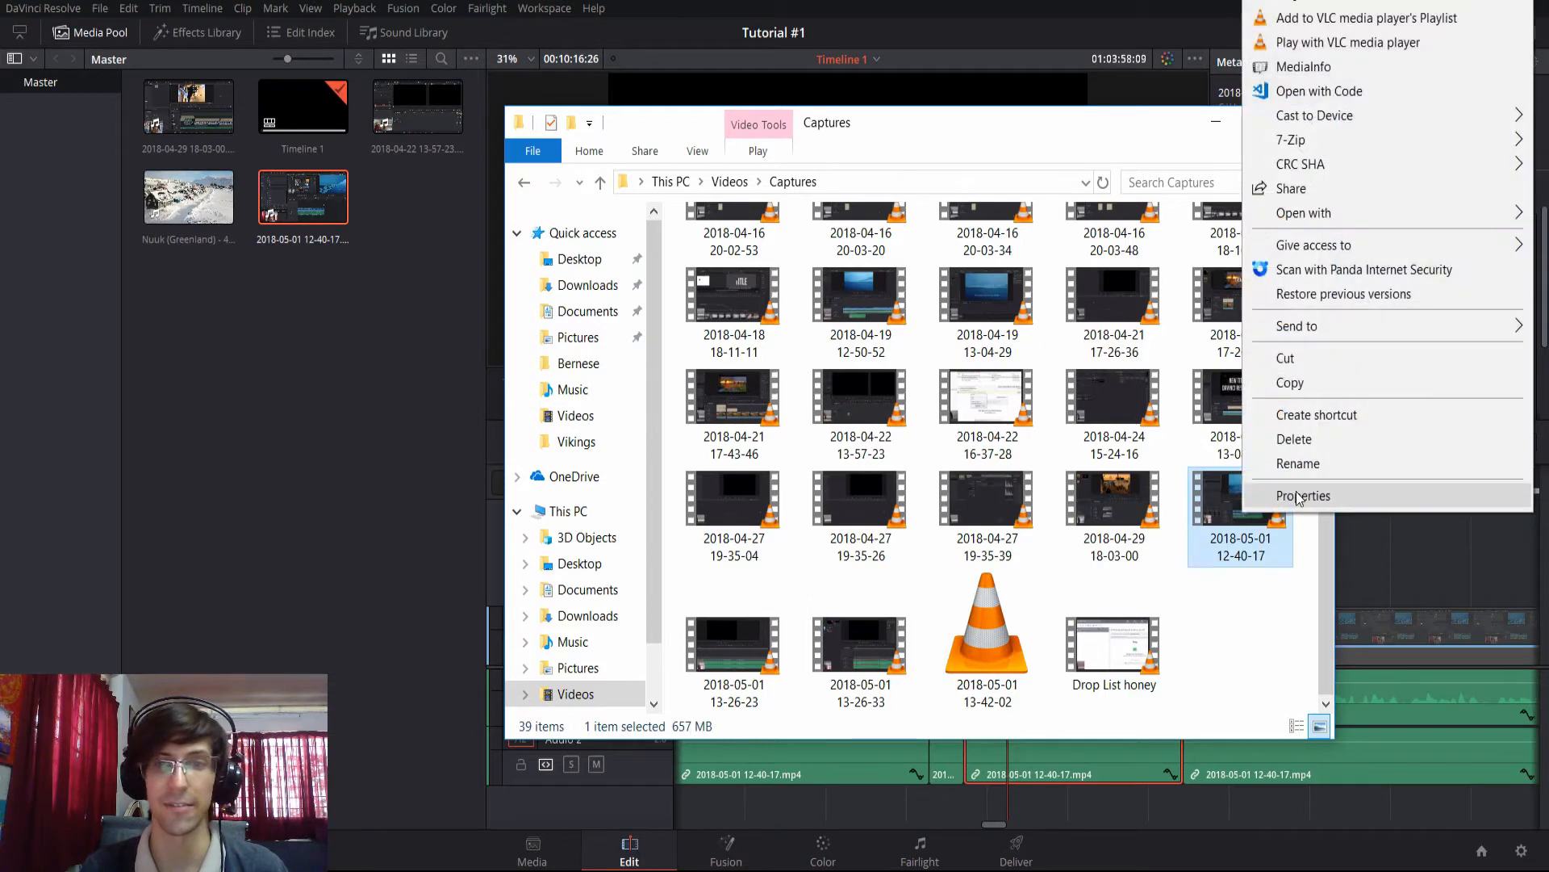
left_click(1304, 495)
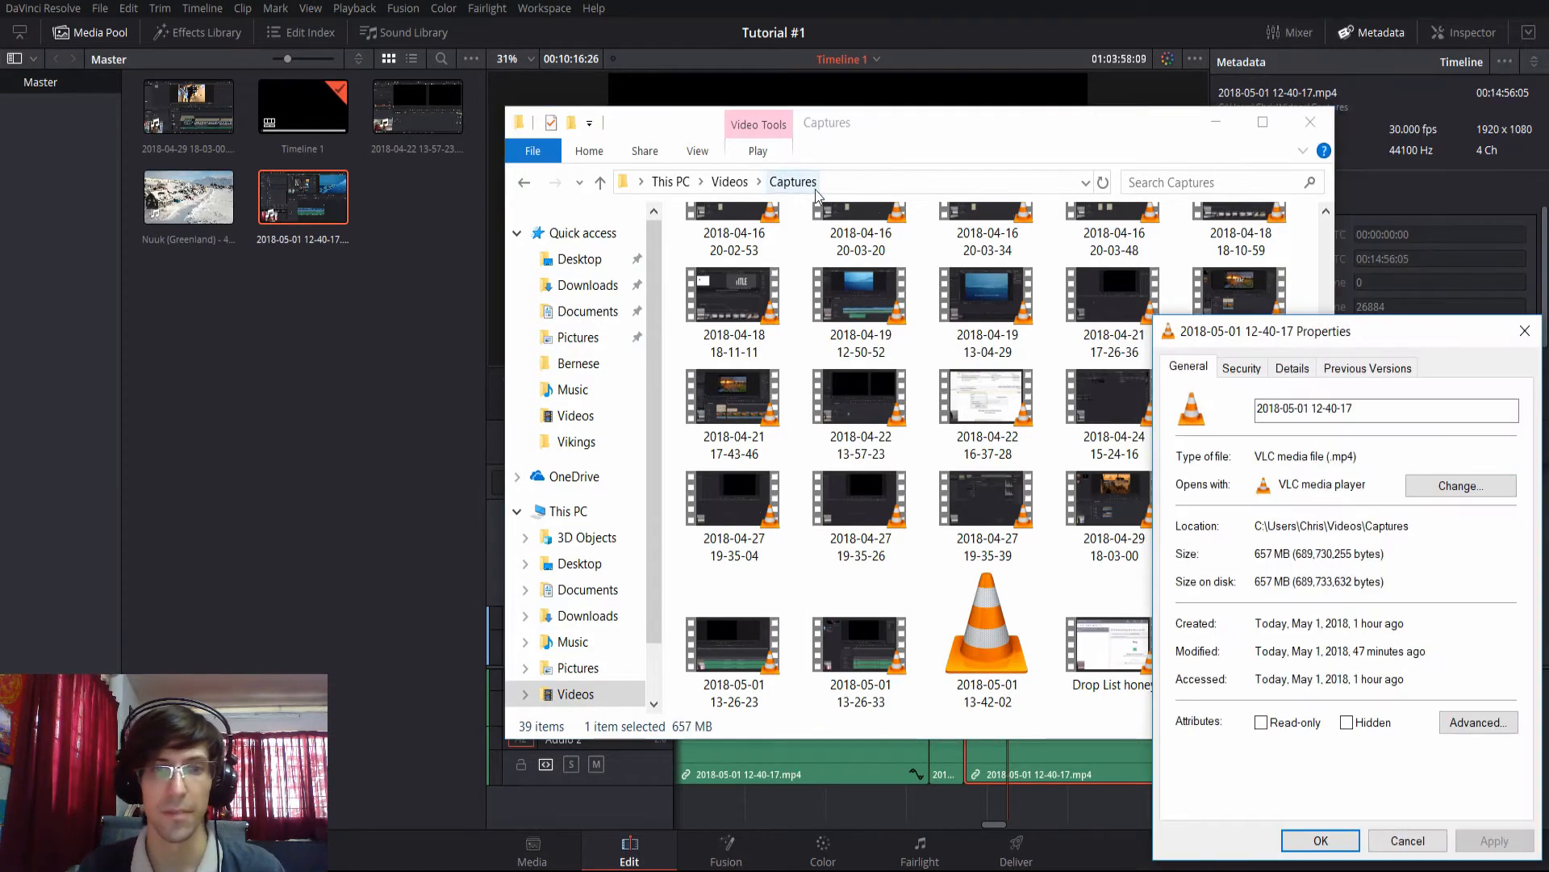
left_click(1291, 368)
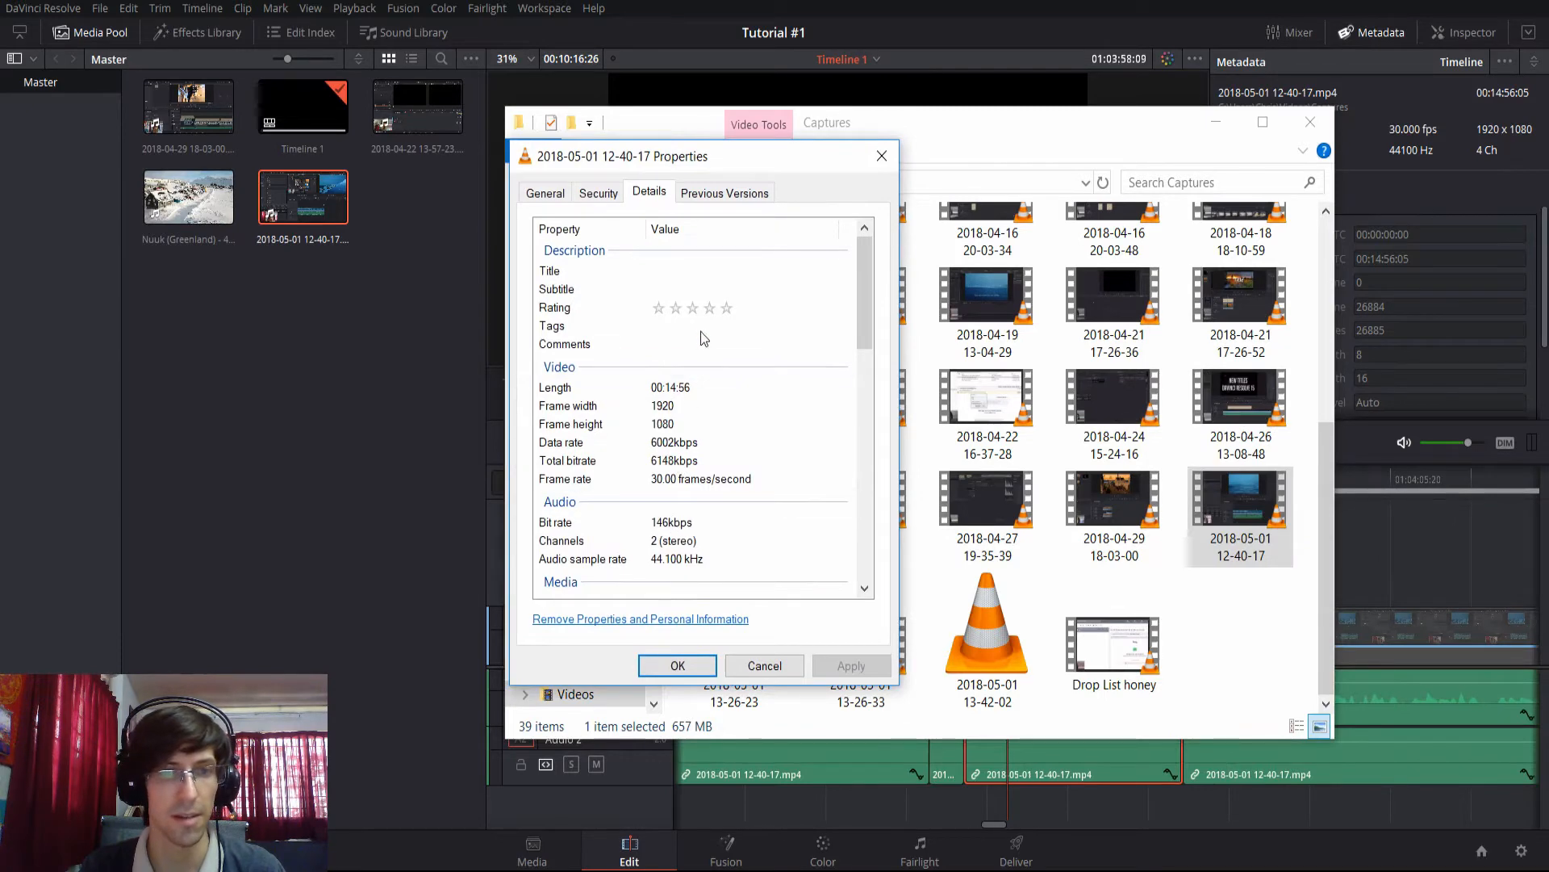
scroll("down", 3)
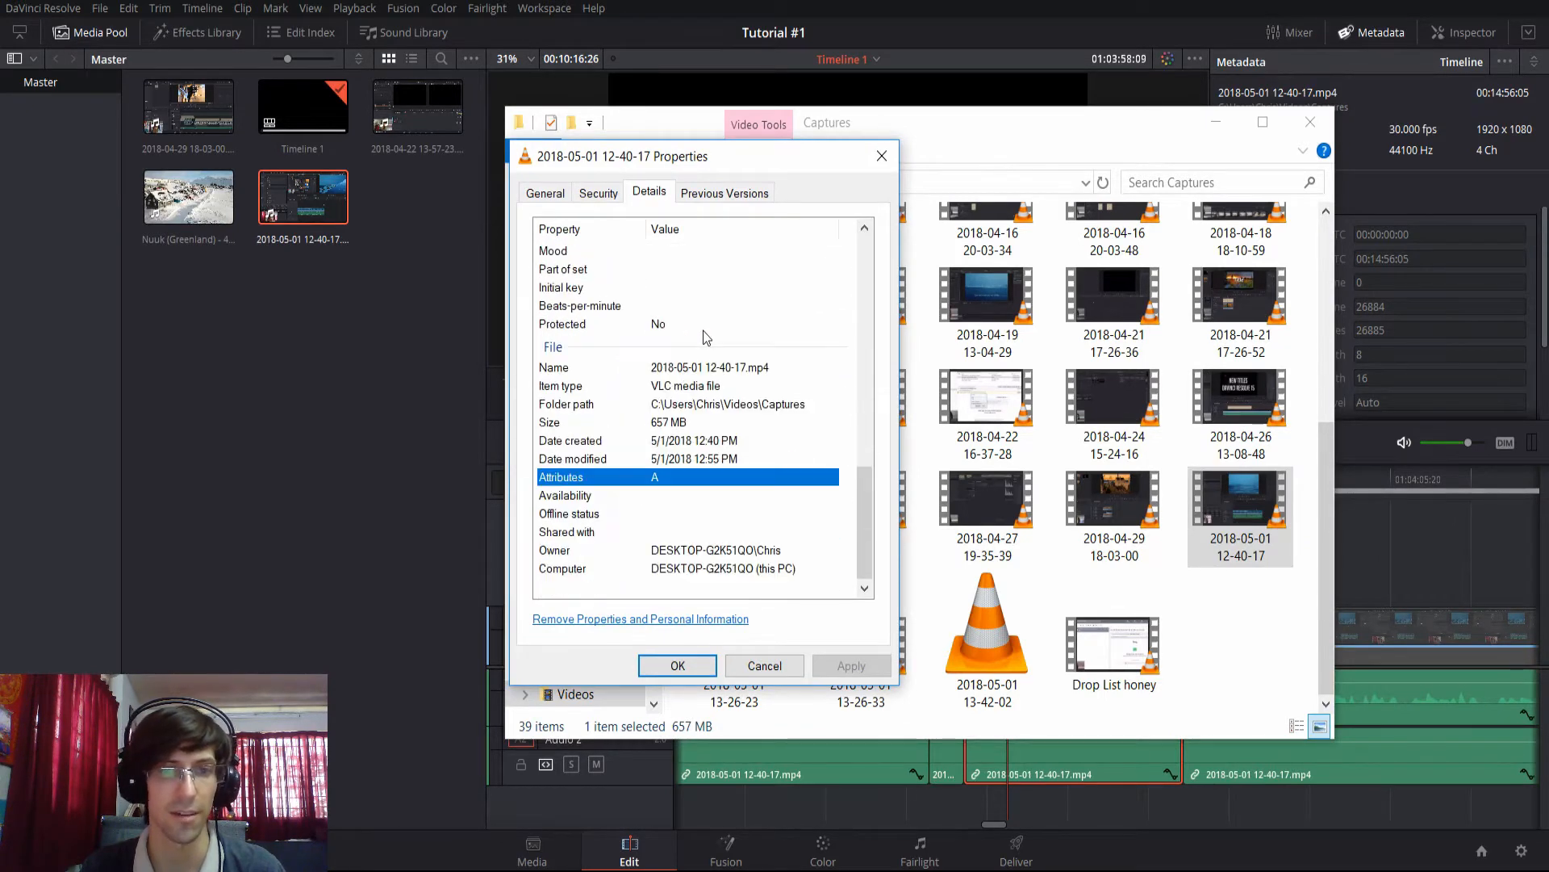
left_click(677, 665)
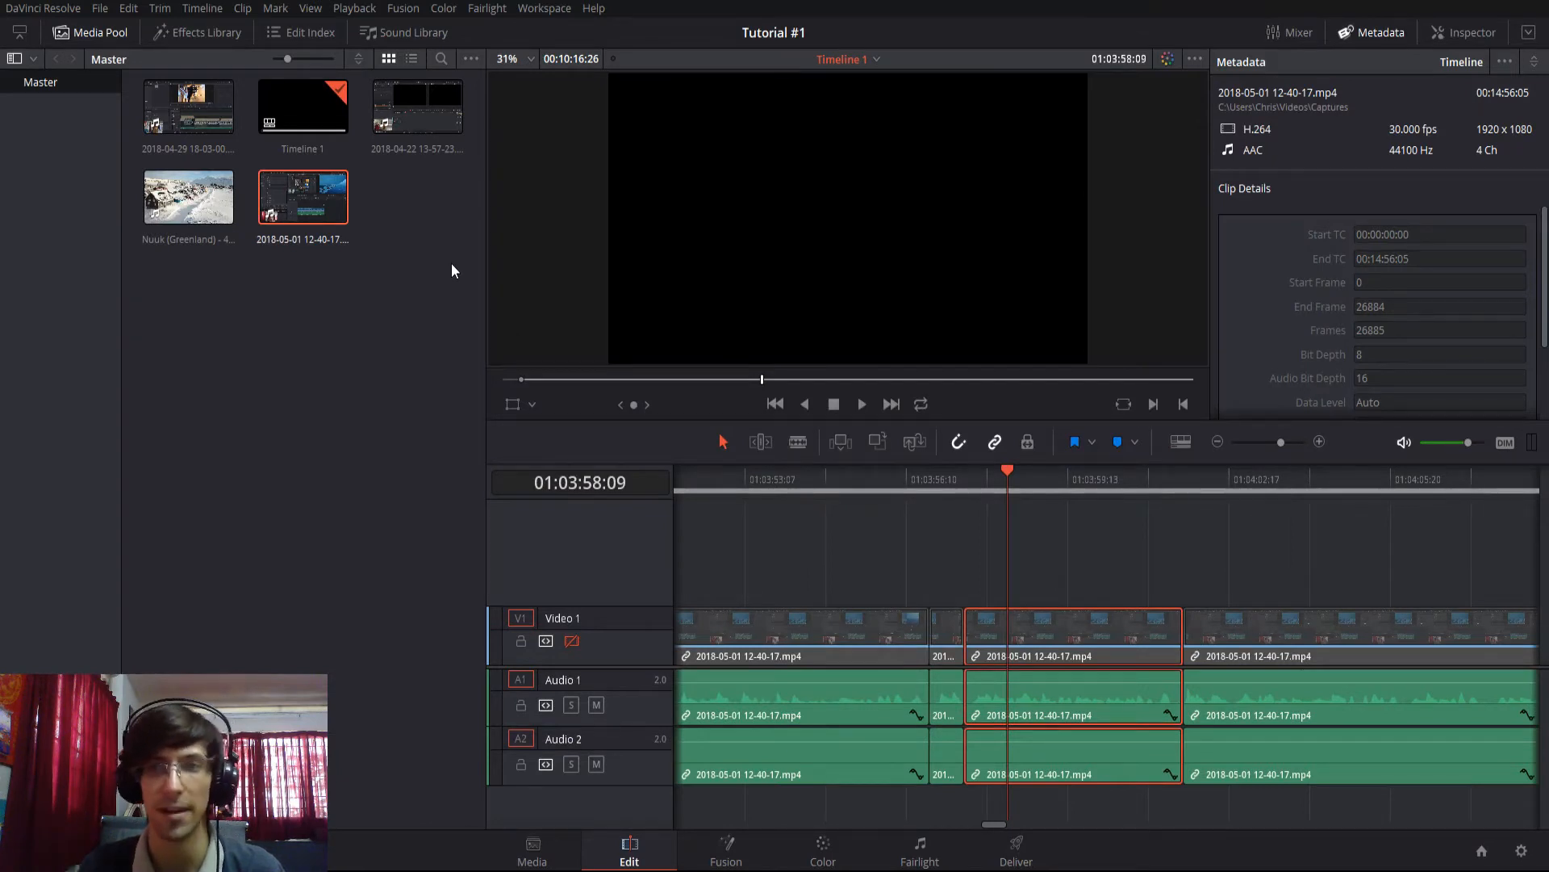
mouse_move(508, 249)
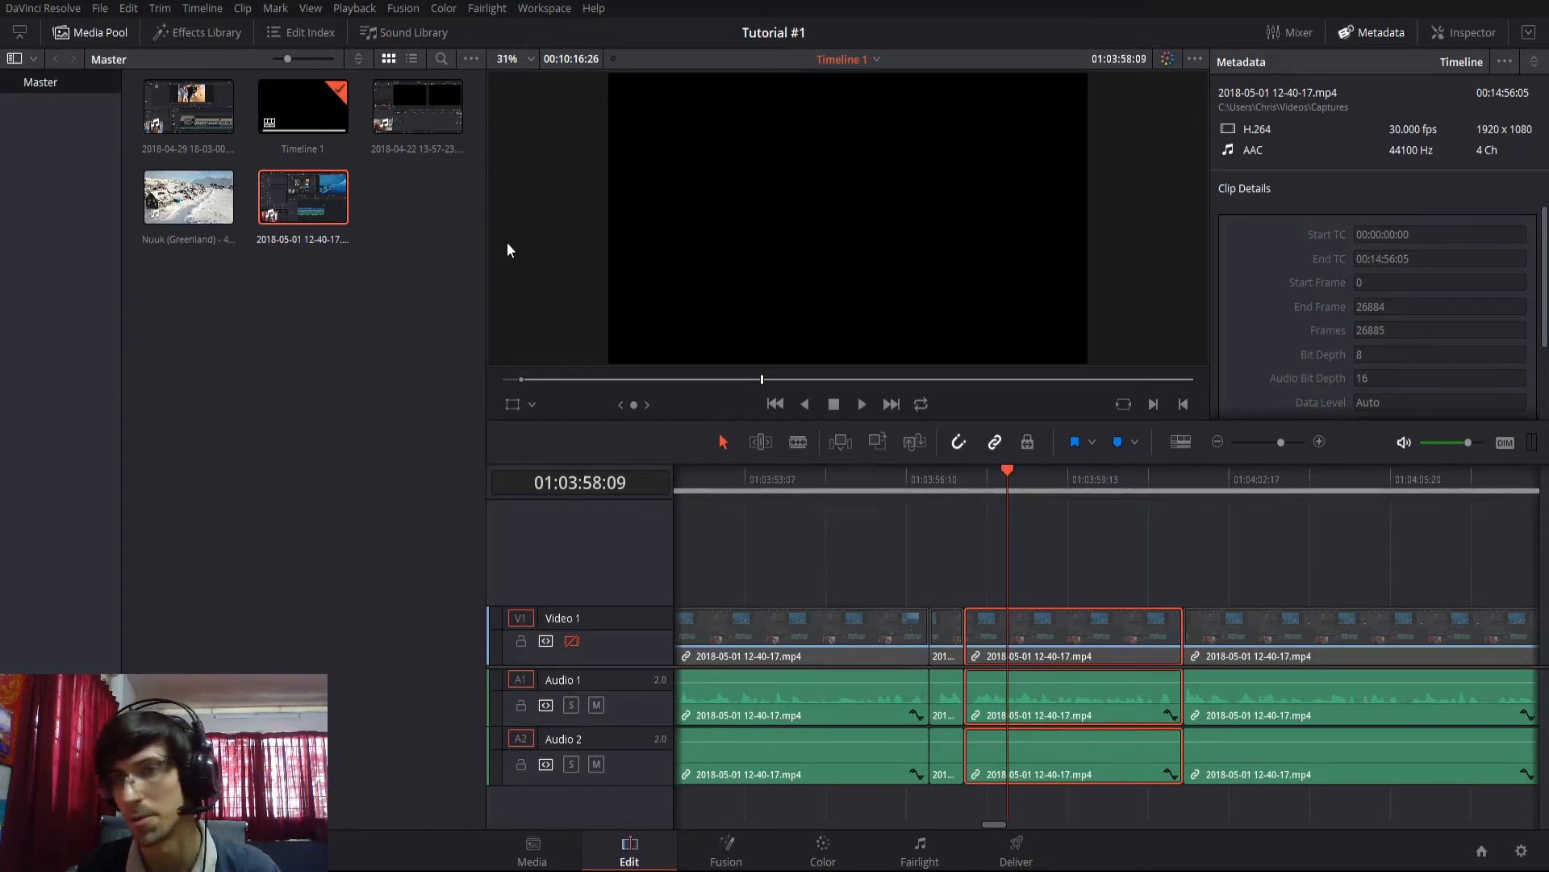
left_click(1037, 623)
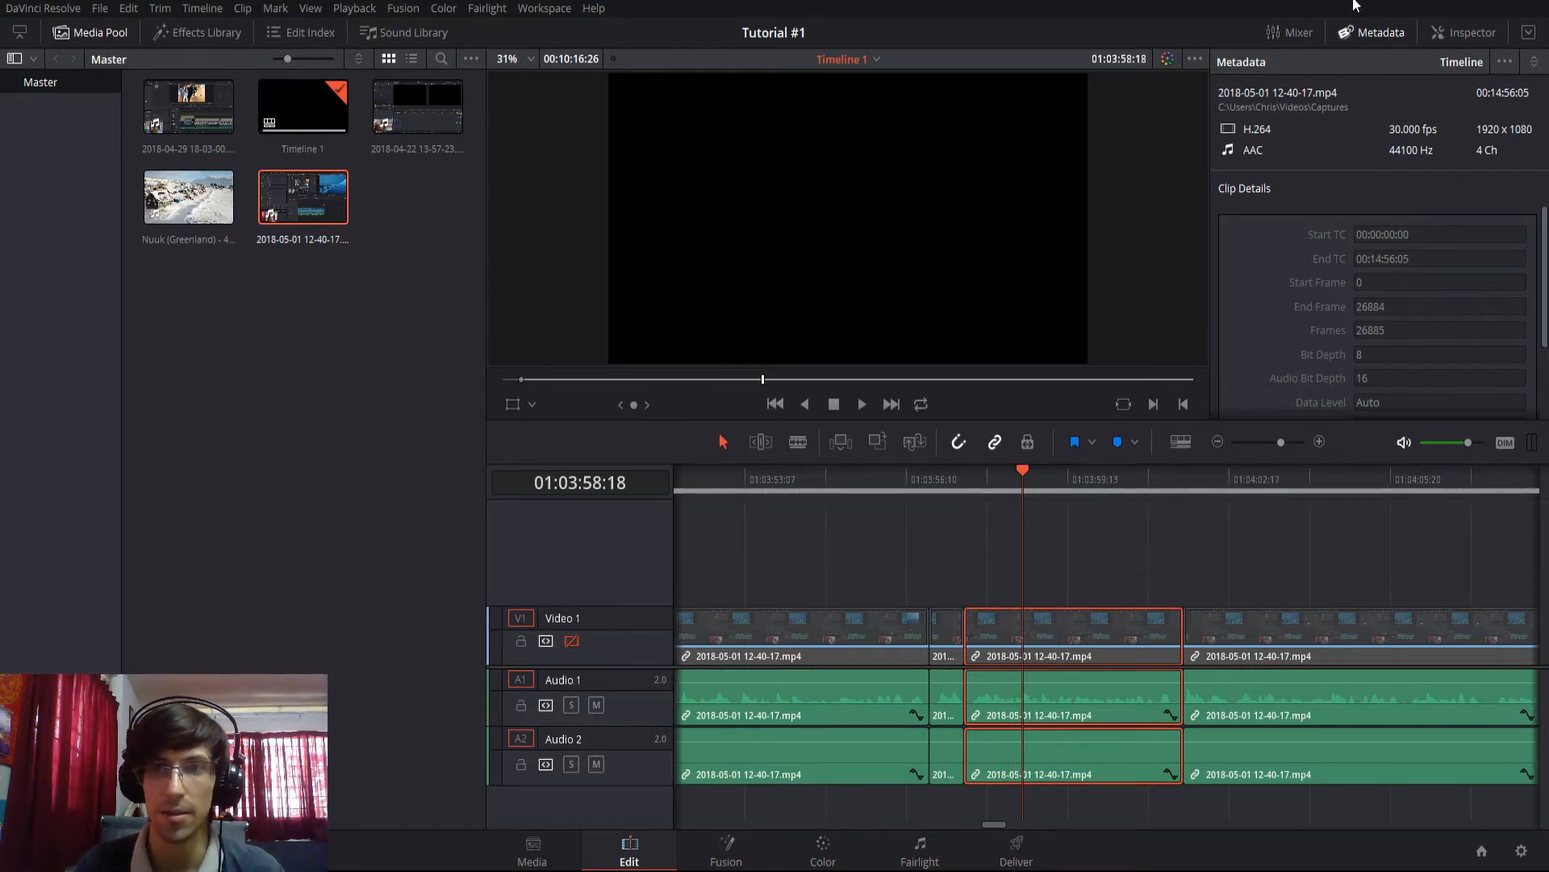
mouse_move(1379, 42)
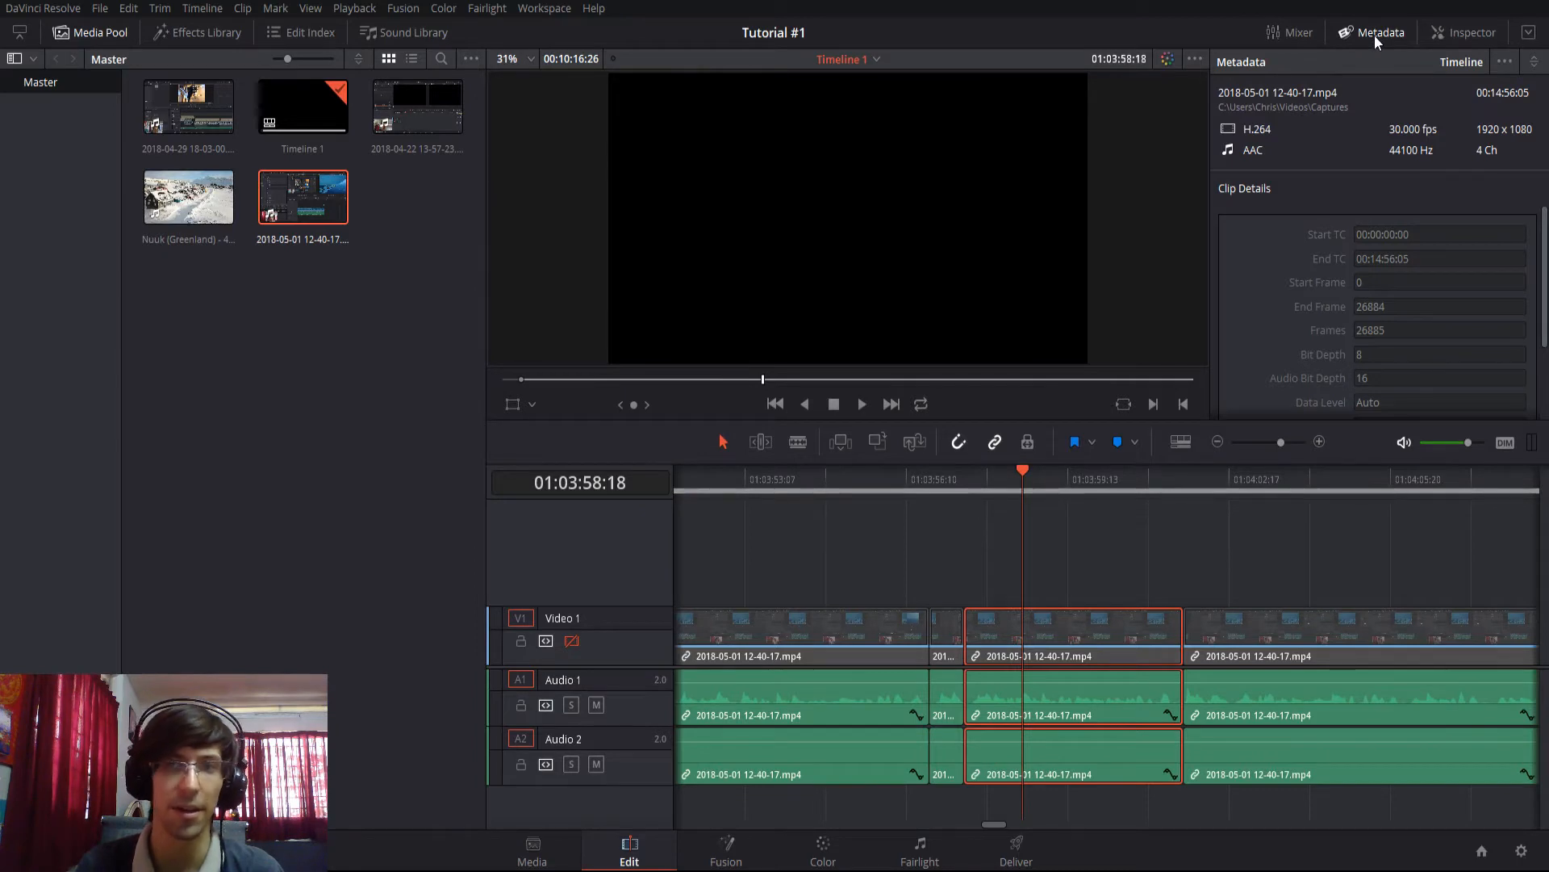
mouse_move(1415, 112)
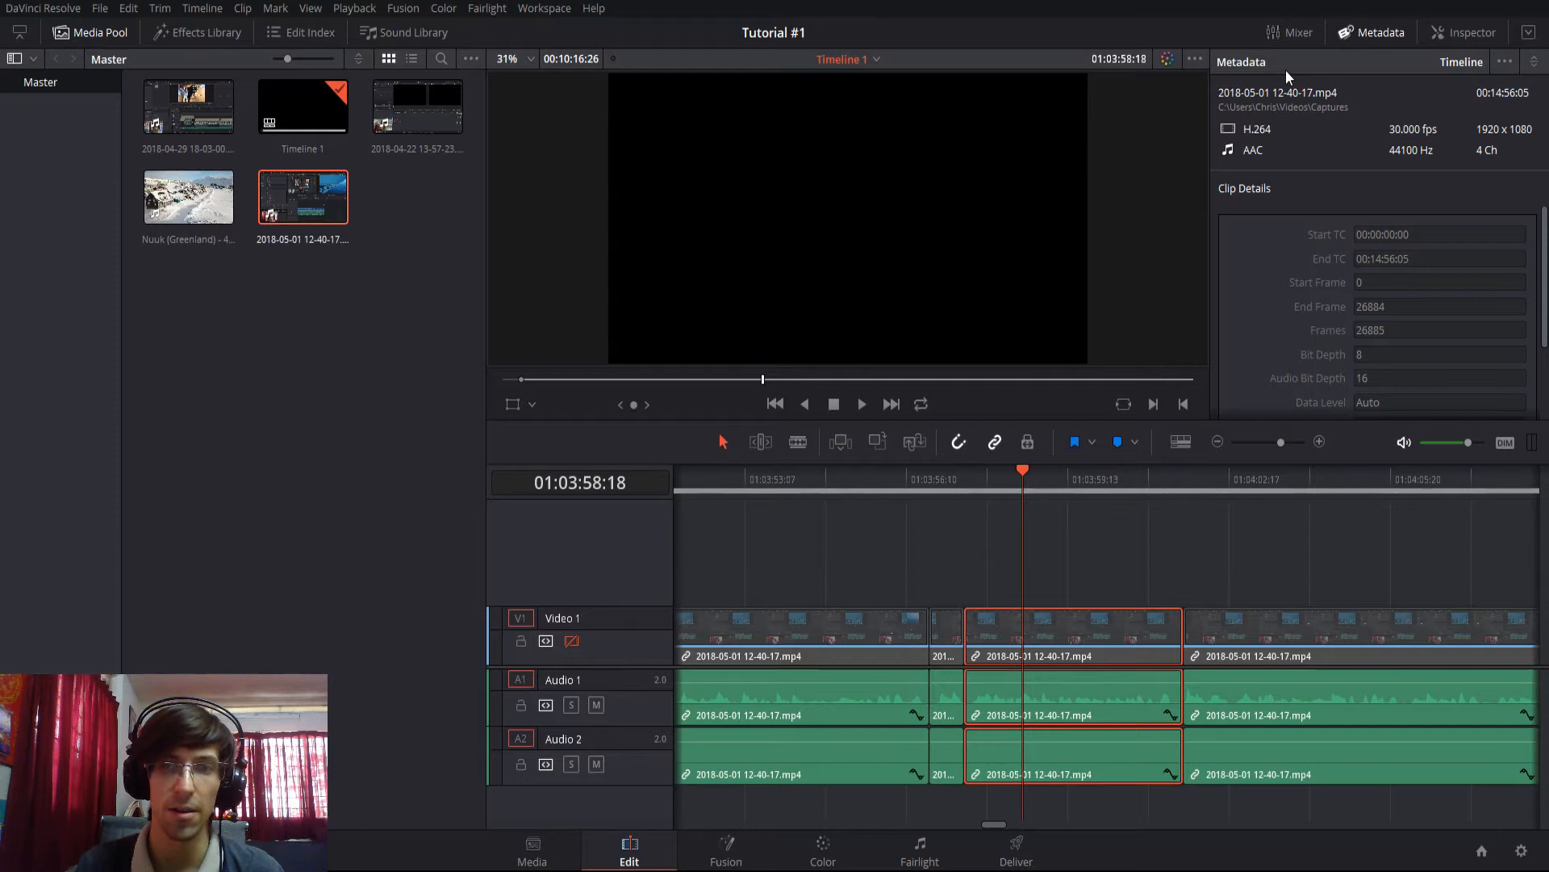
mouse_move(1428, 77)
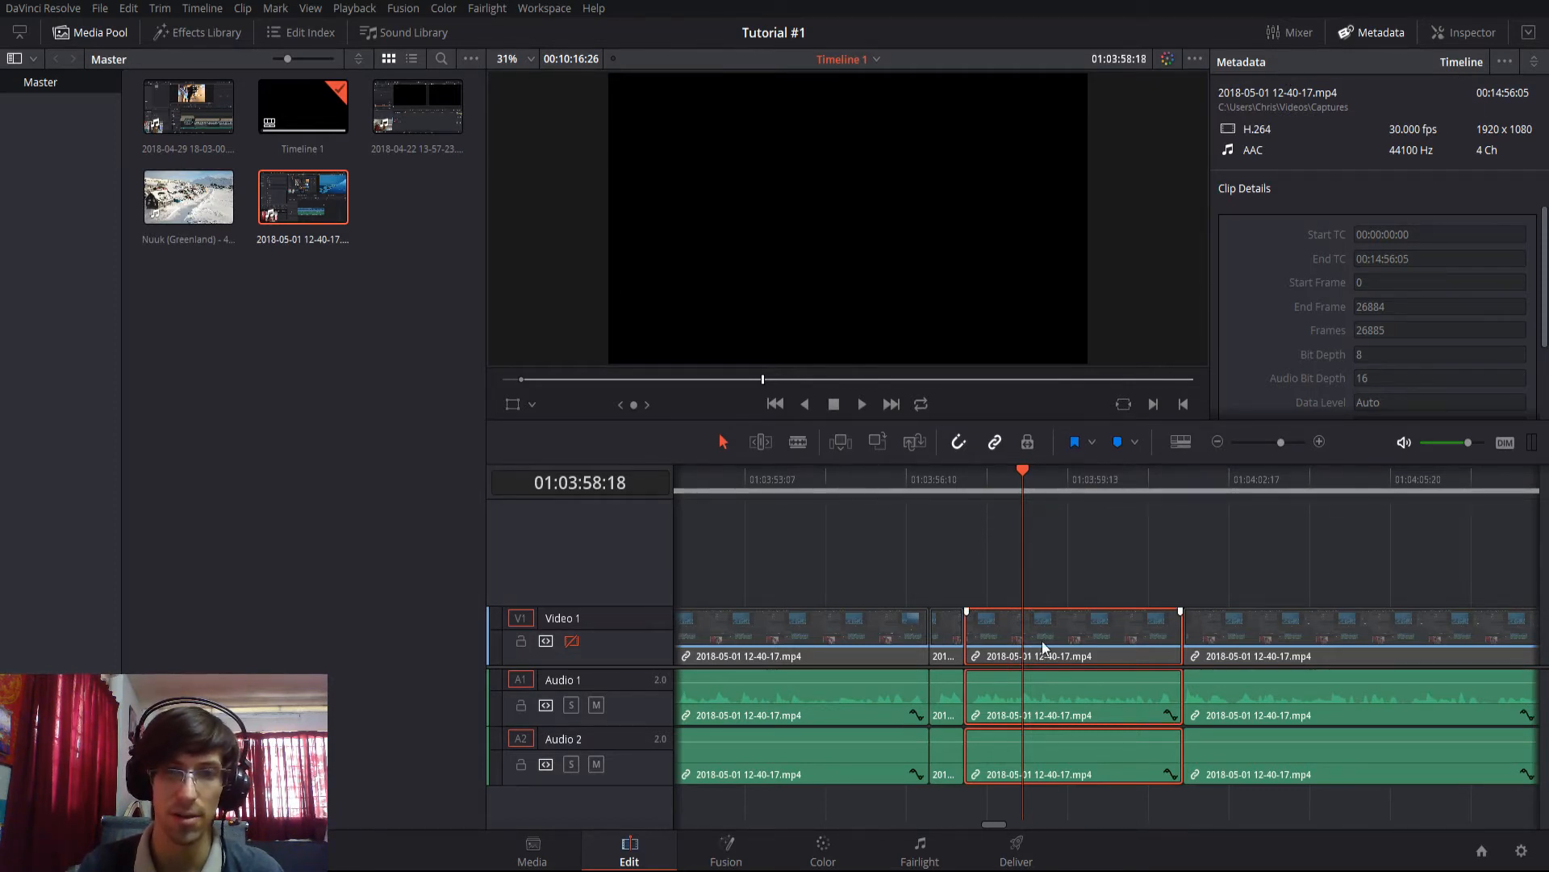
left_click(302, 197)
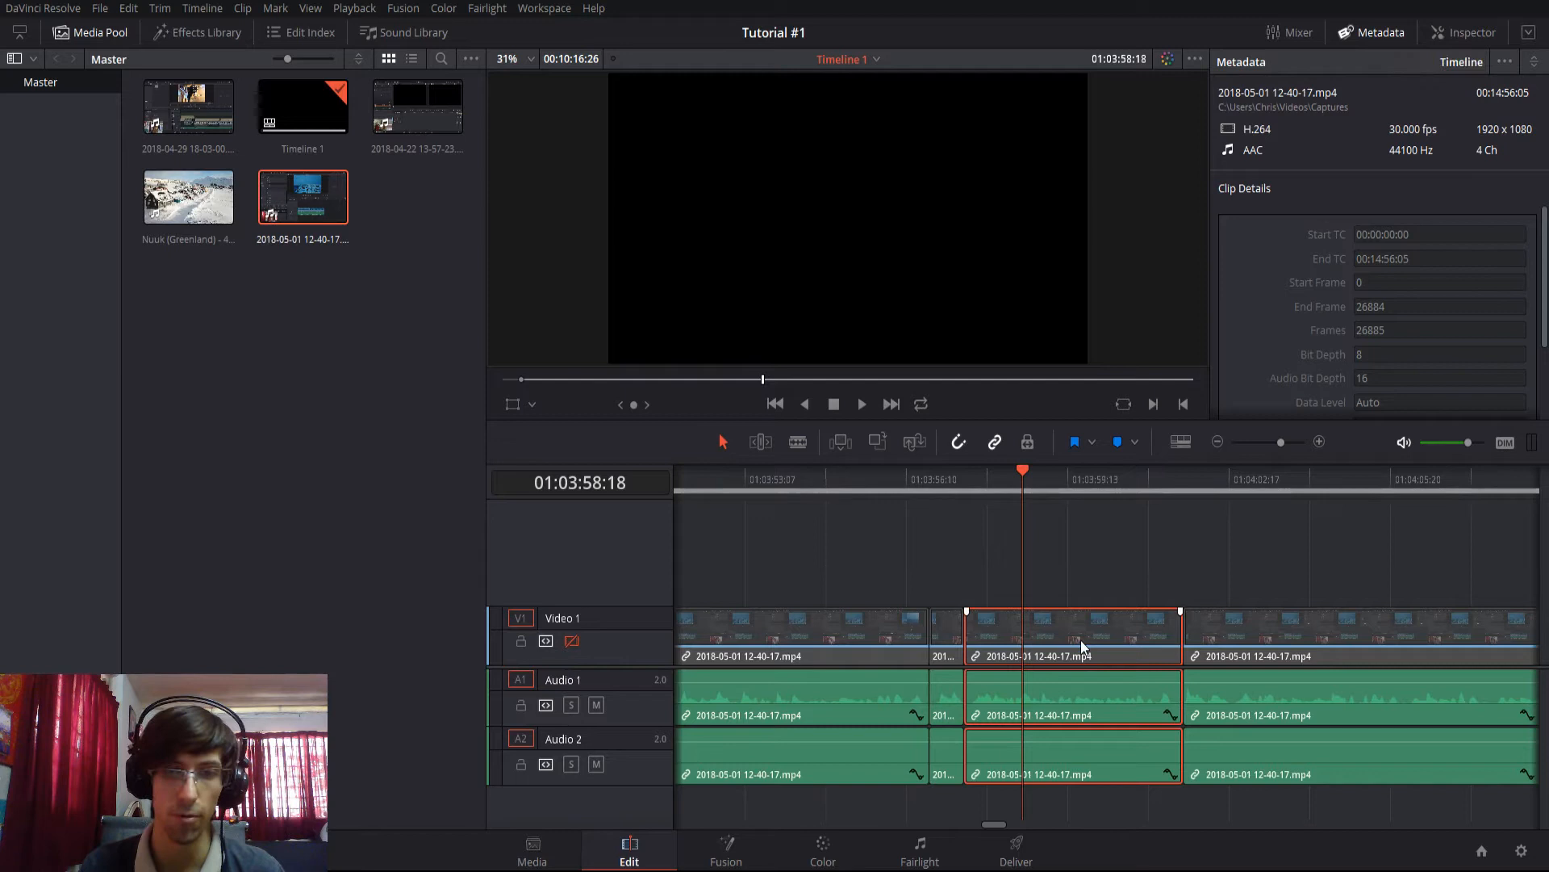
mouse_move(1260, 334)
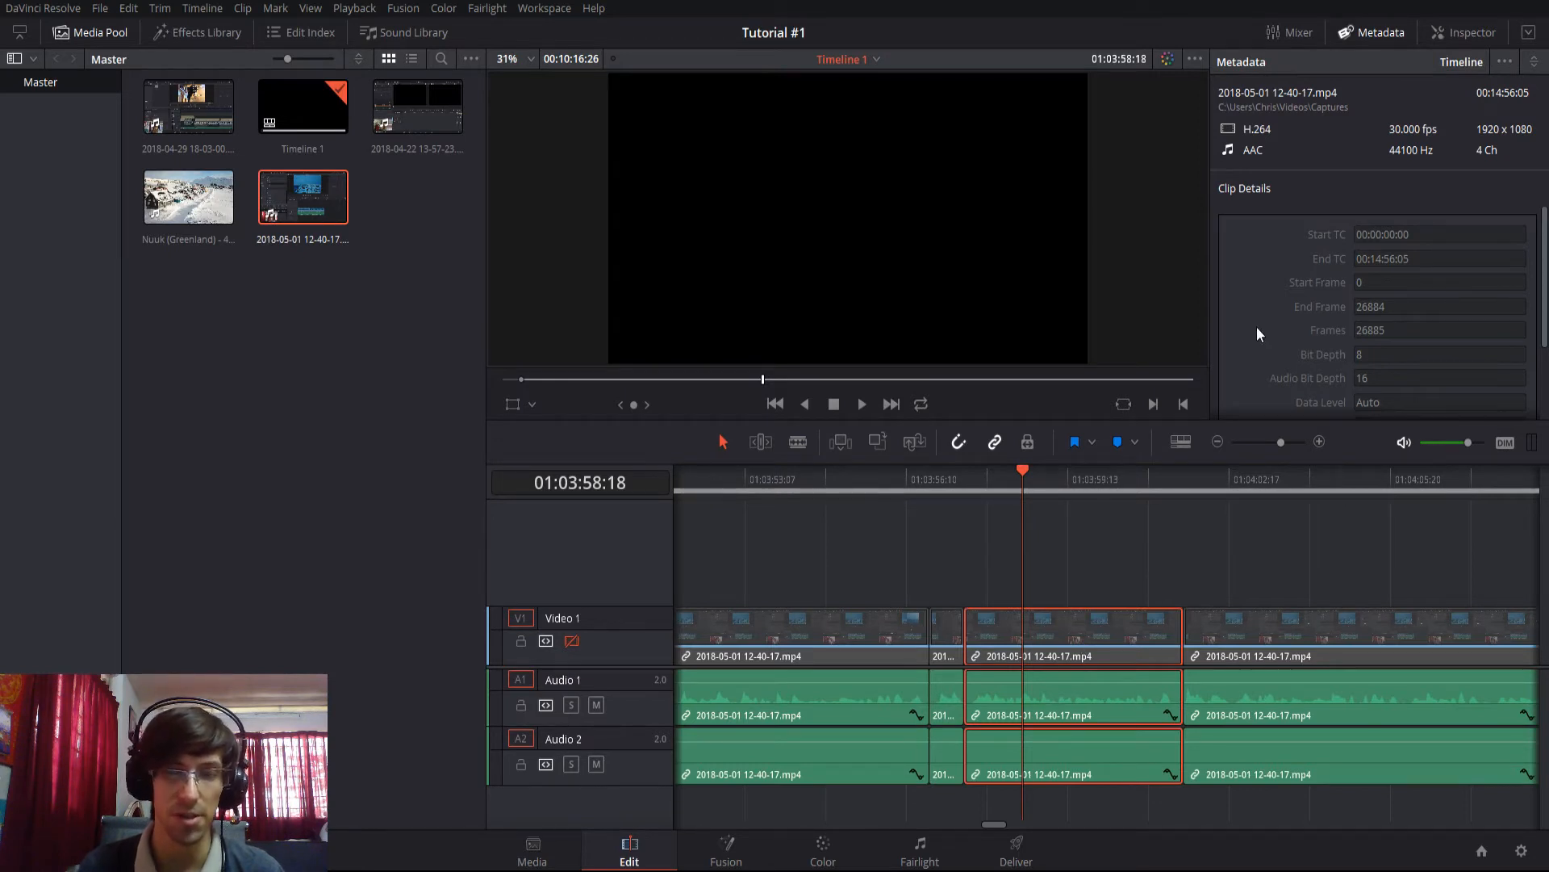
mouse_move(1256, 342)
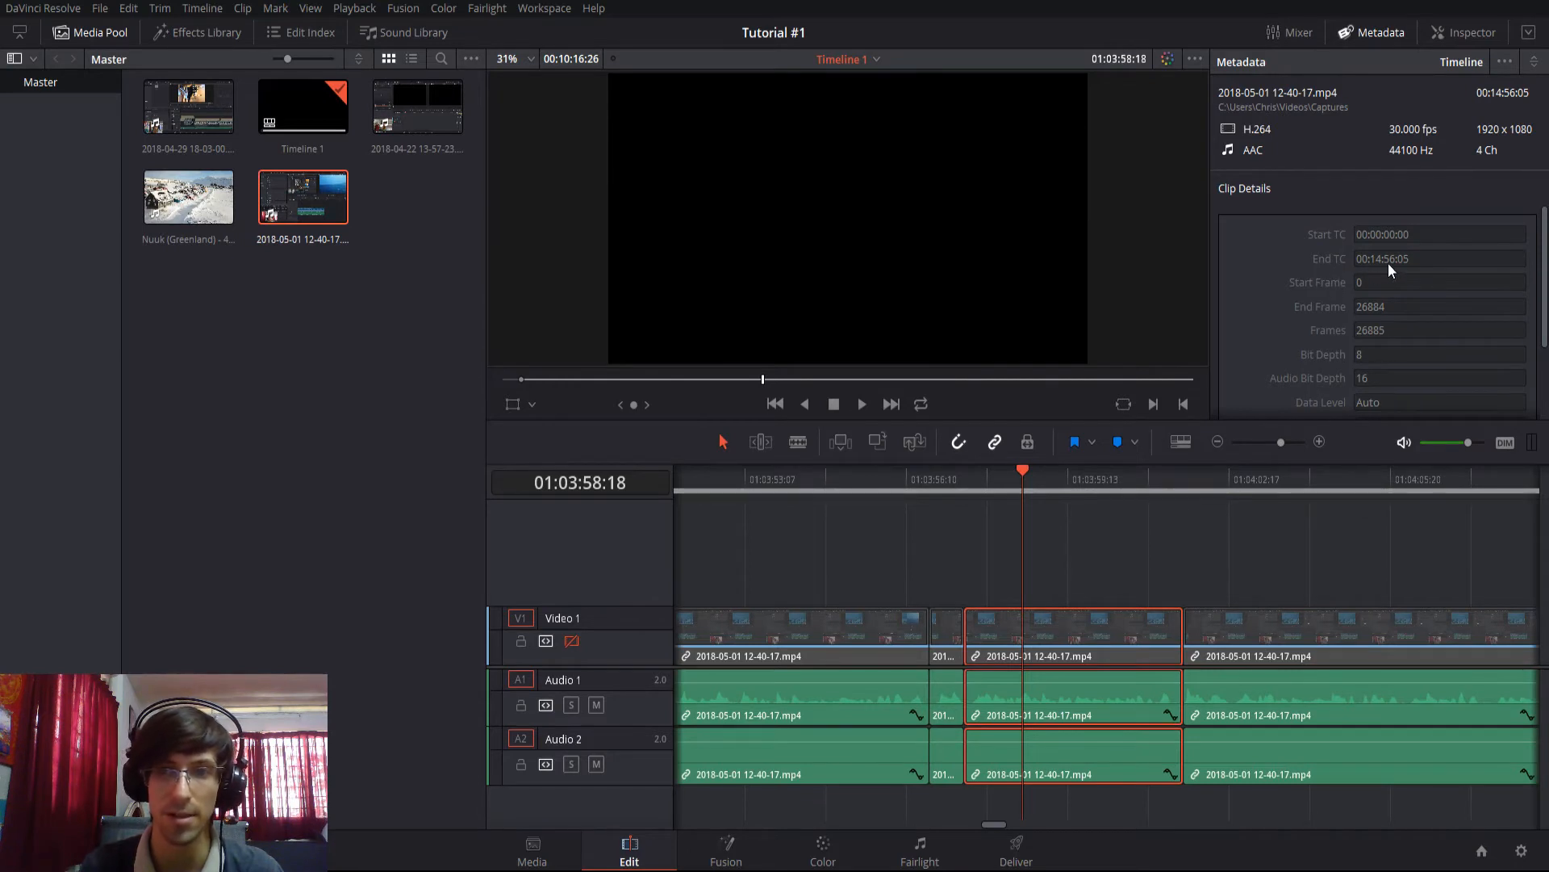
mouse_move(747, 602)
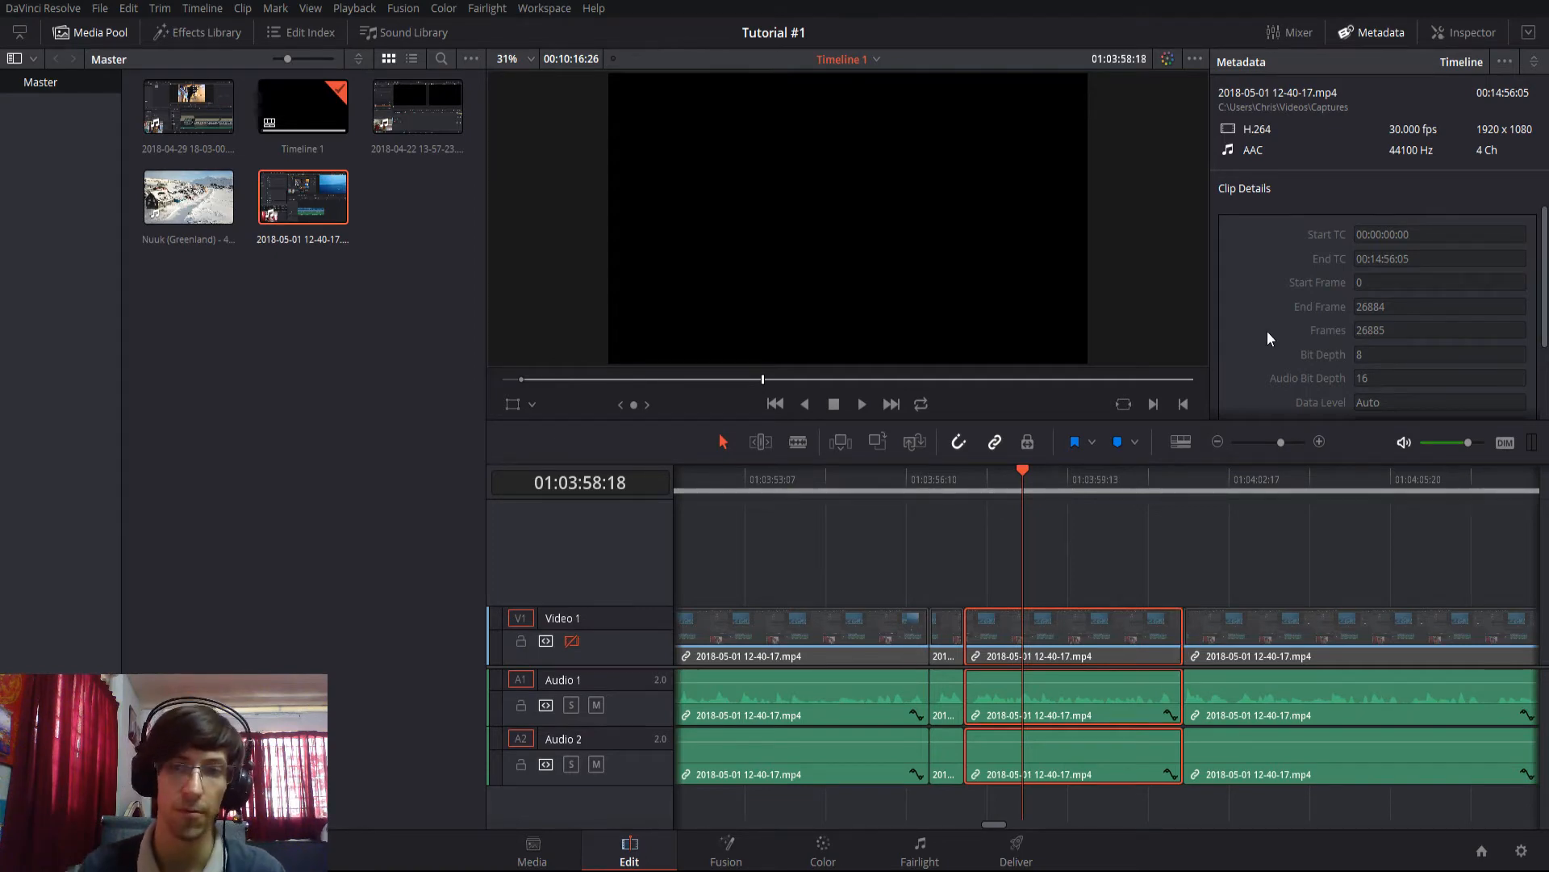
mouse_move(1341, 336)
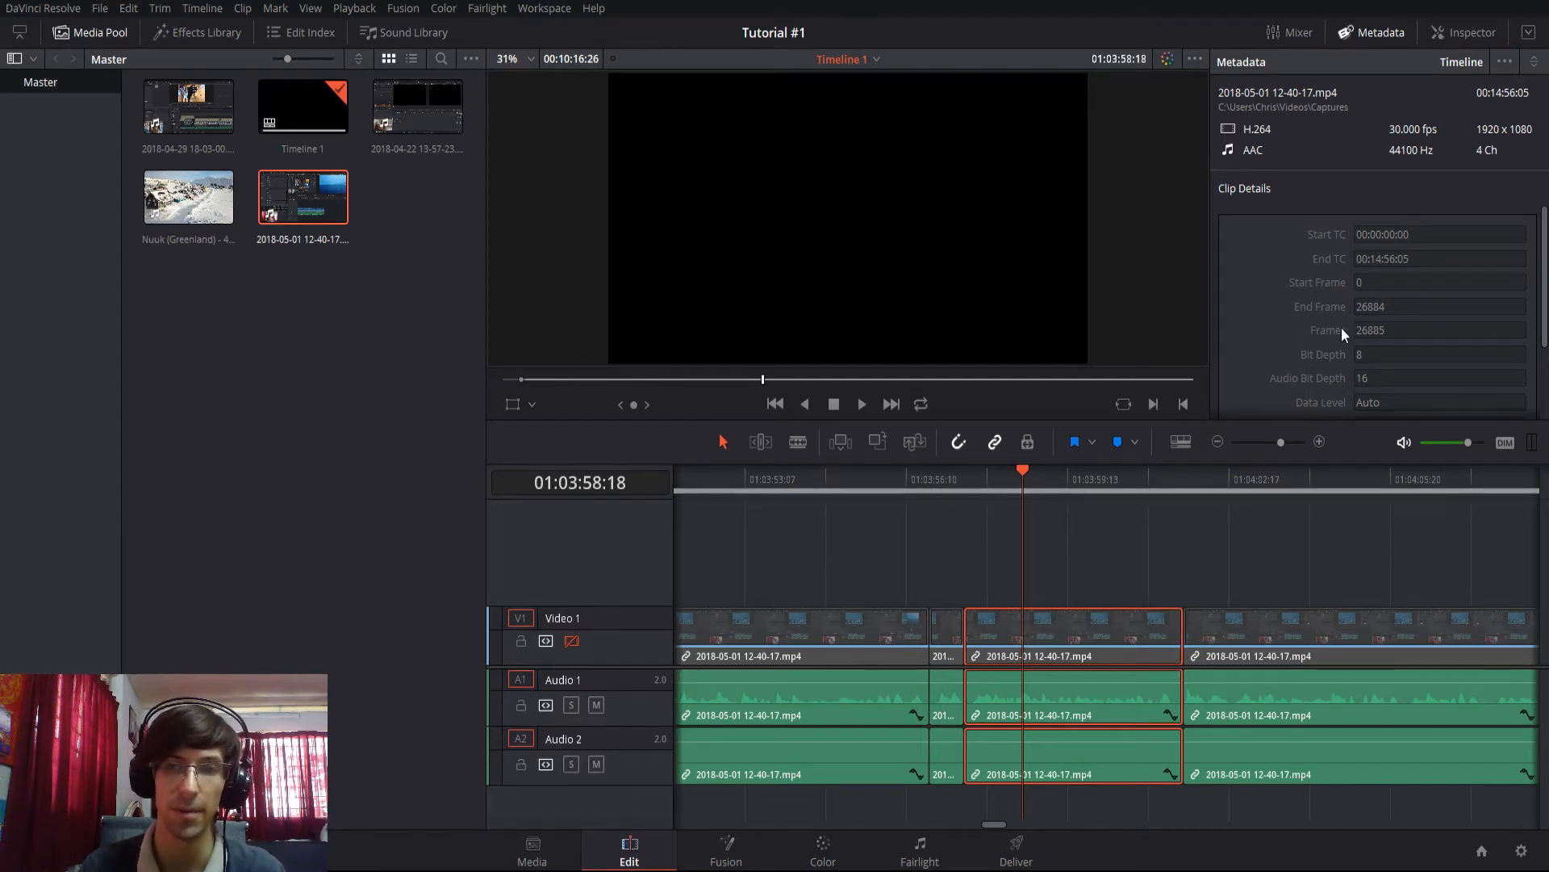
mouse_move(1390, 341)
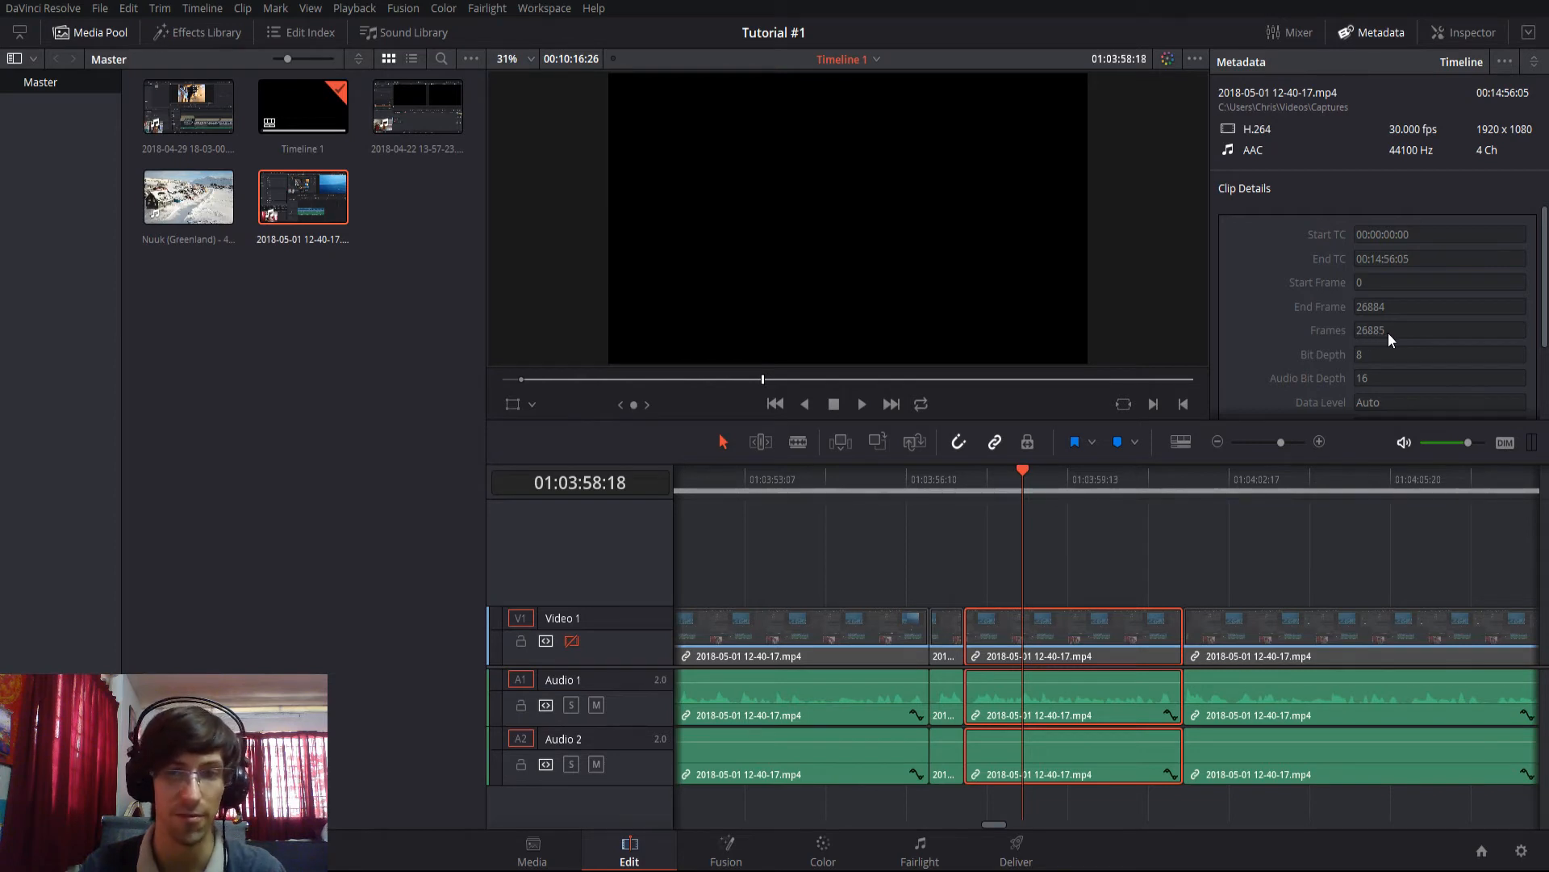
mouse_move(1053, 614)
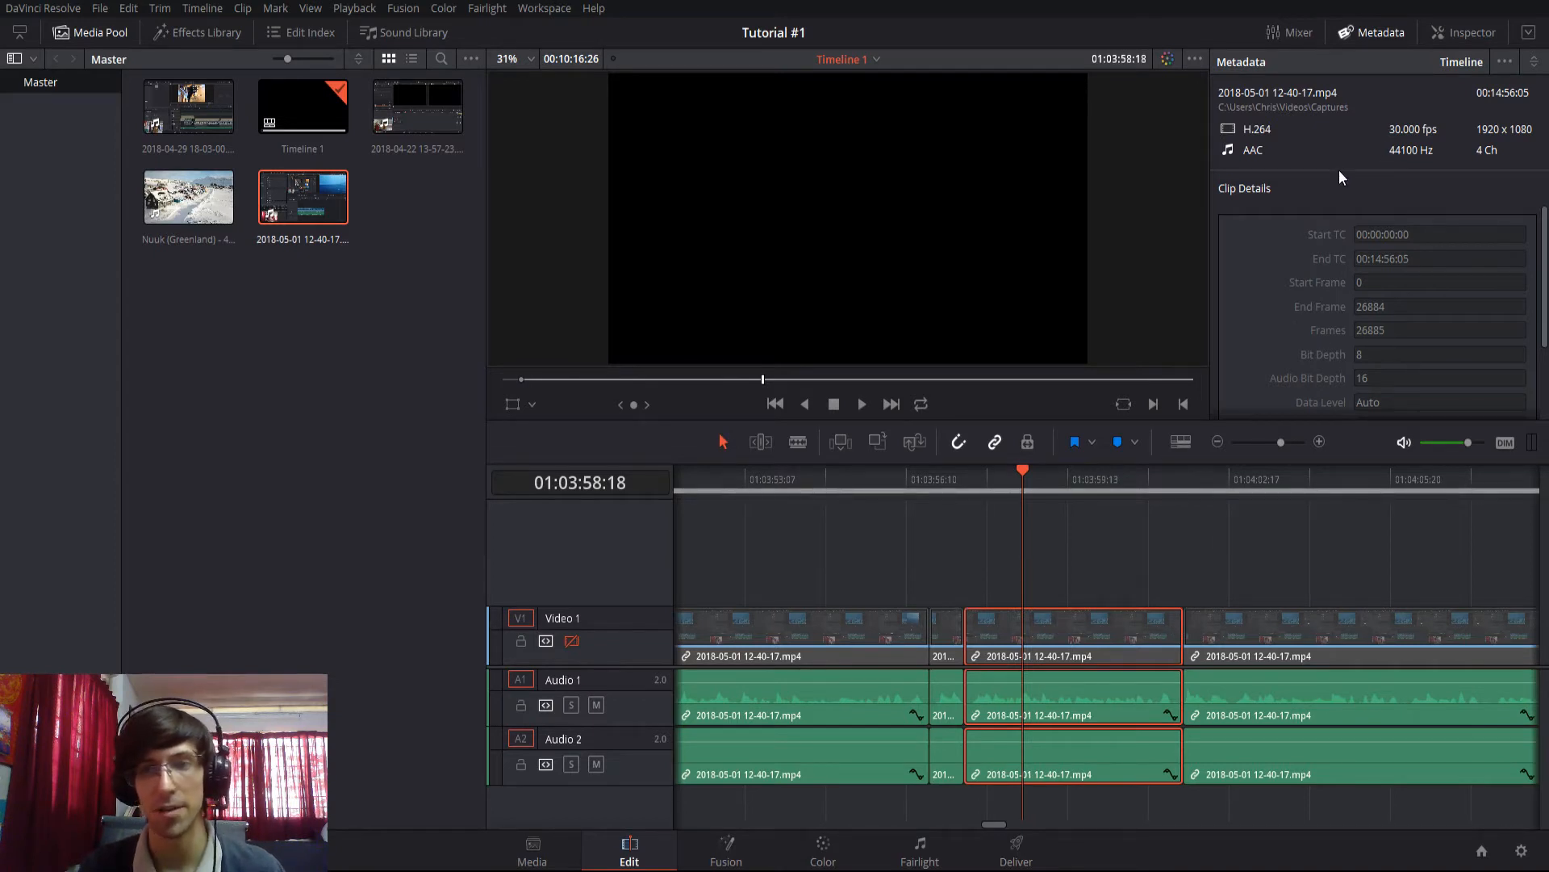
mouse_move(1285, 204)
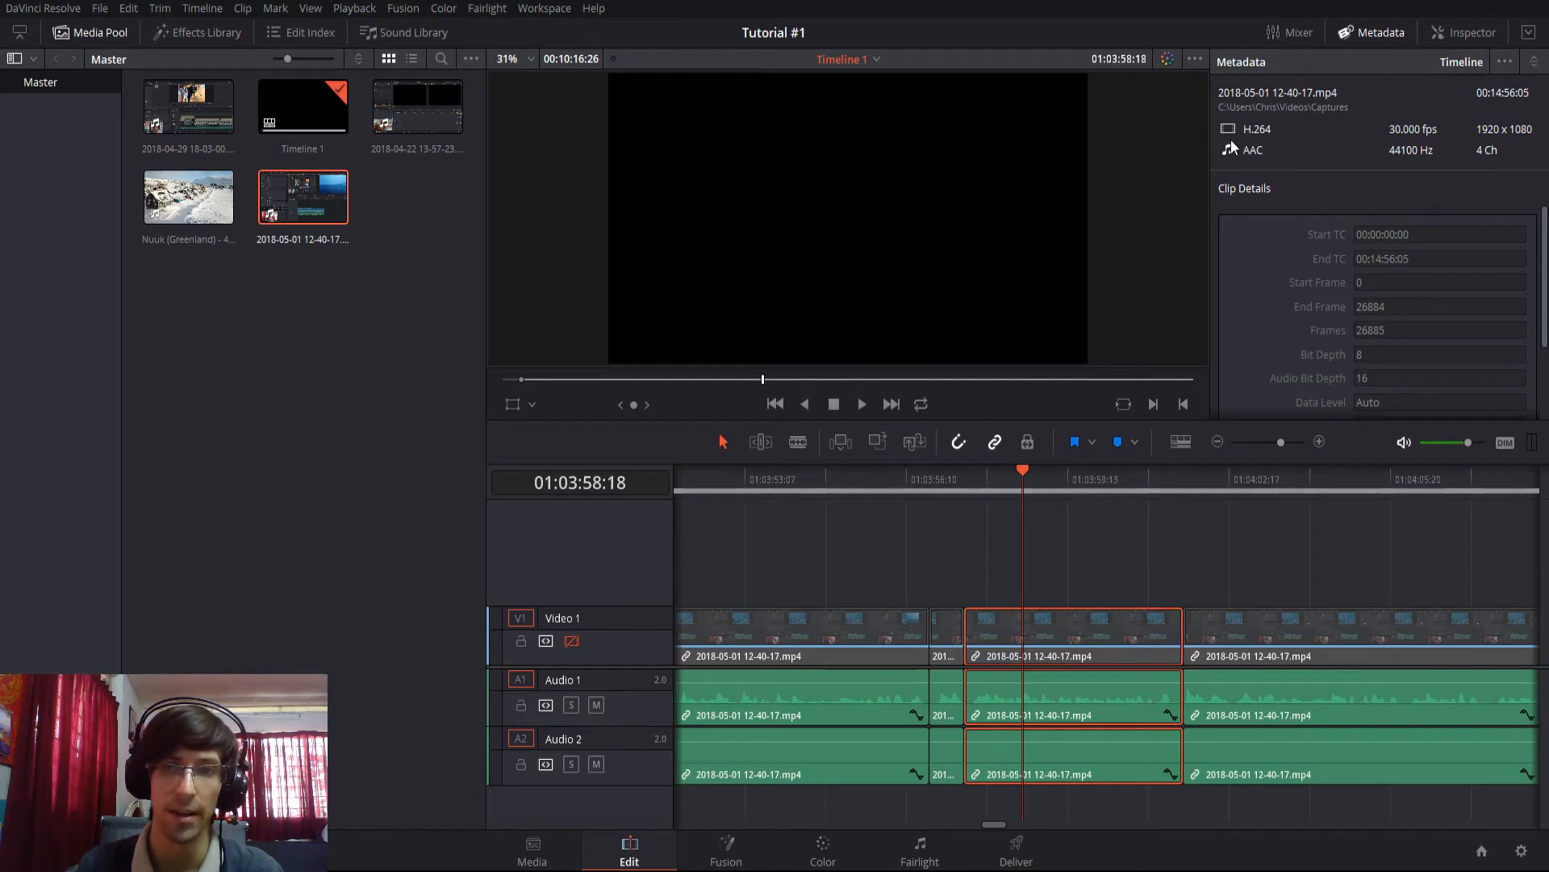
mouse_move(1266, 166)
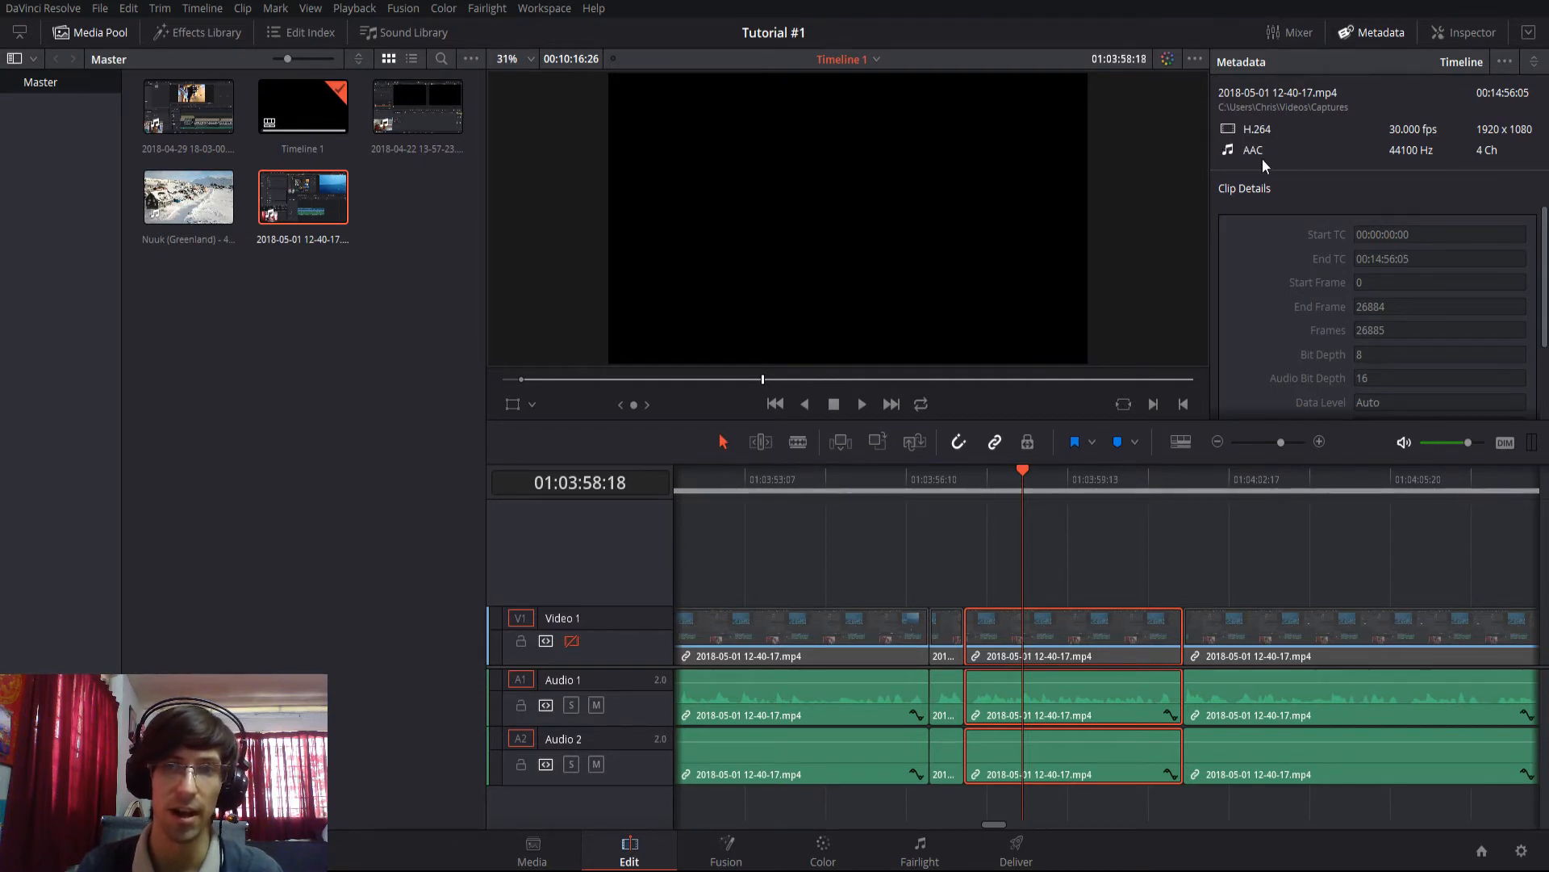
mouse_move(1275, 144)
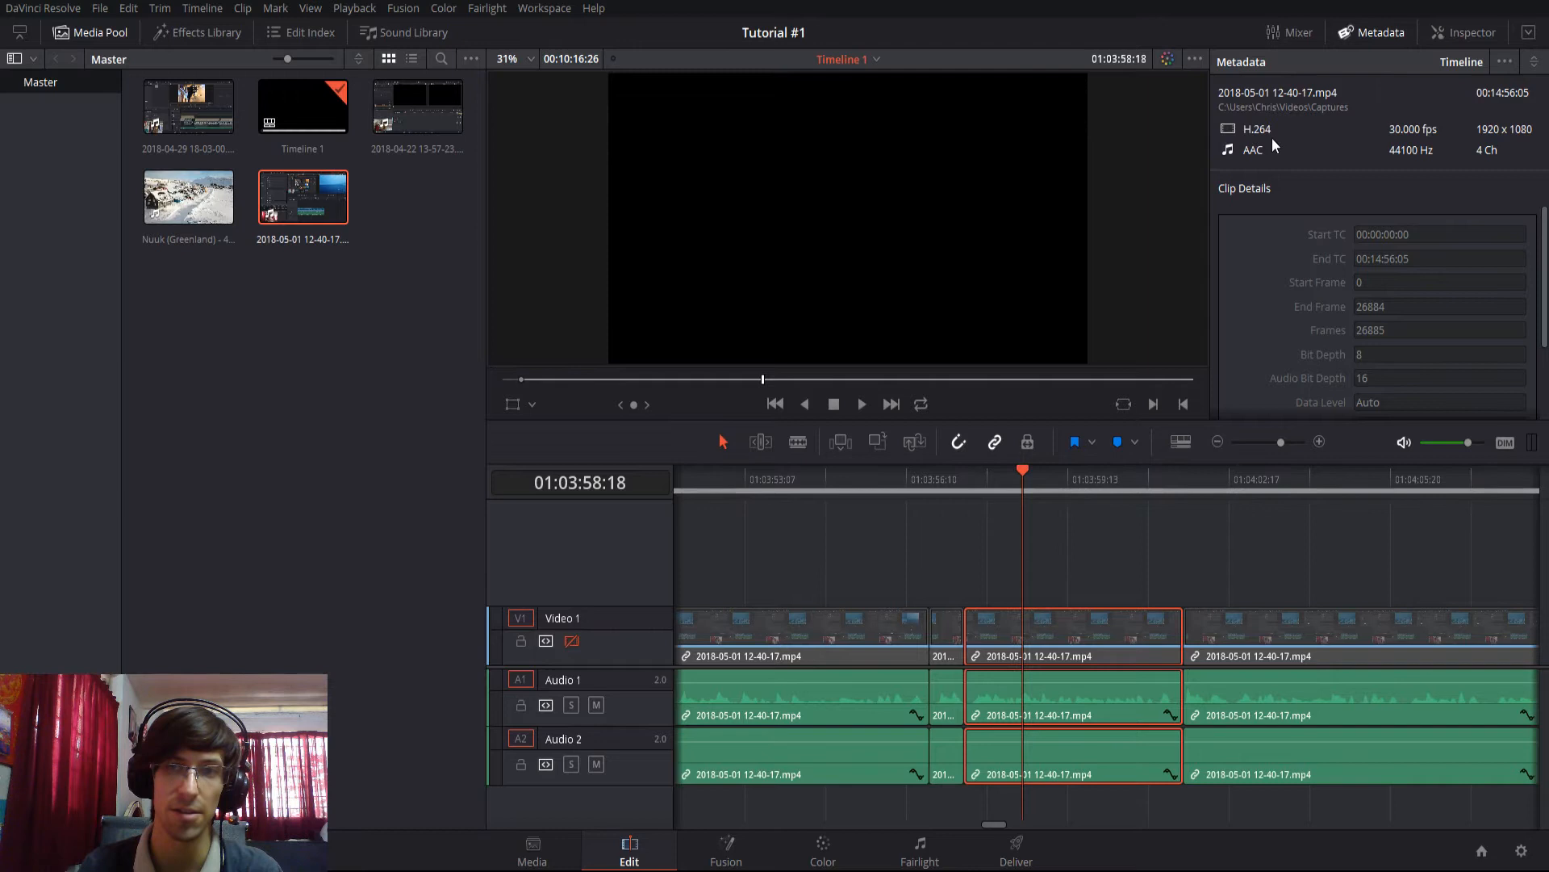
mouse_move(1250, 145)
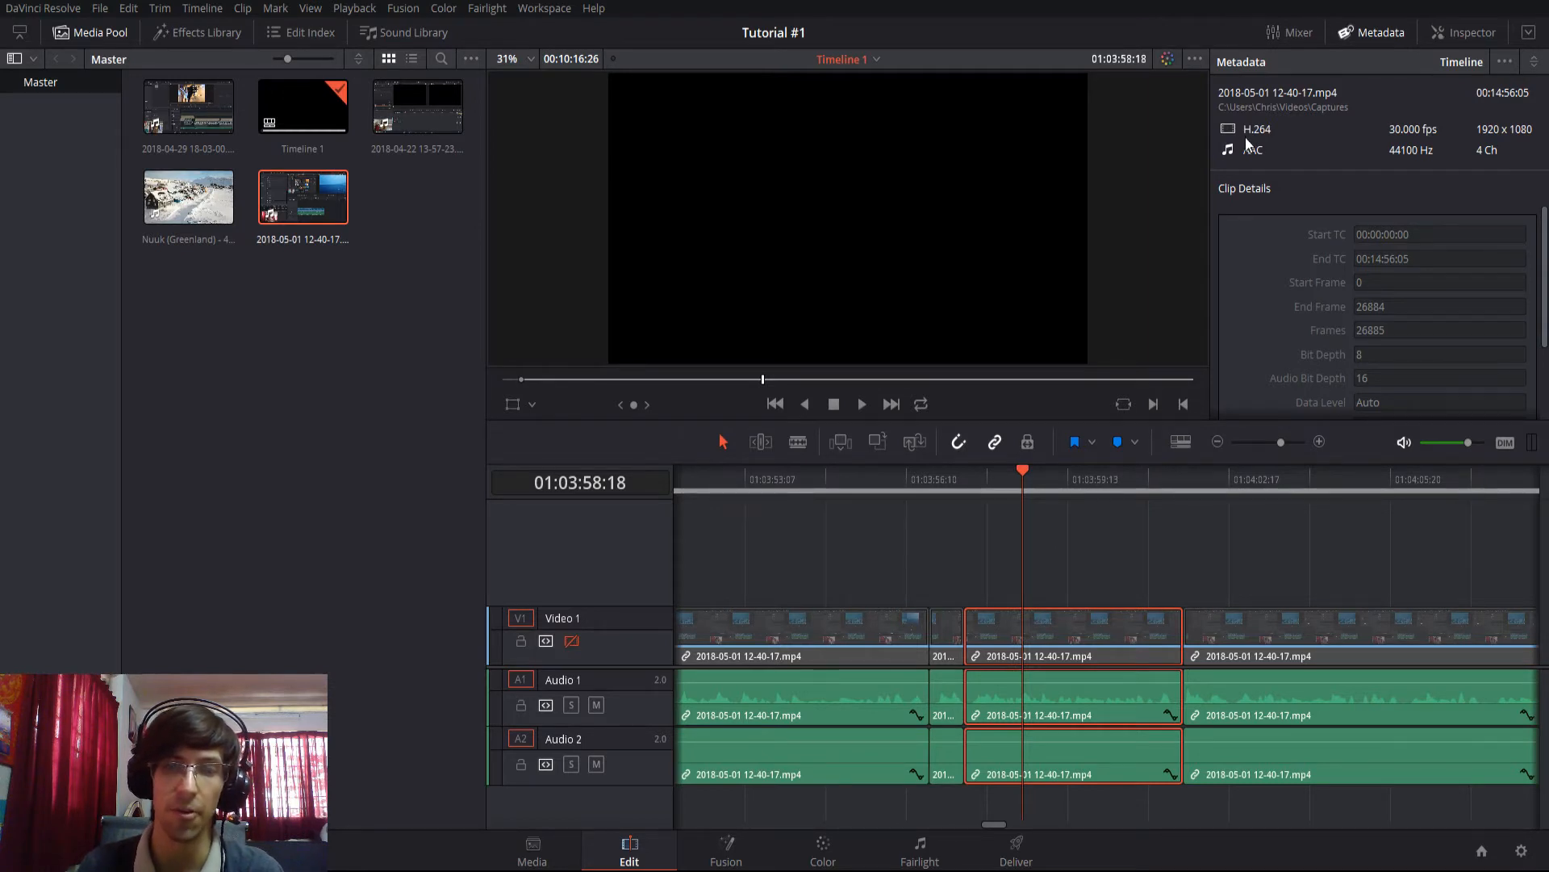
mouse_move(1269, 139)
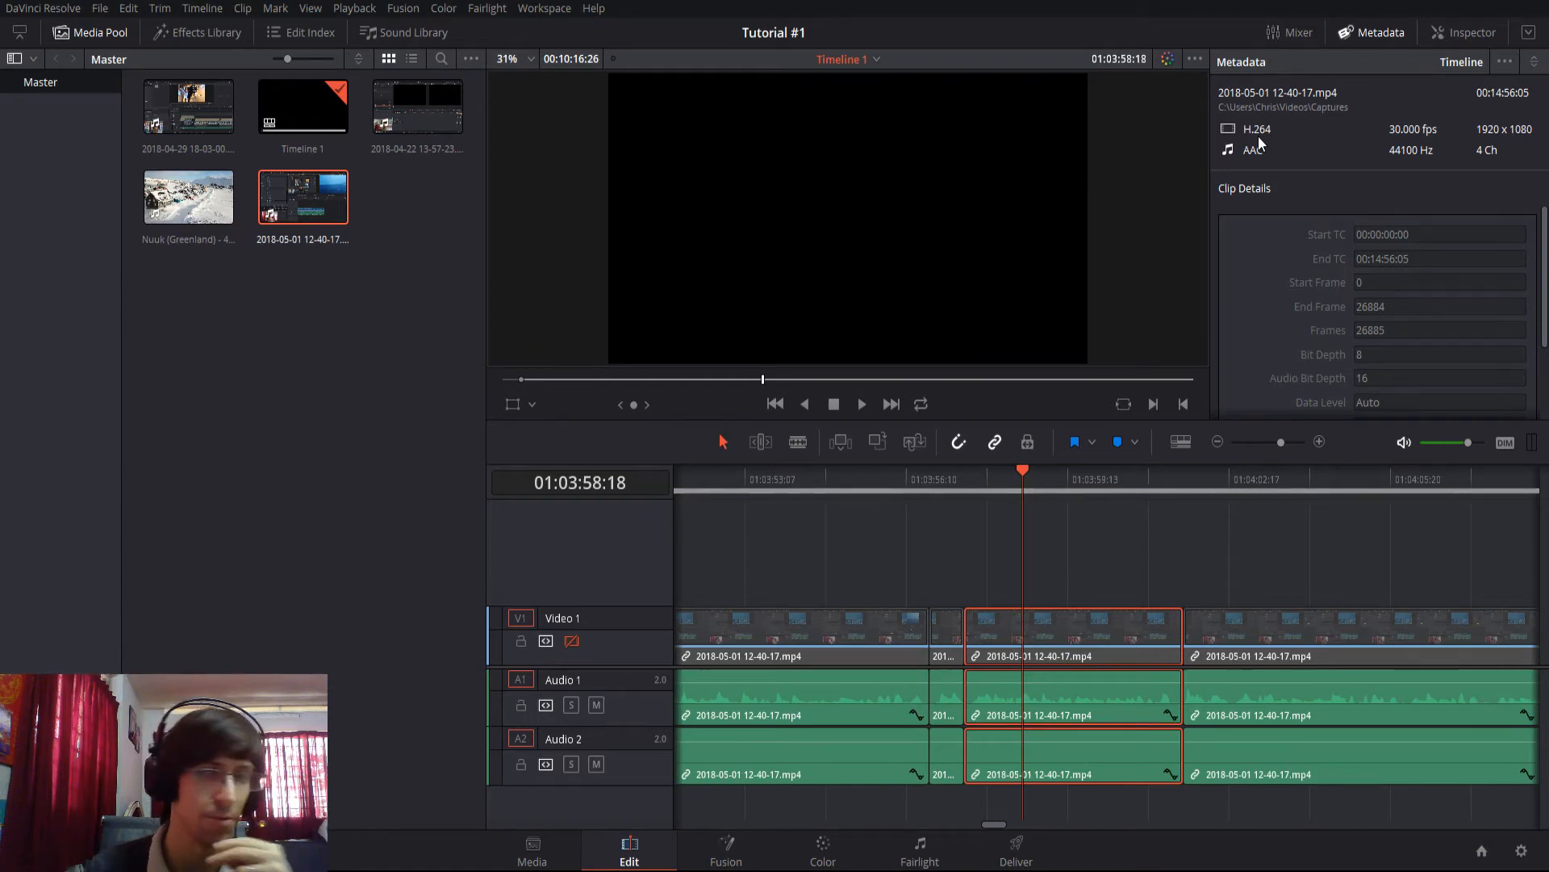
mouse_move(1243, 166)
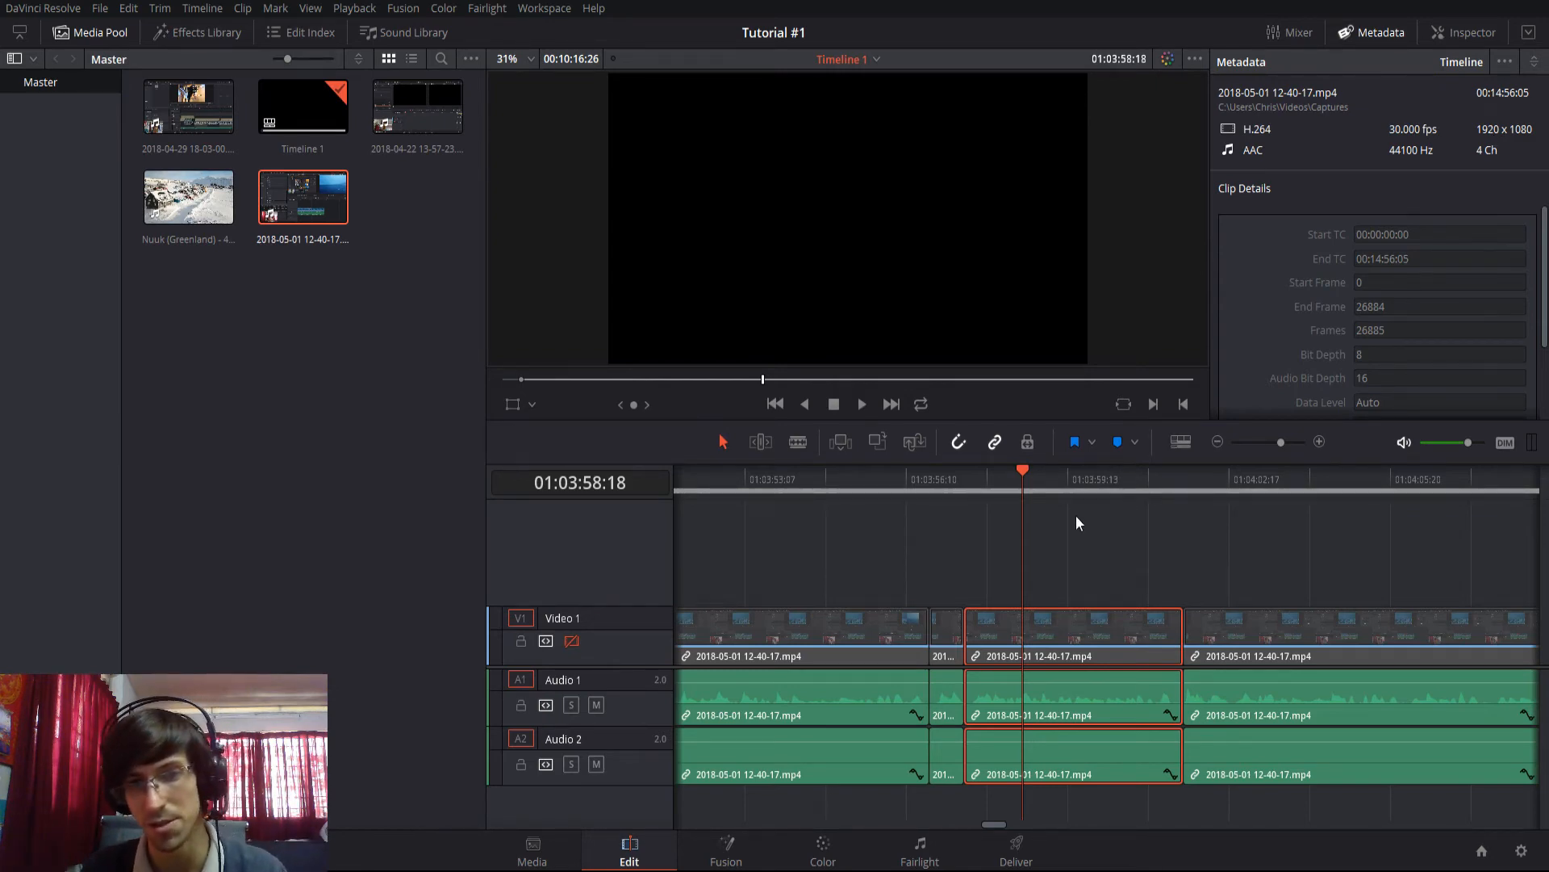
mouse_move(960, 605)
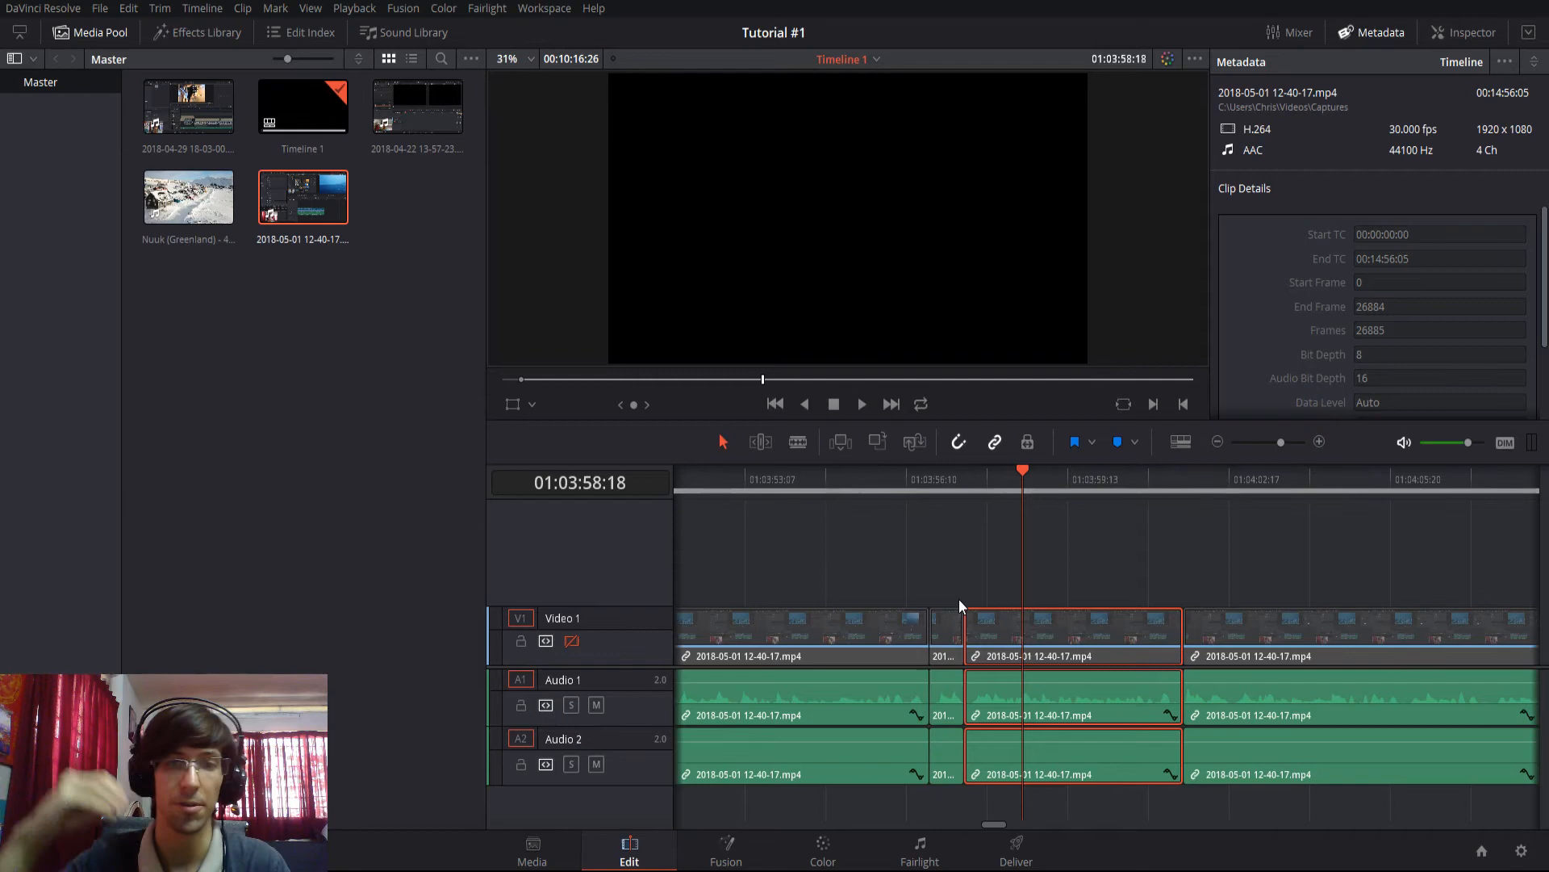
mouse_move(575, 205)
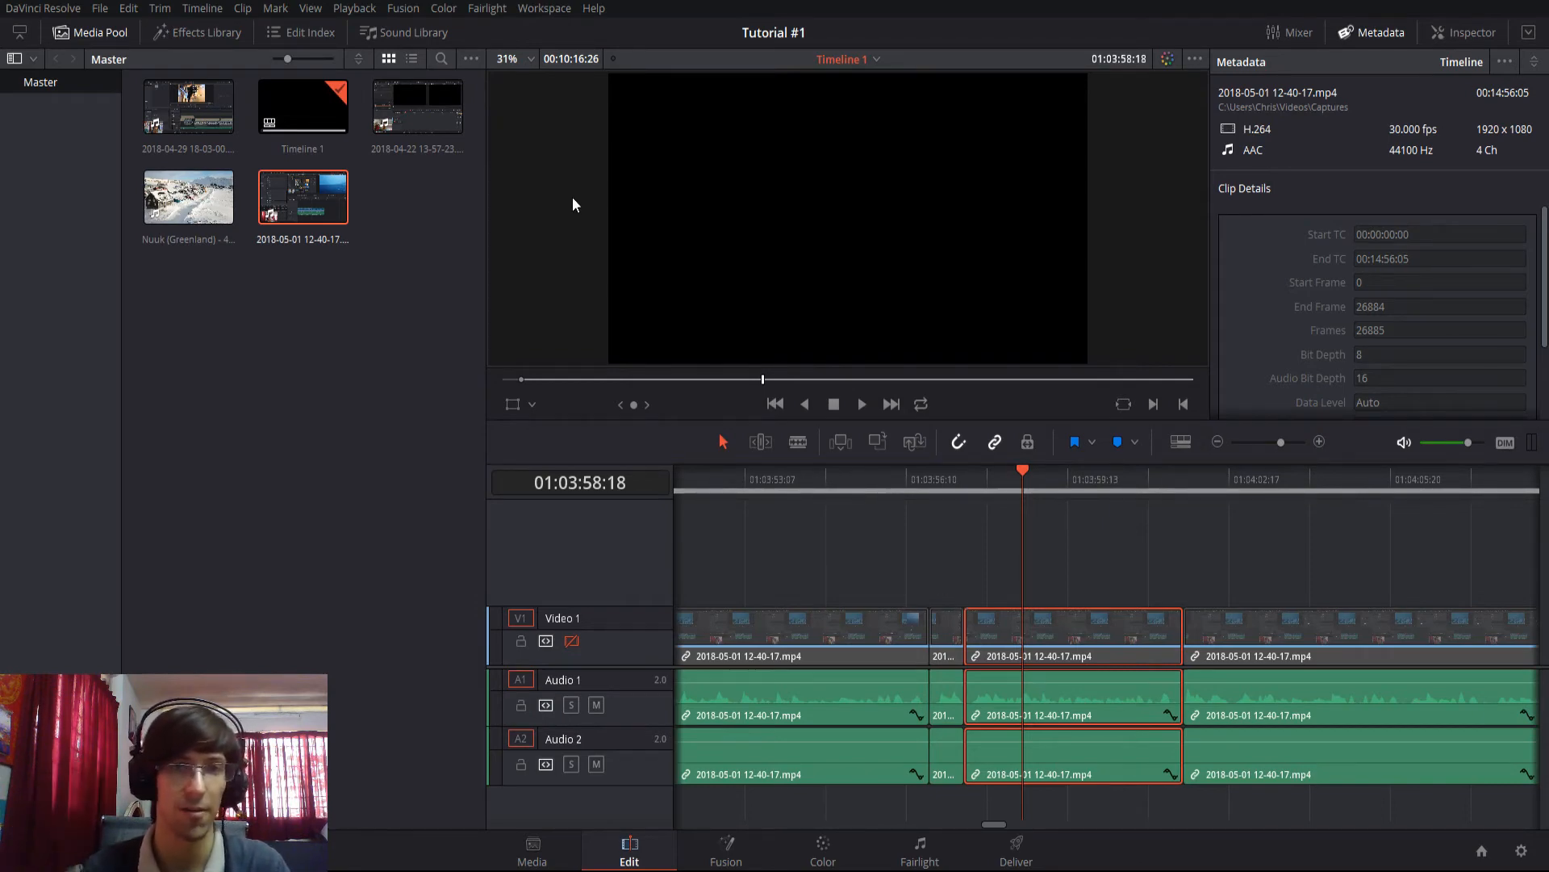
mouse_move(834, 97)
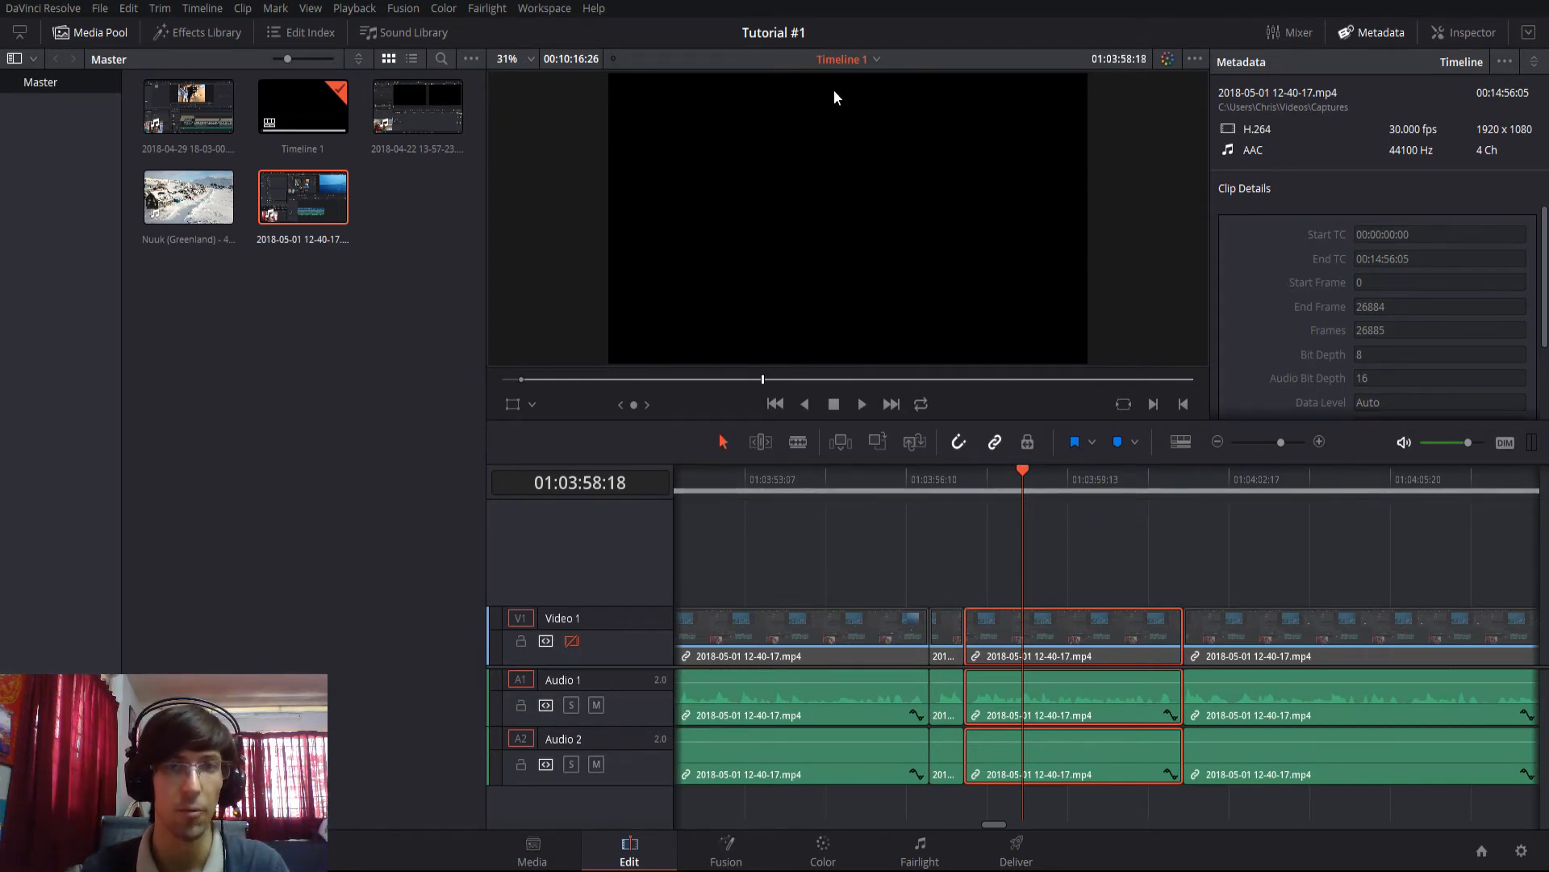
mouse_move(633, 139)
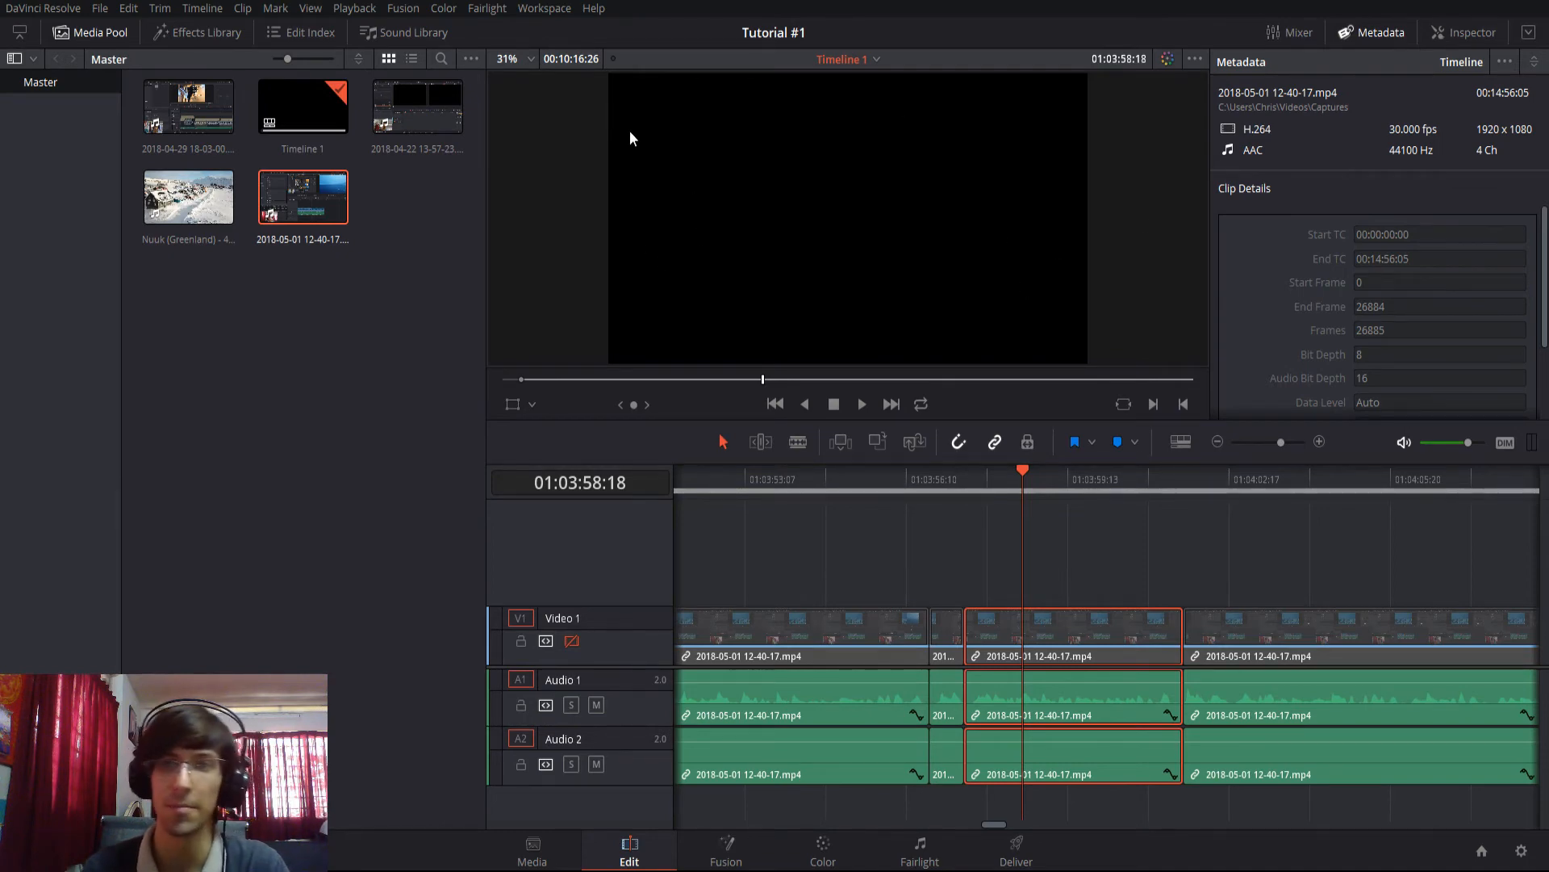
mouse_move(918, 401)
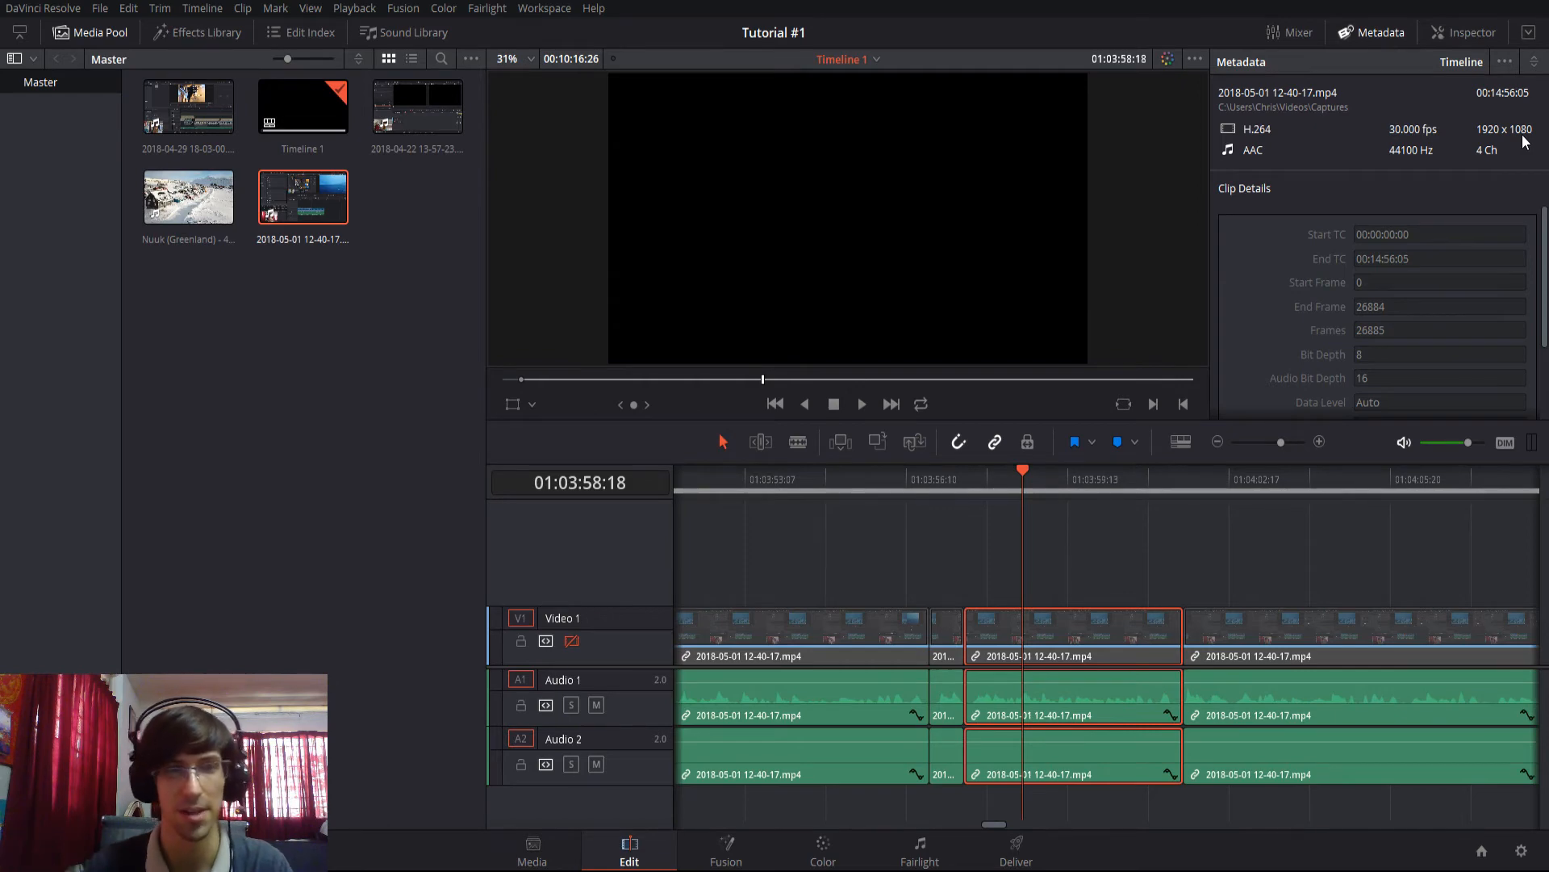
mouse_move(970, 510)
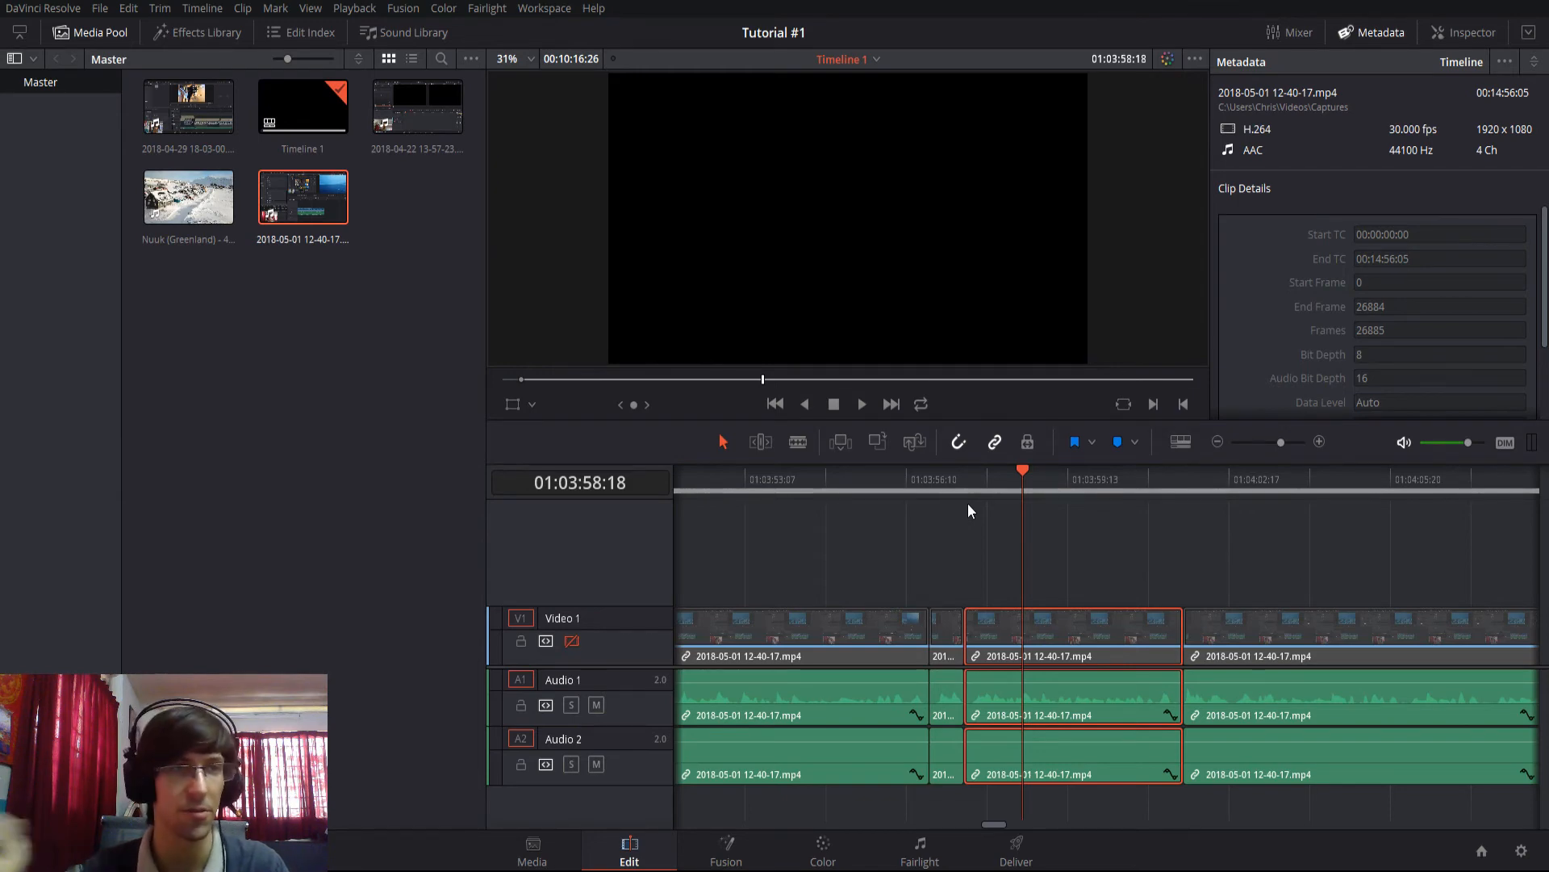
mouse_move(87, 107)
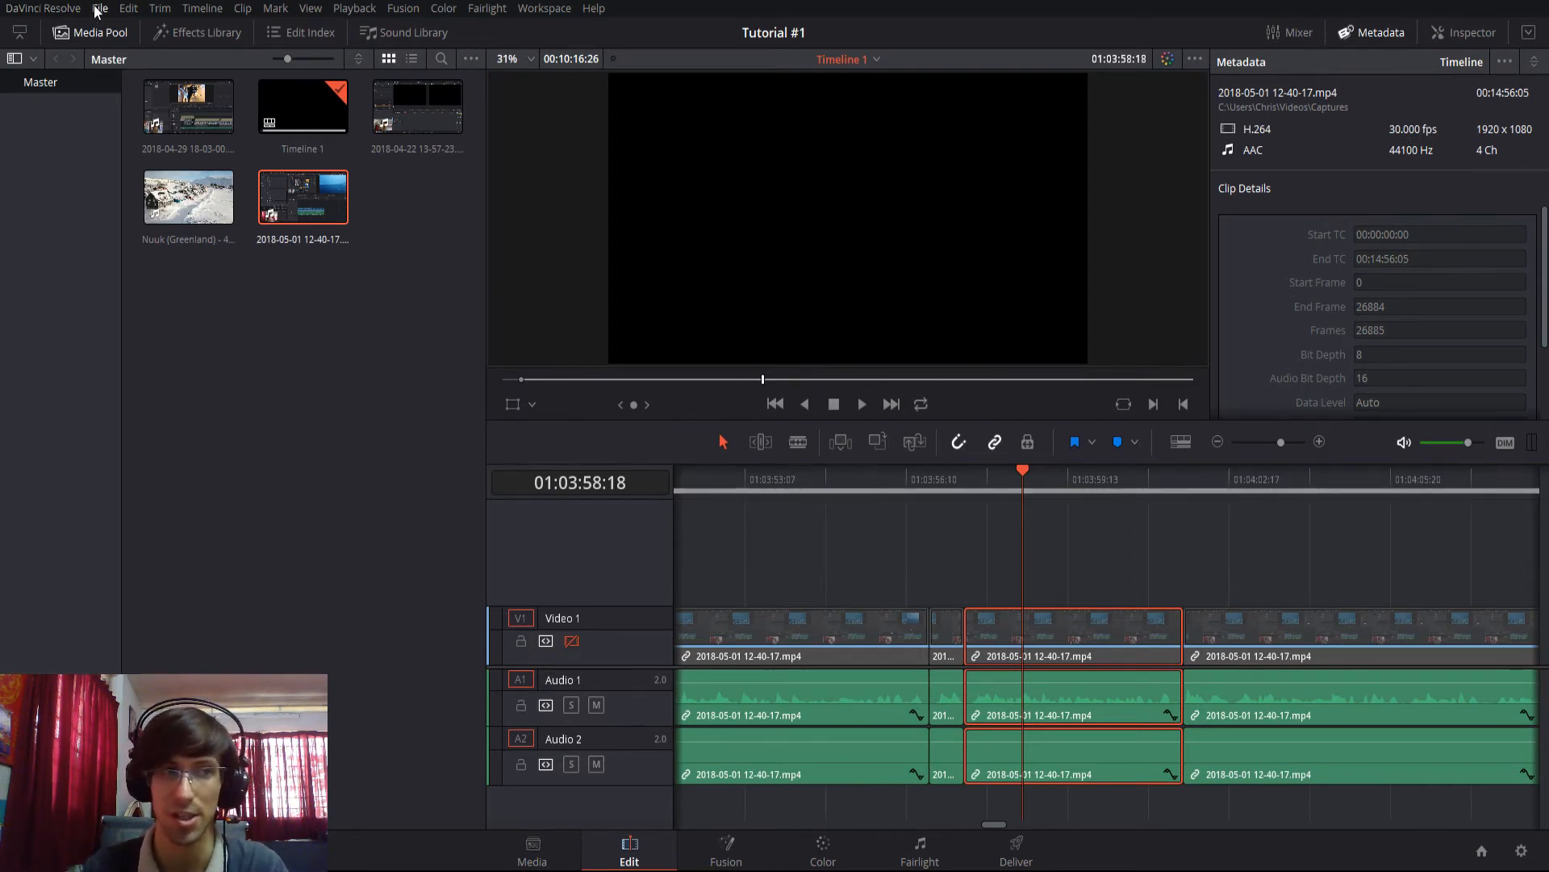
mouse_move(468, 310)
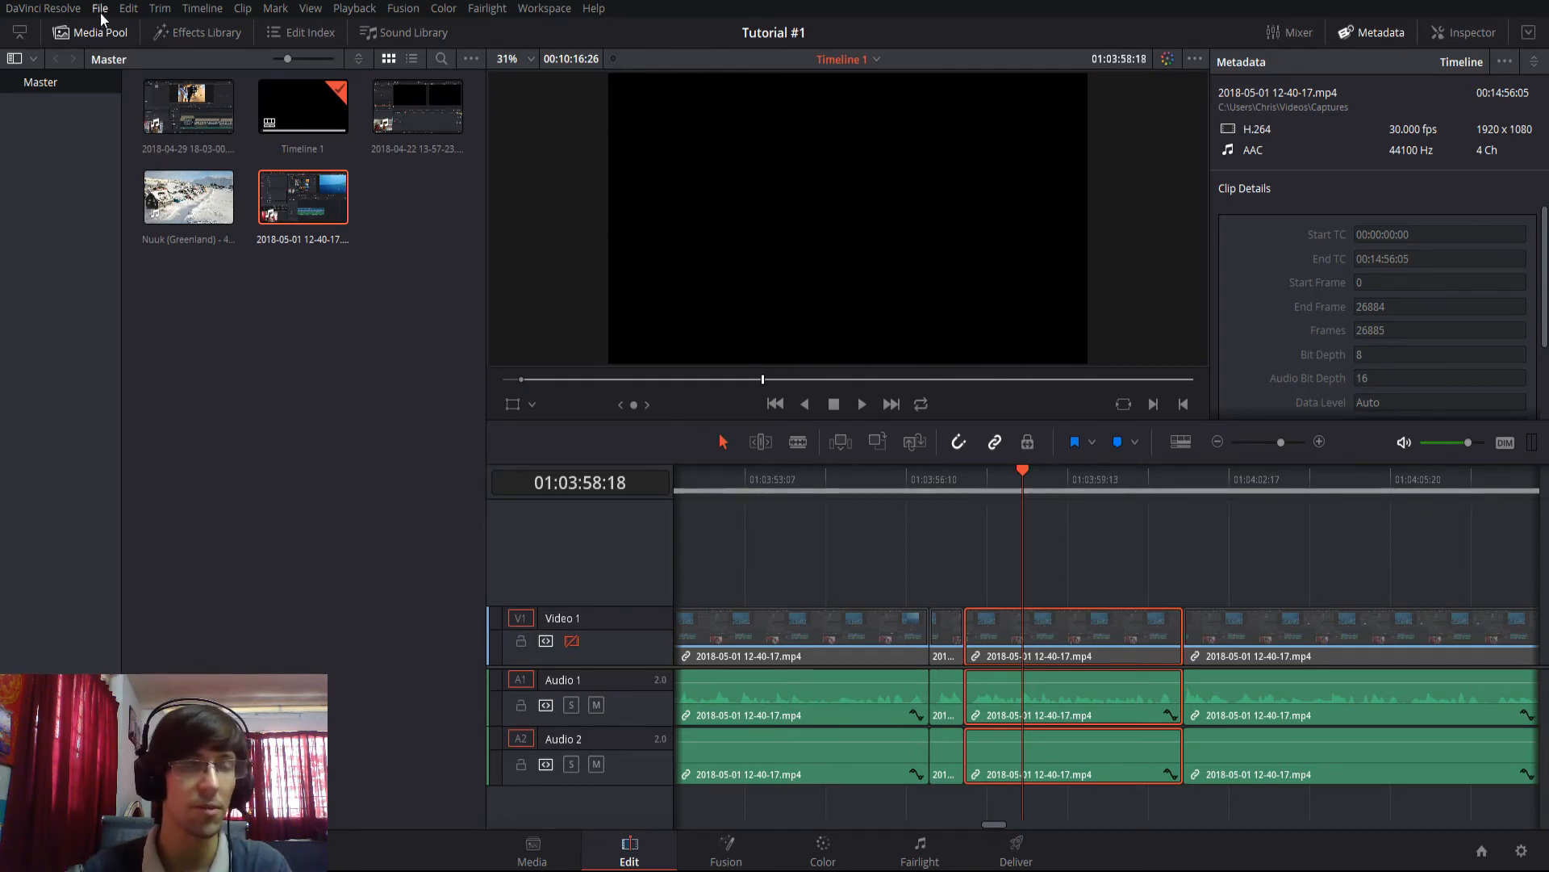
left_click(98, 8)
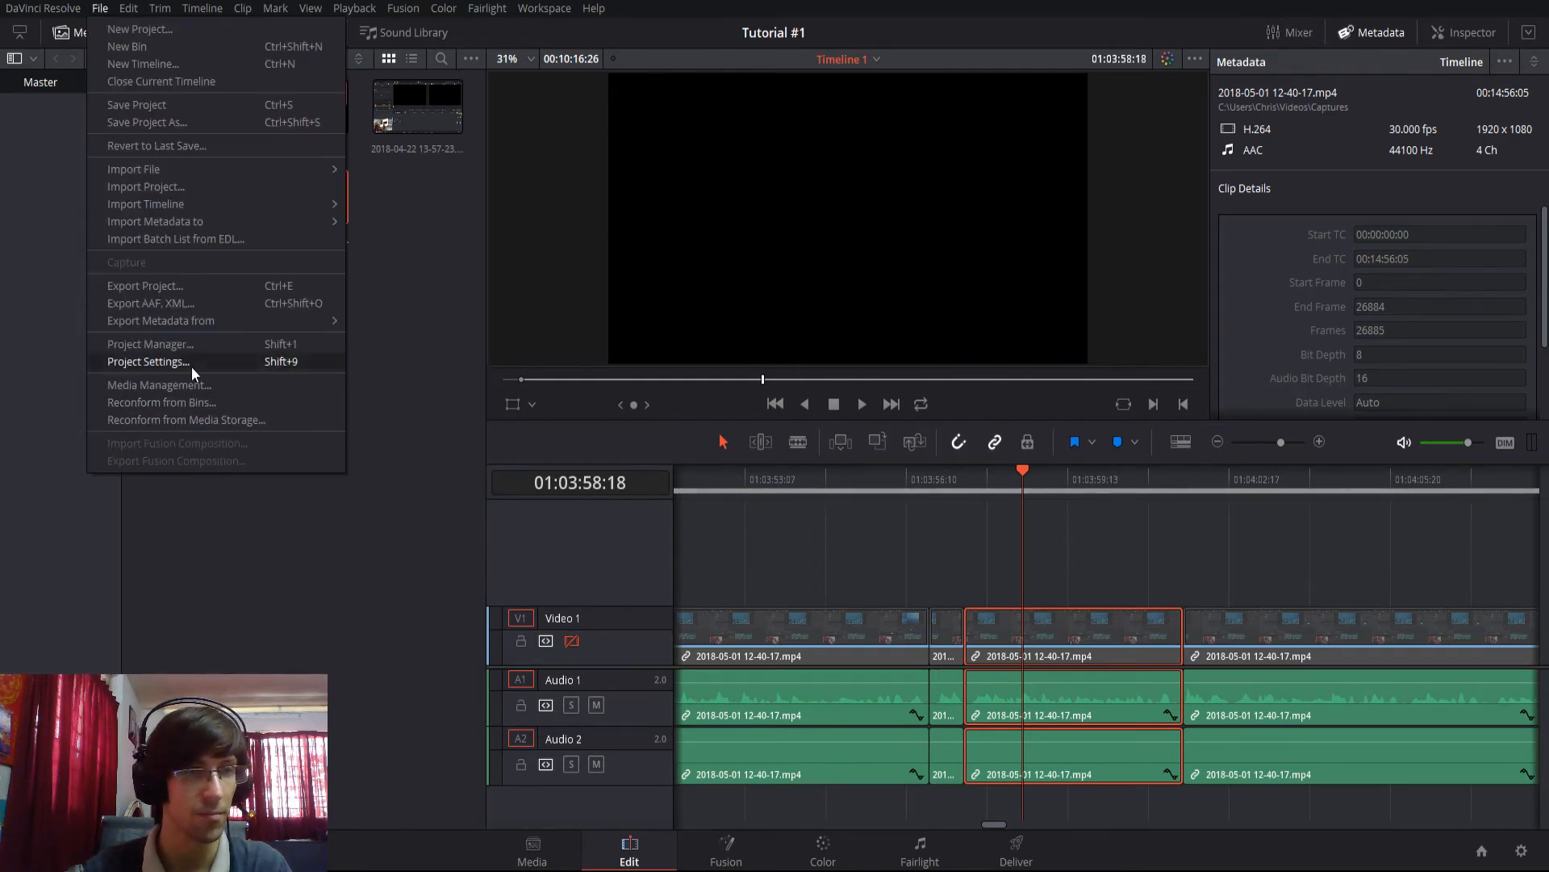
left_click(149, 360)
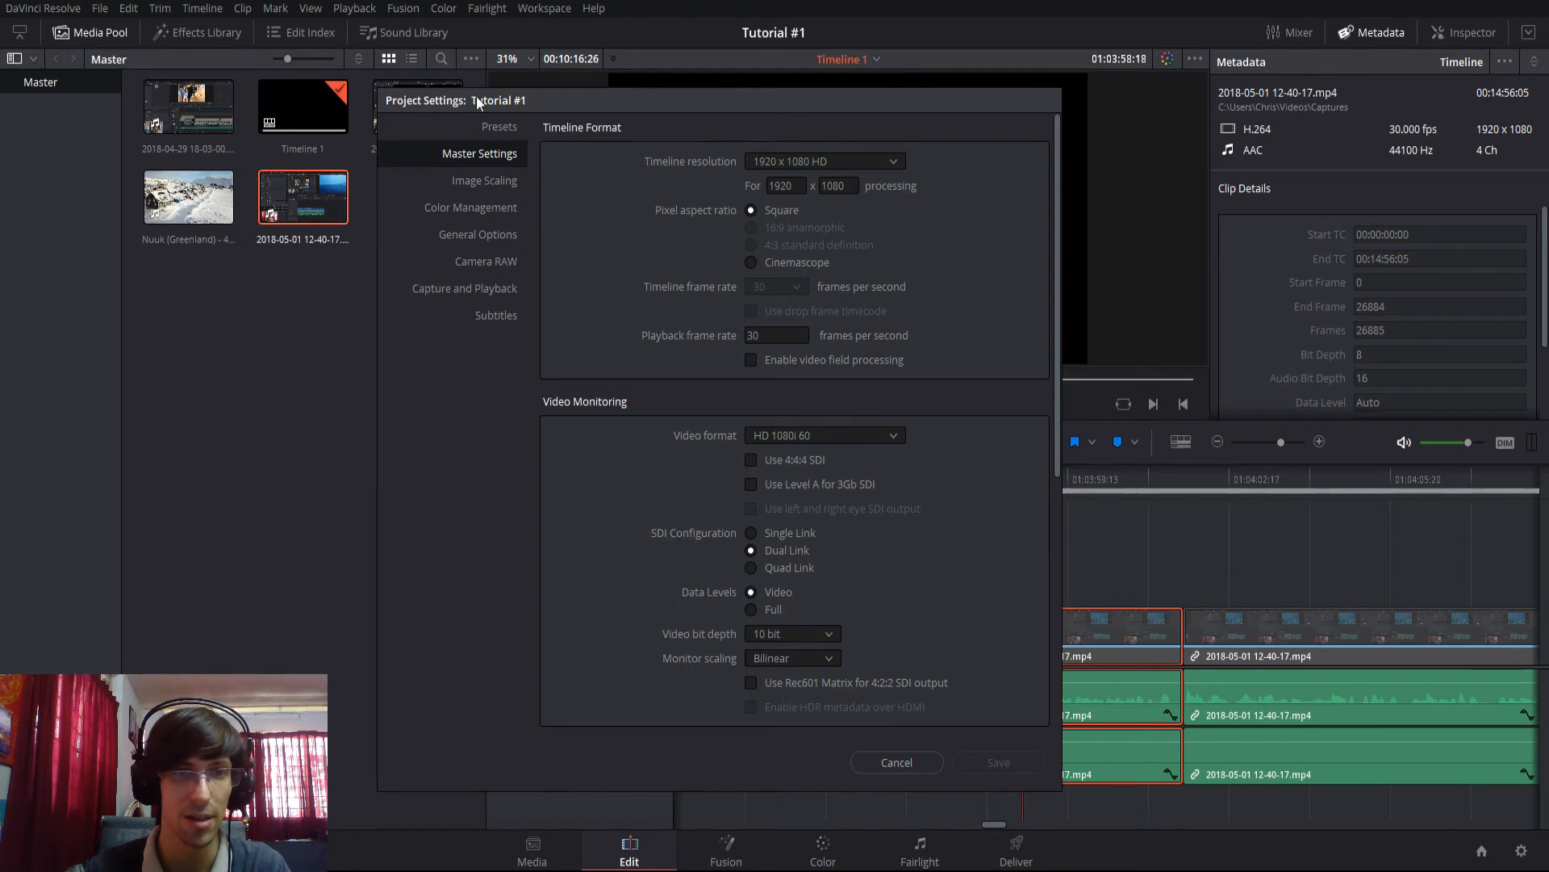
left_click(499, 126)
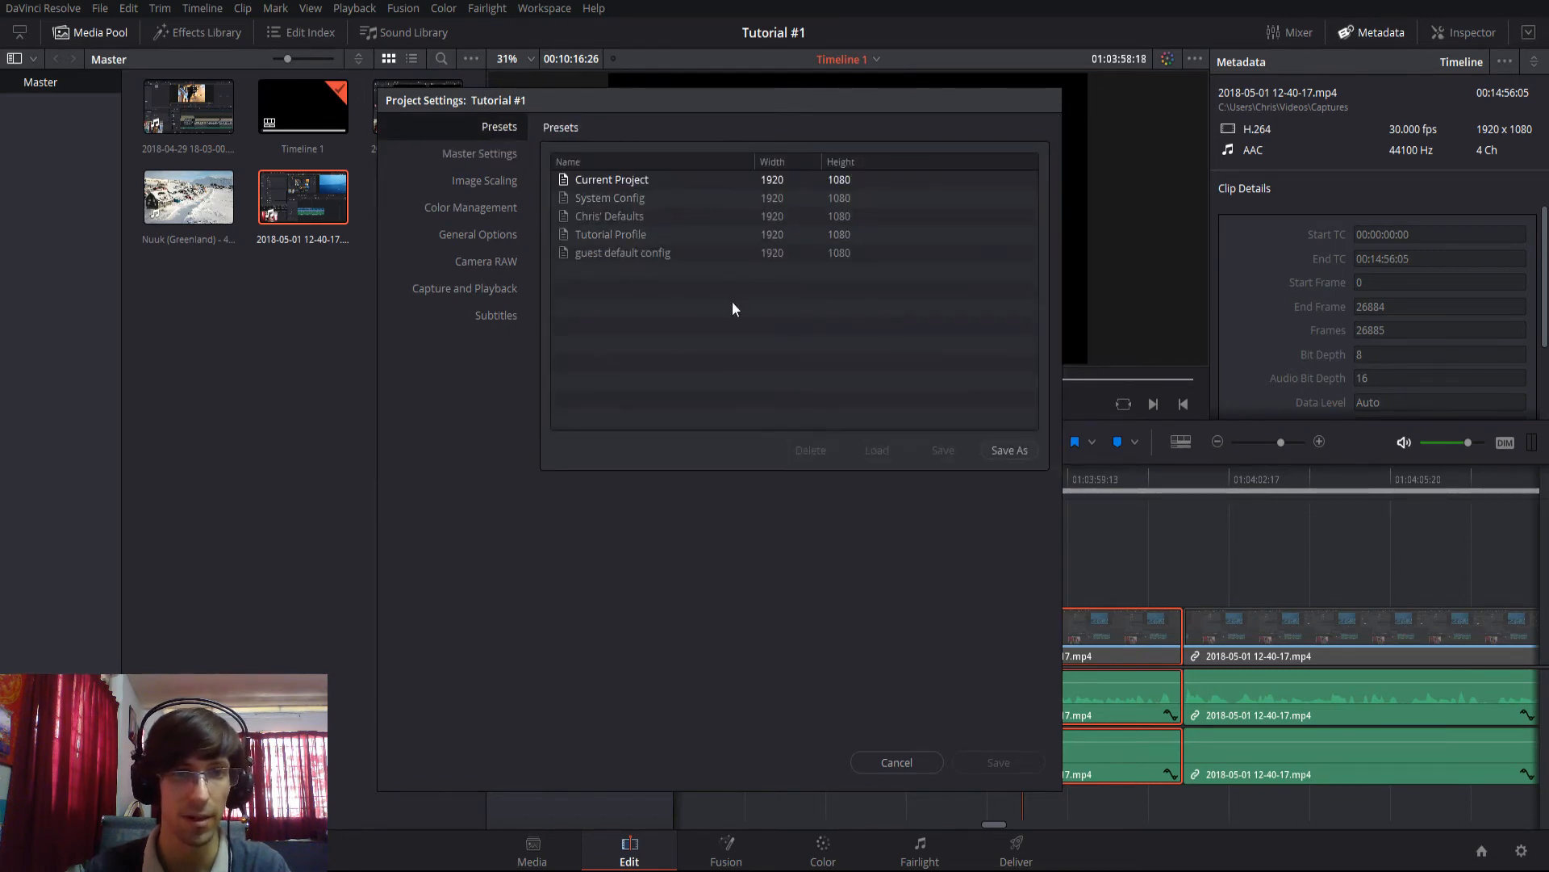
mouse_move(489, 210)
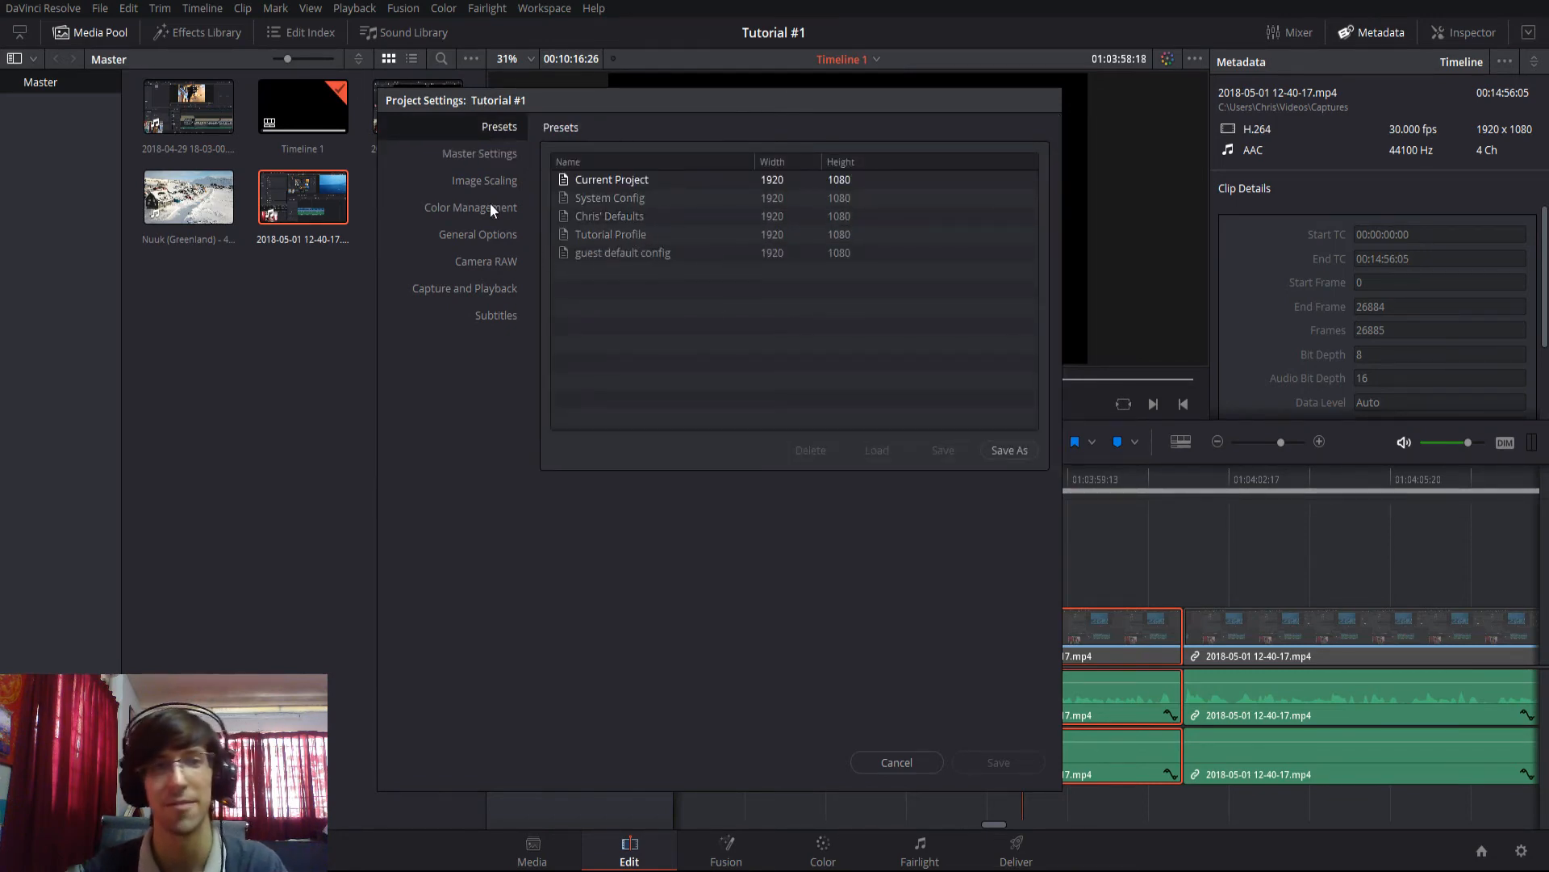
left_click(481, 153)
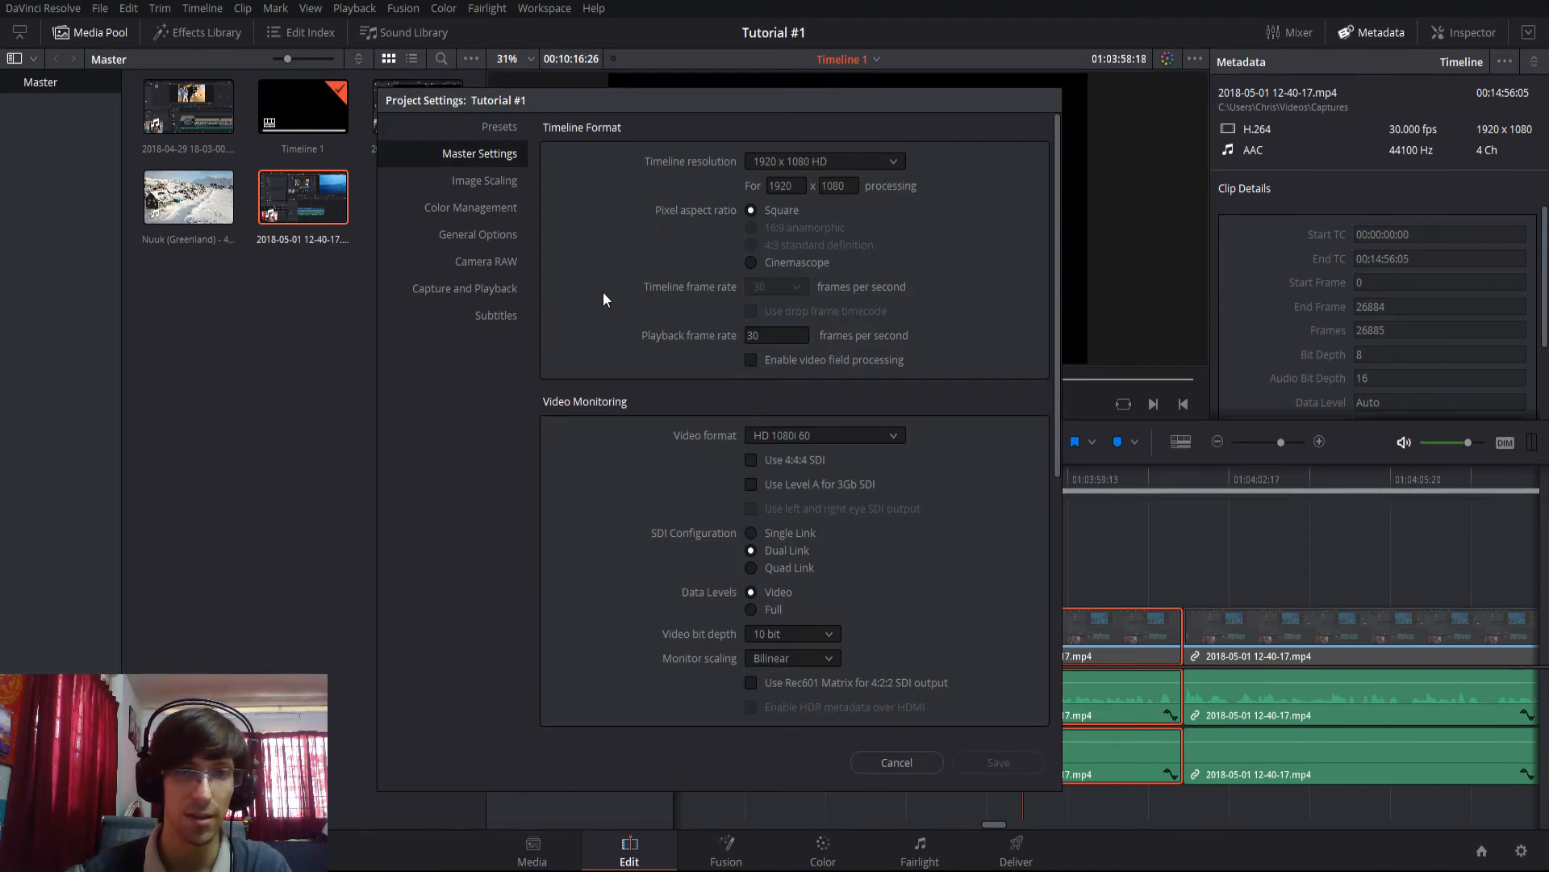
mouse_move(839, 305)
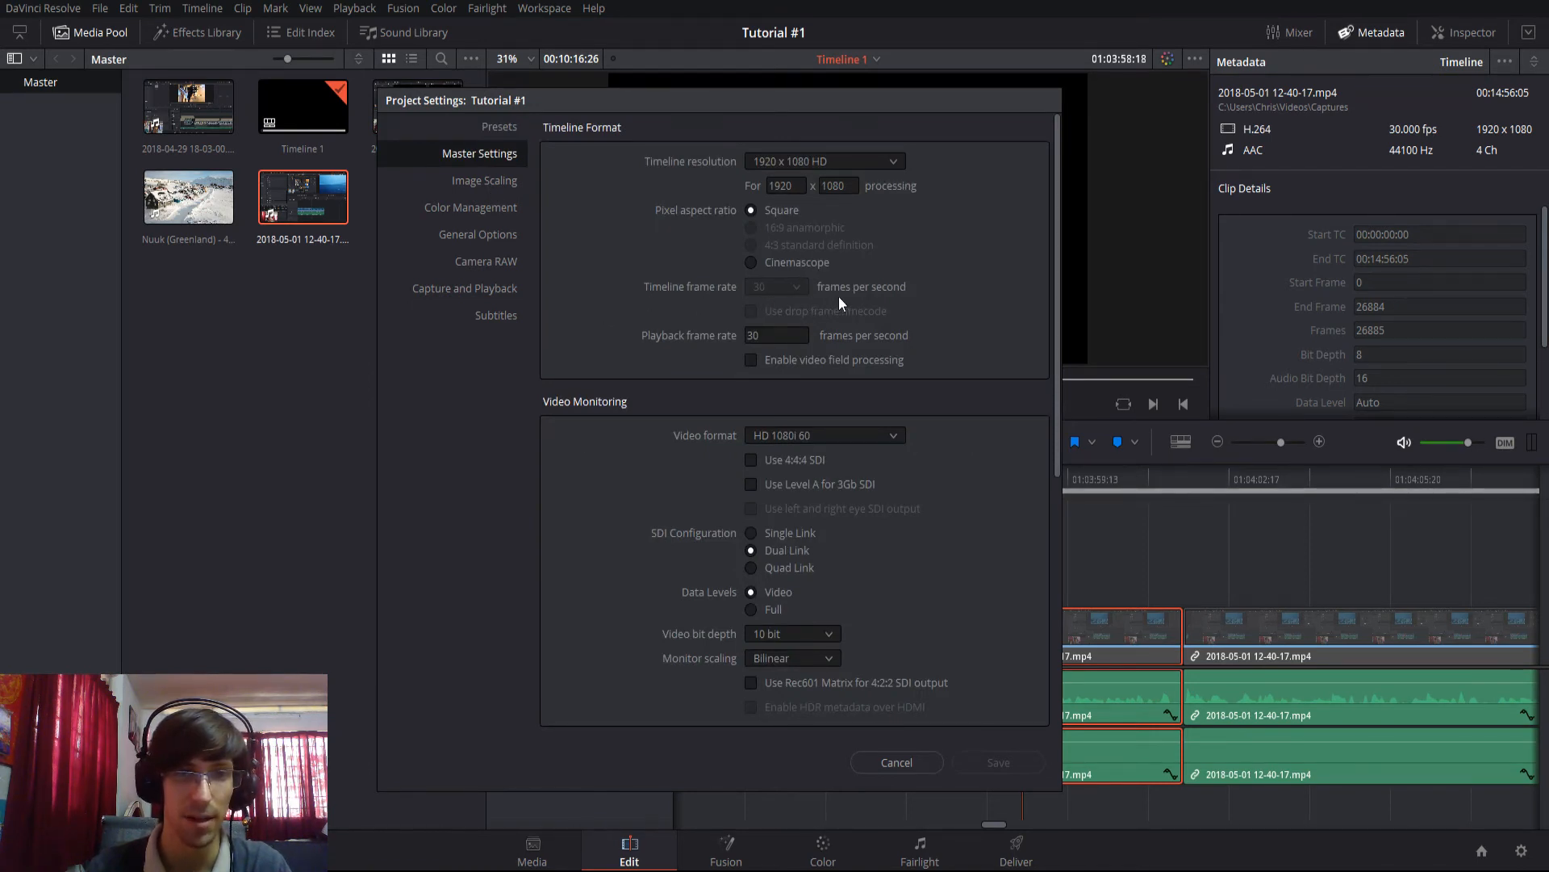
mouse_move(973, 705)
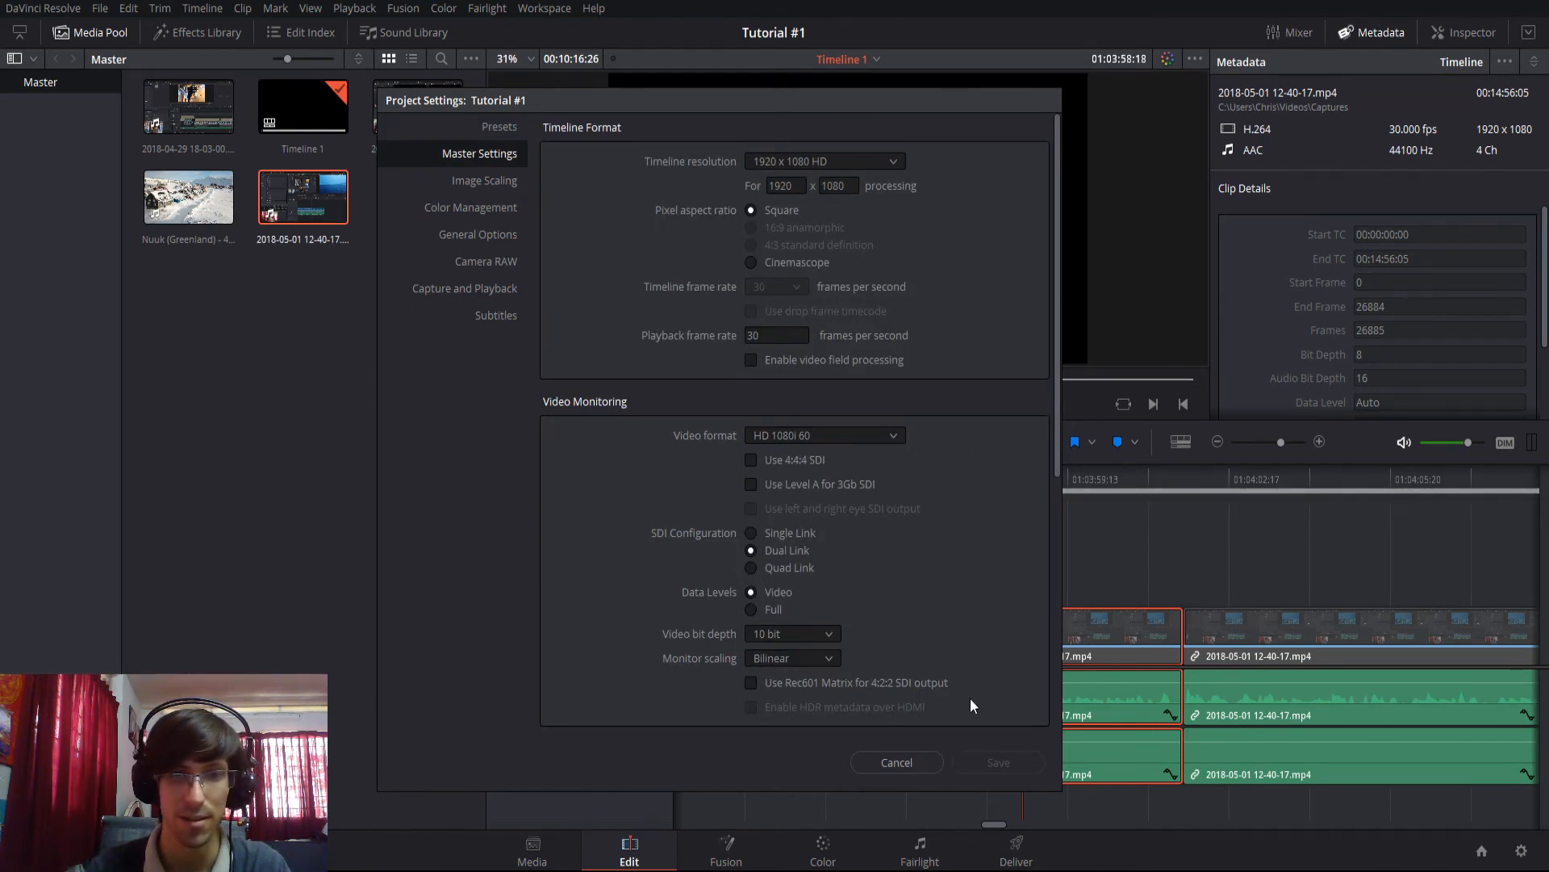
left_click(896, 761)
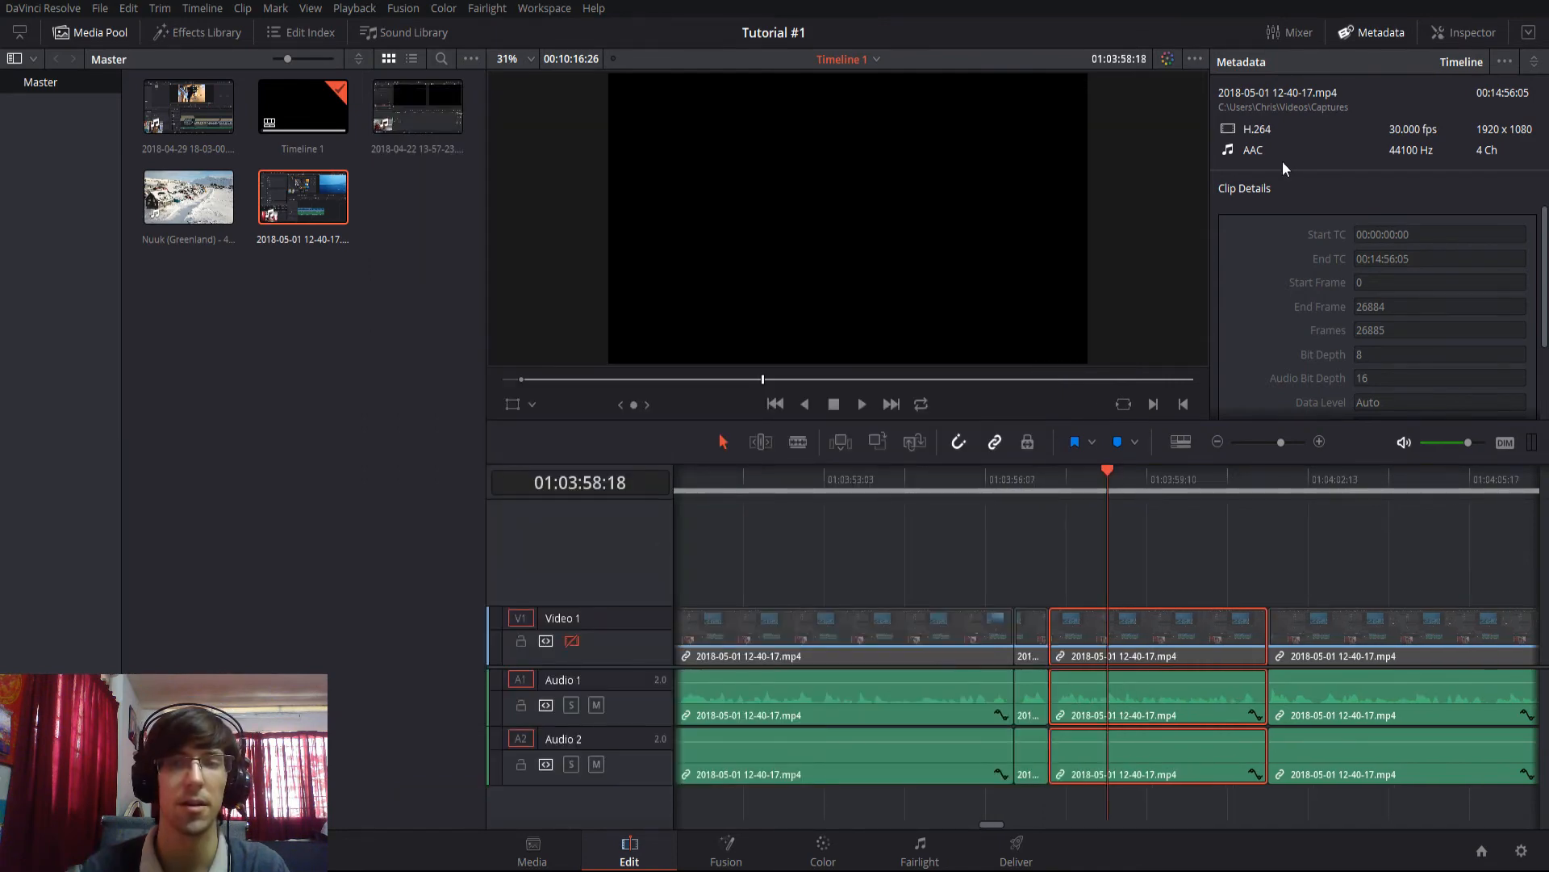
mouse_move(1411, 165)
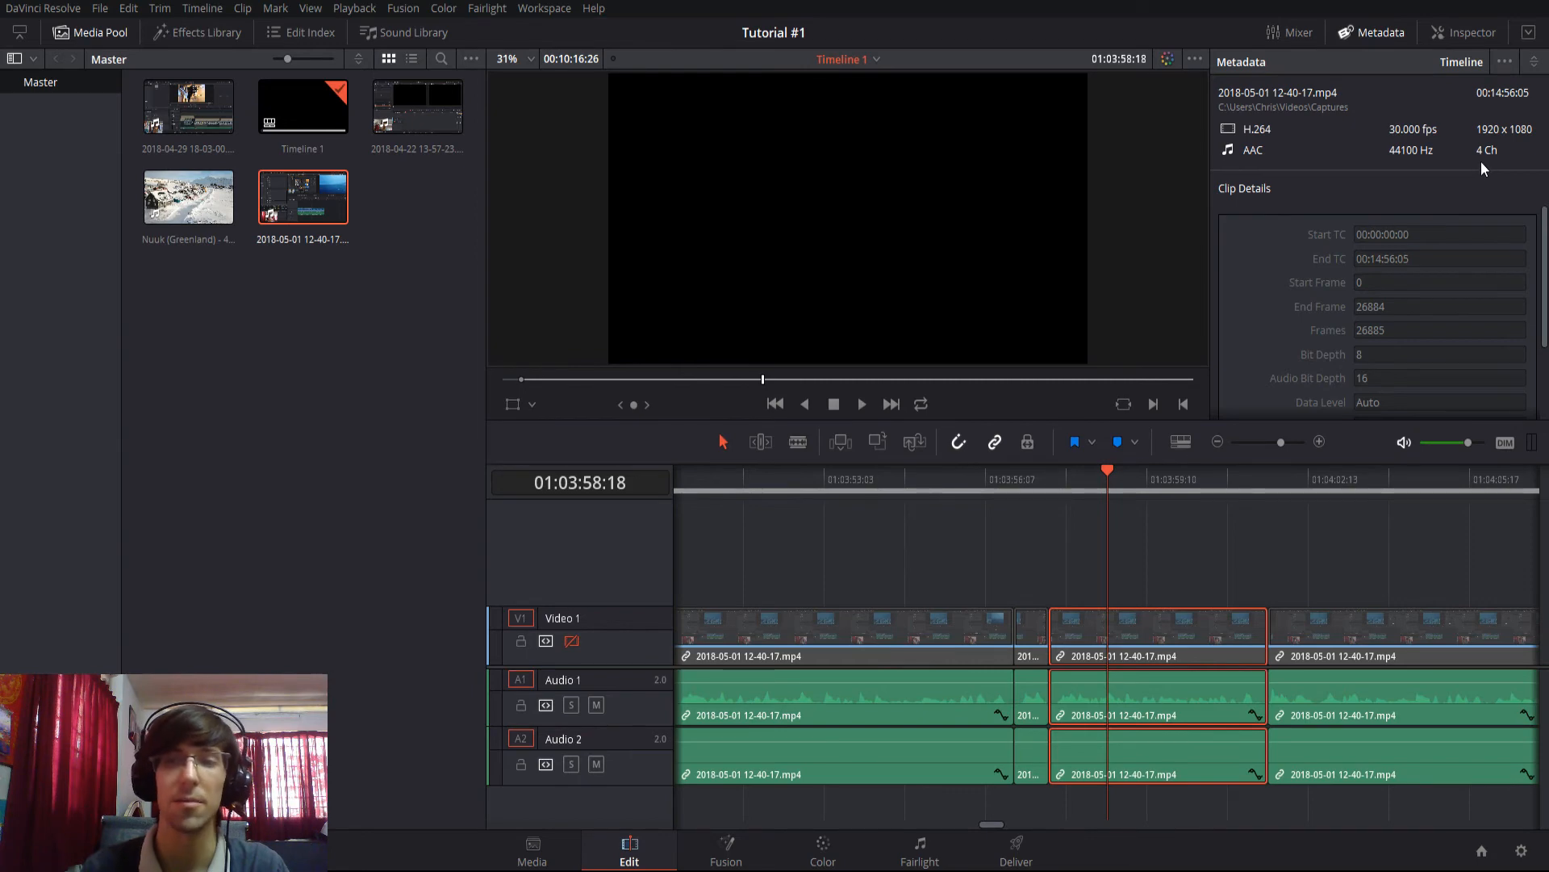
mouse_move(1230, 117)
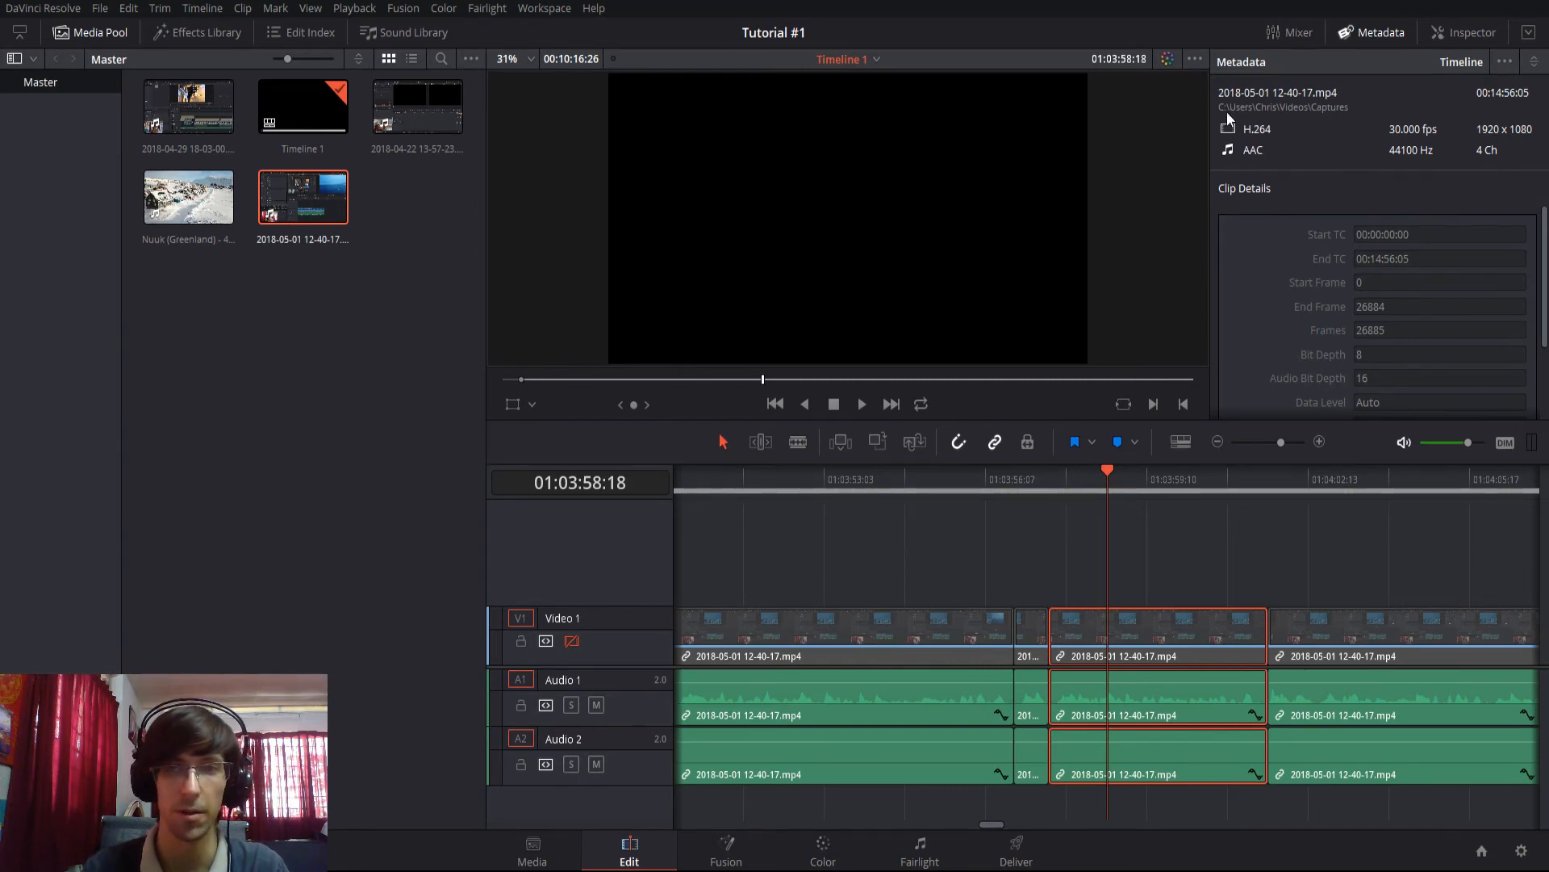
mouse_move(1372, 155)
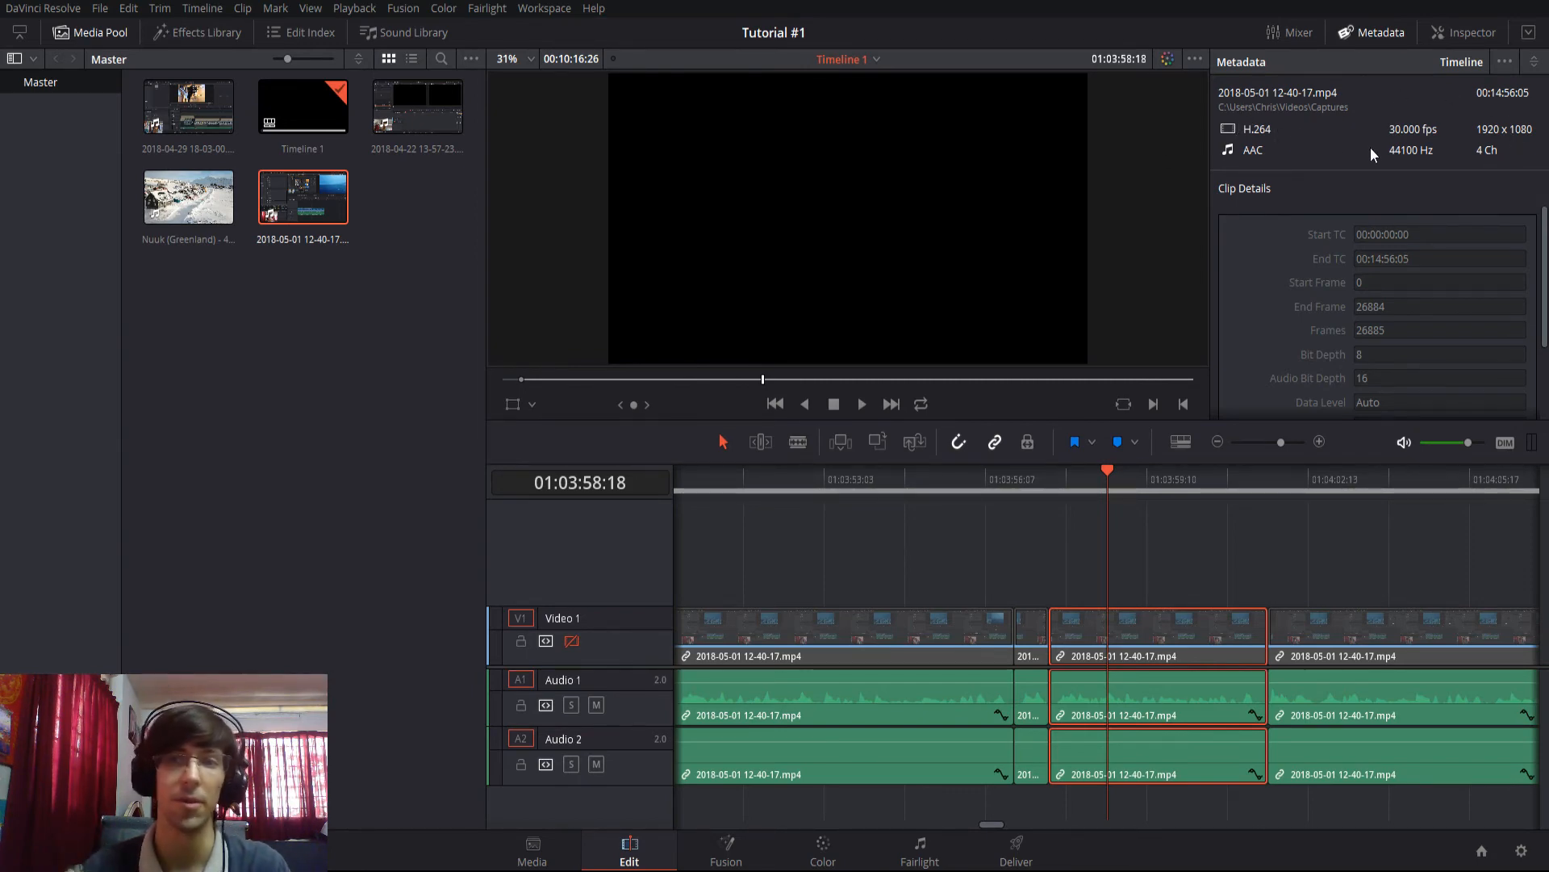
mouse_move(1485, 163)
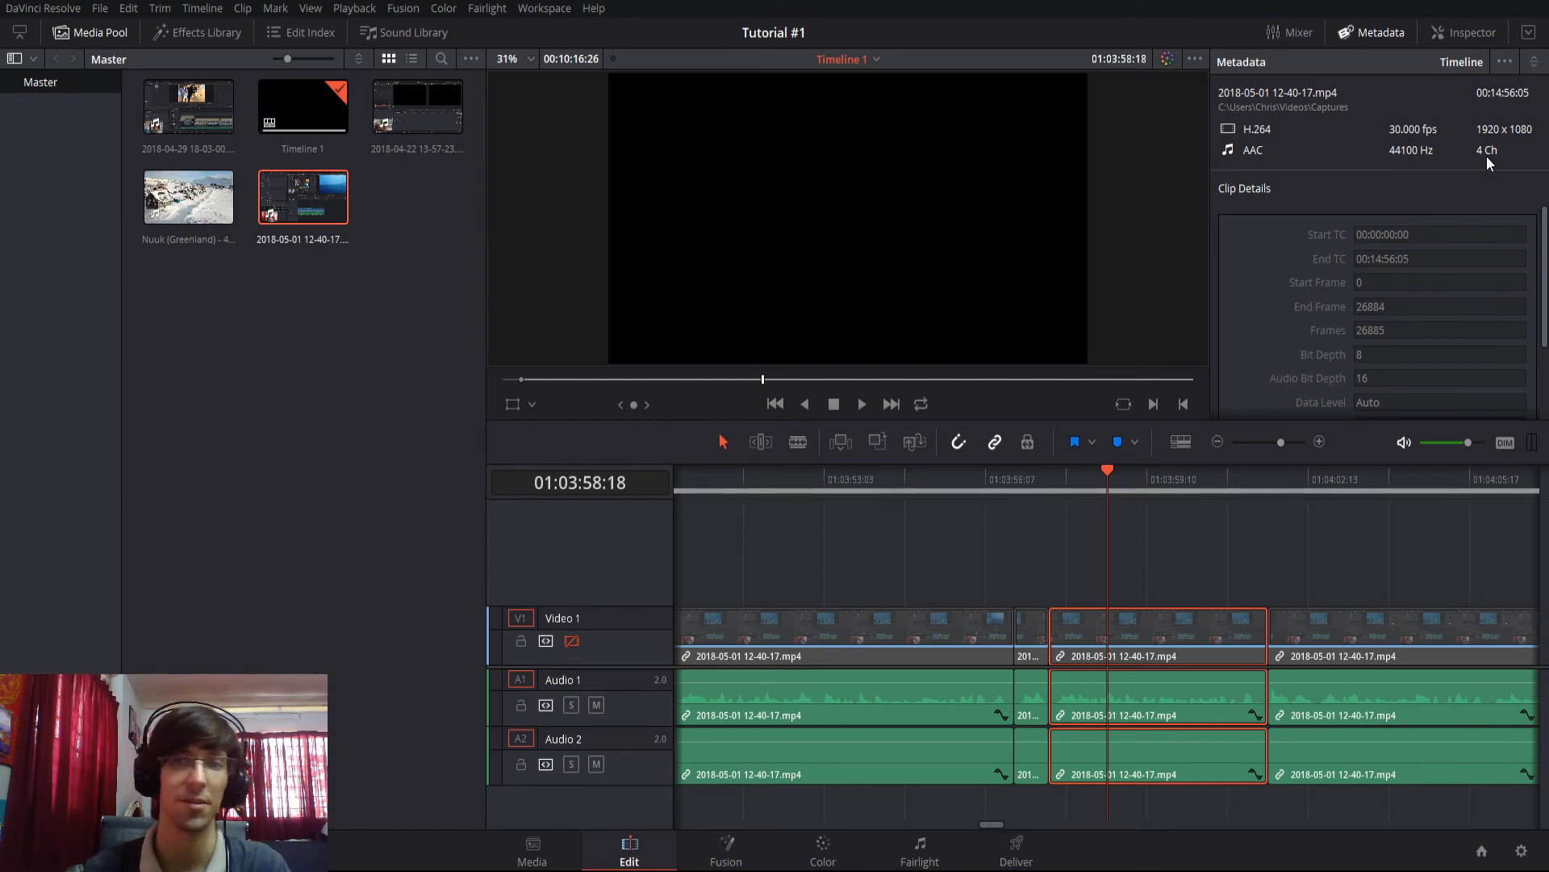
mouse_move(697, 744)
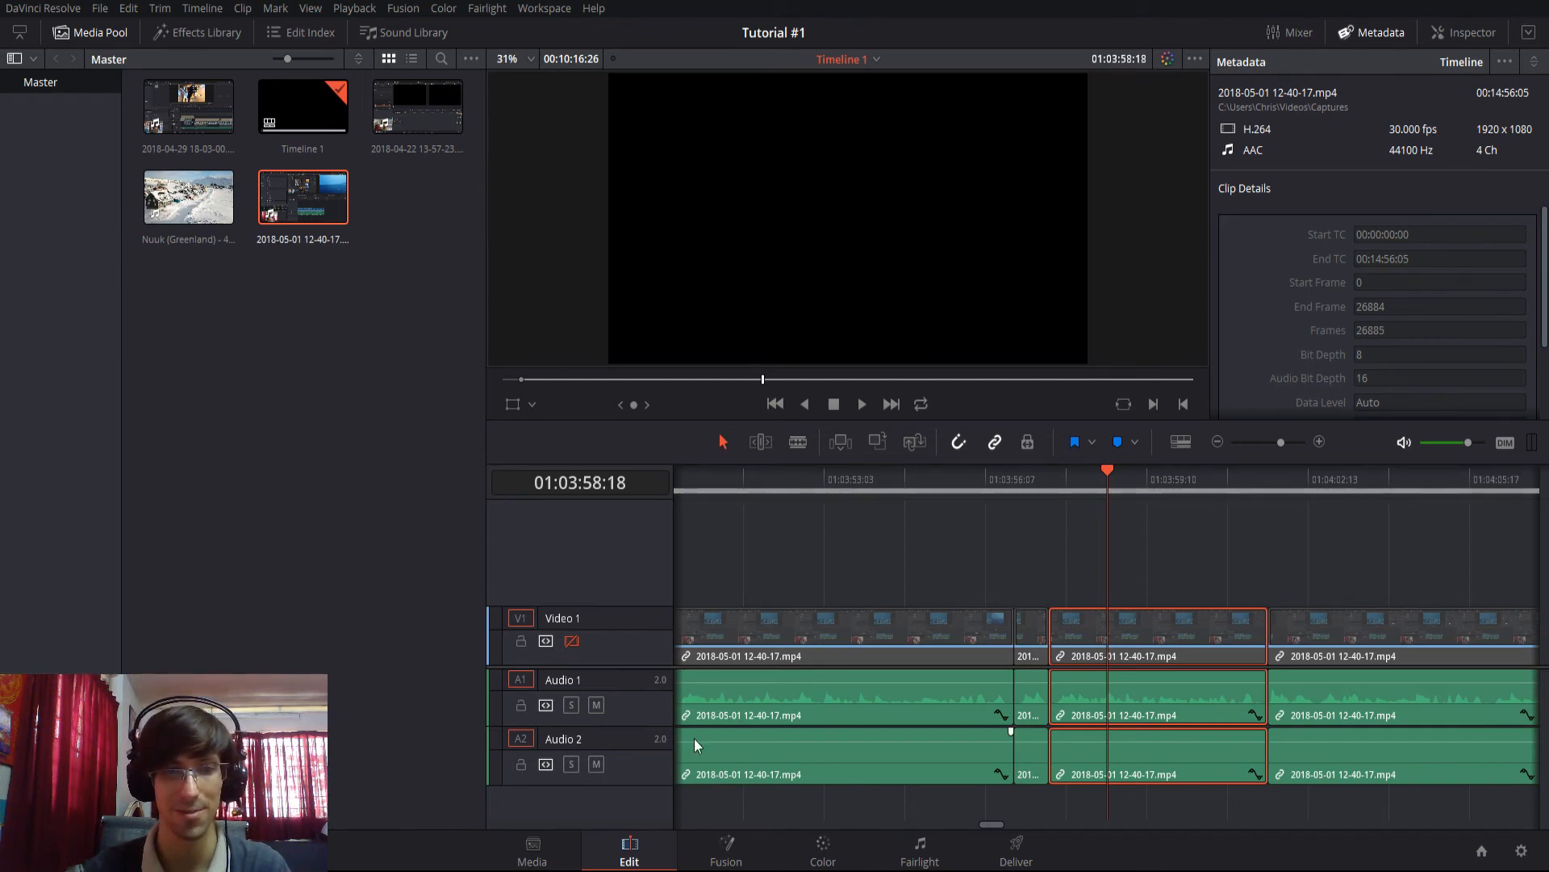
mouse_move(625, 738)
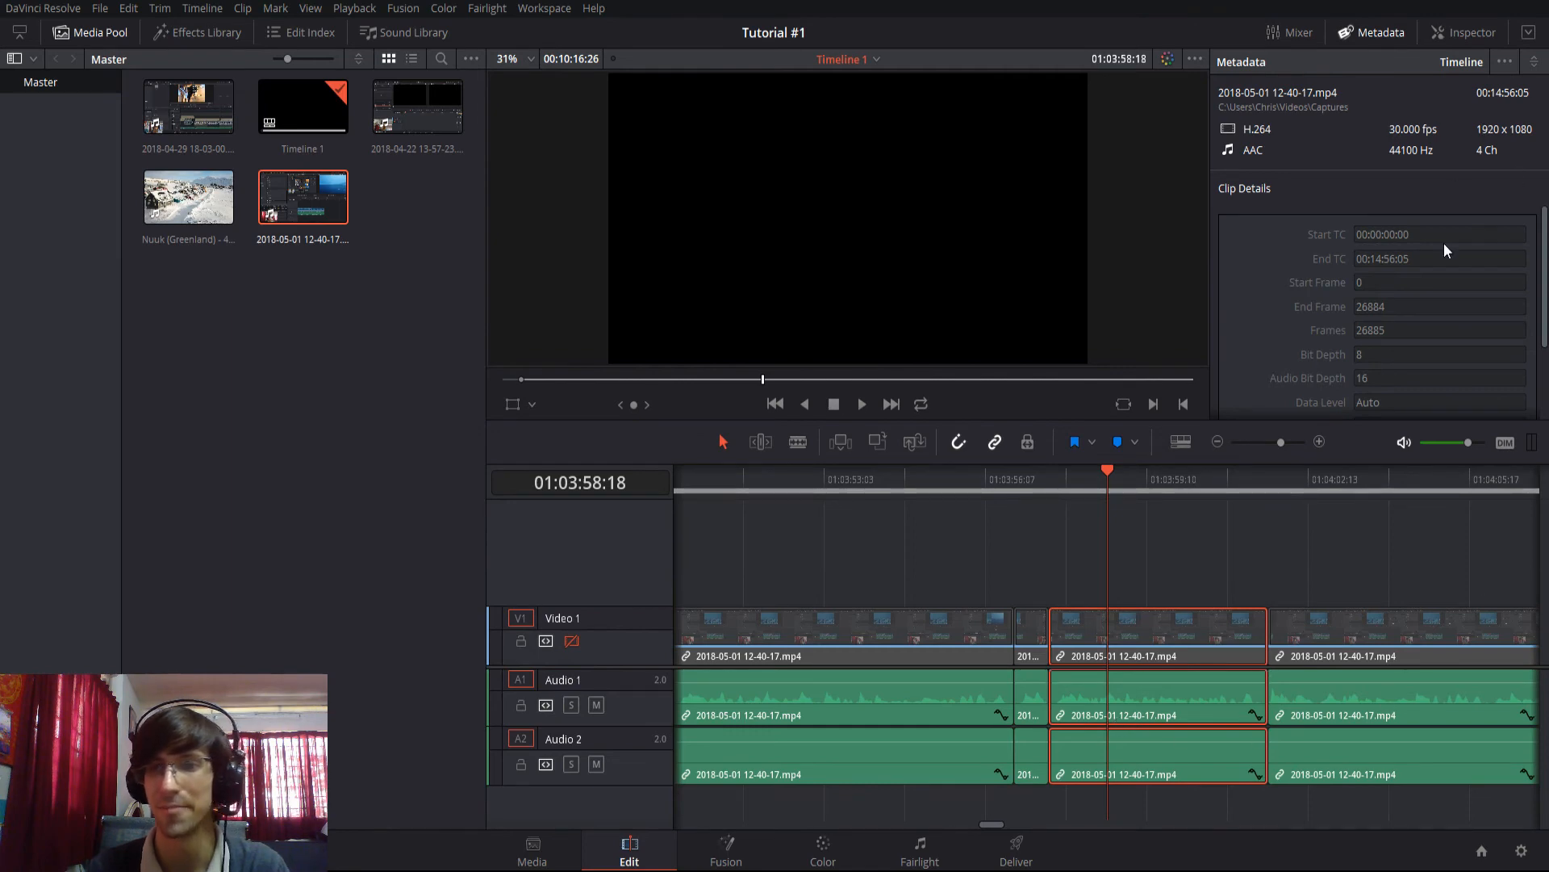
scroll("down", 3)
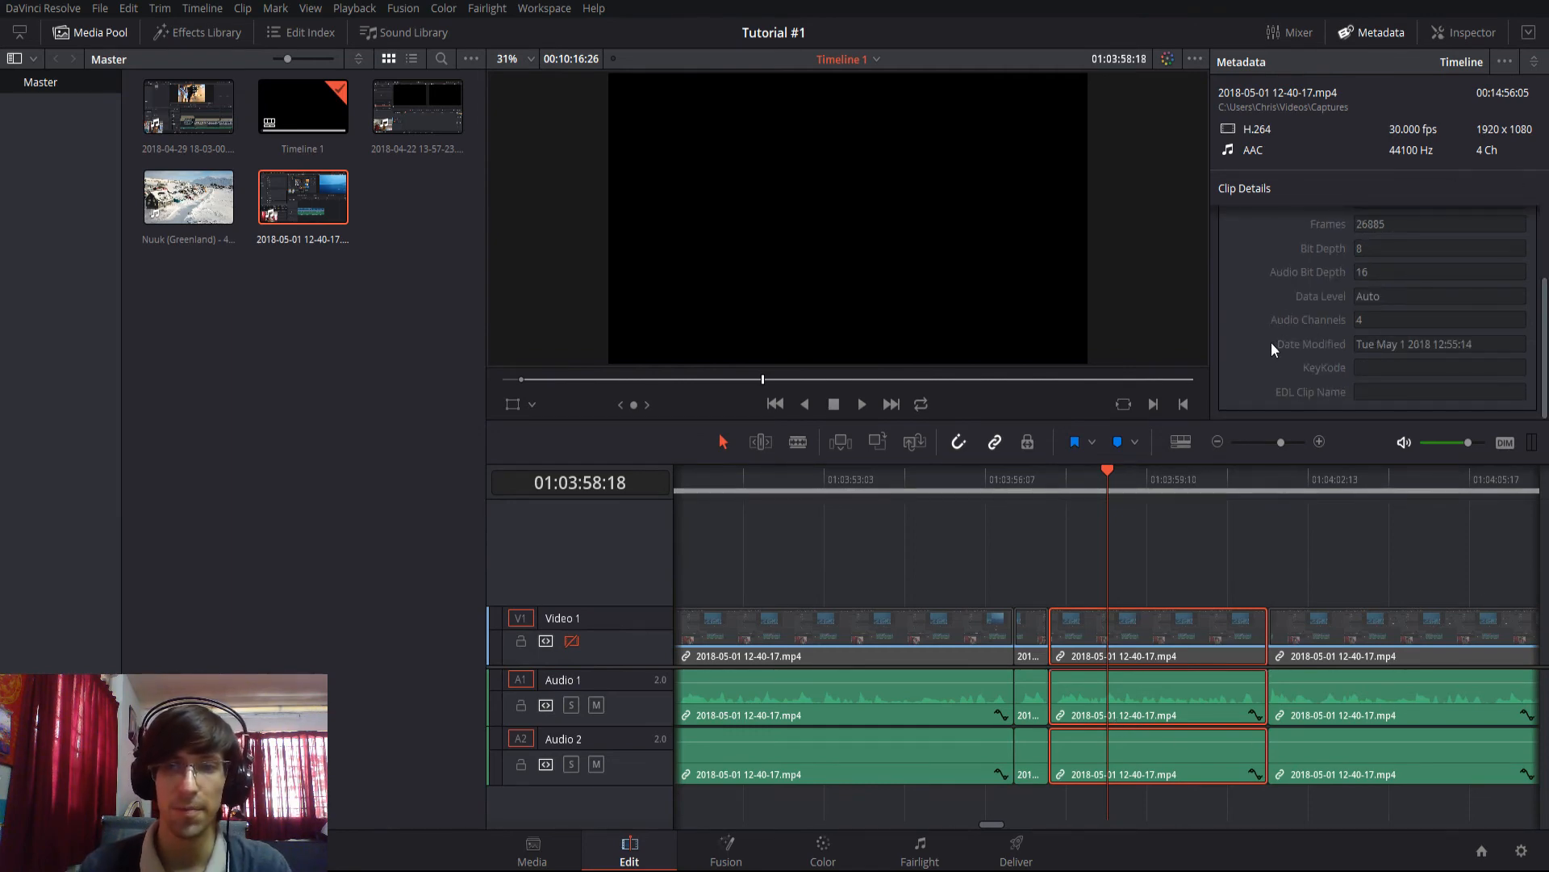
mouse_move(1334, 355)
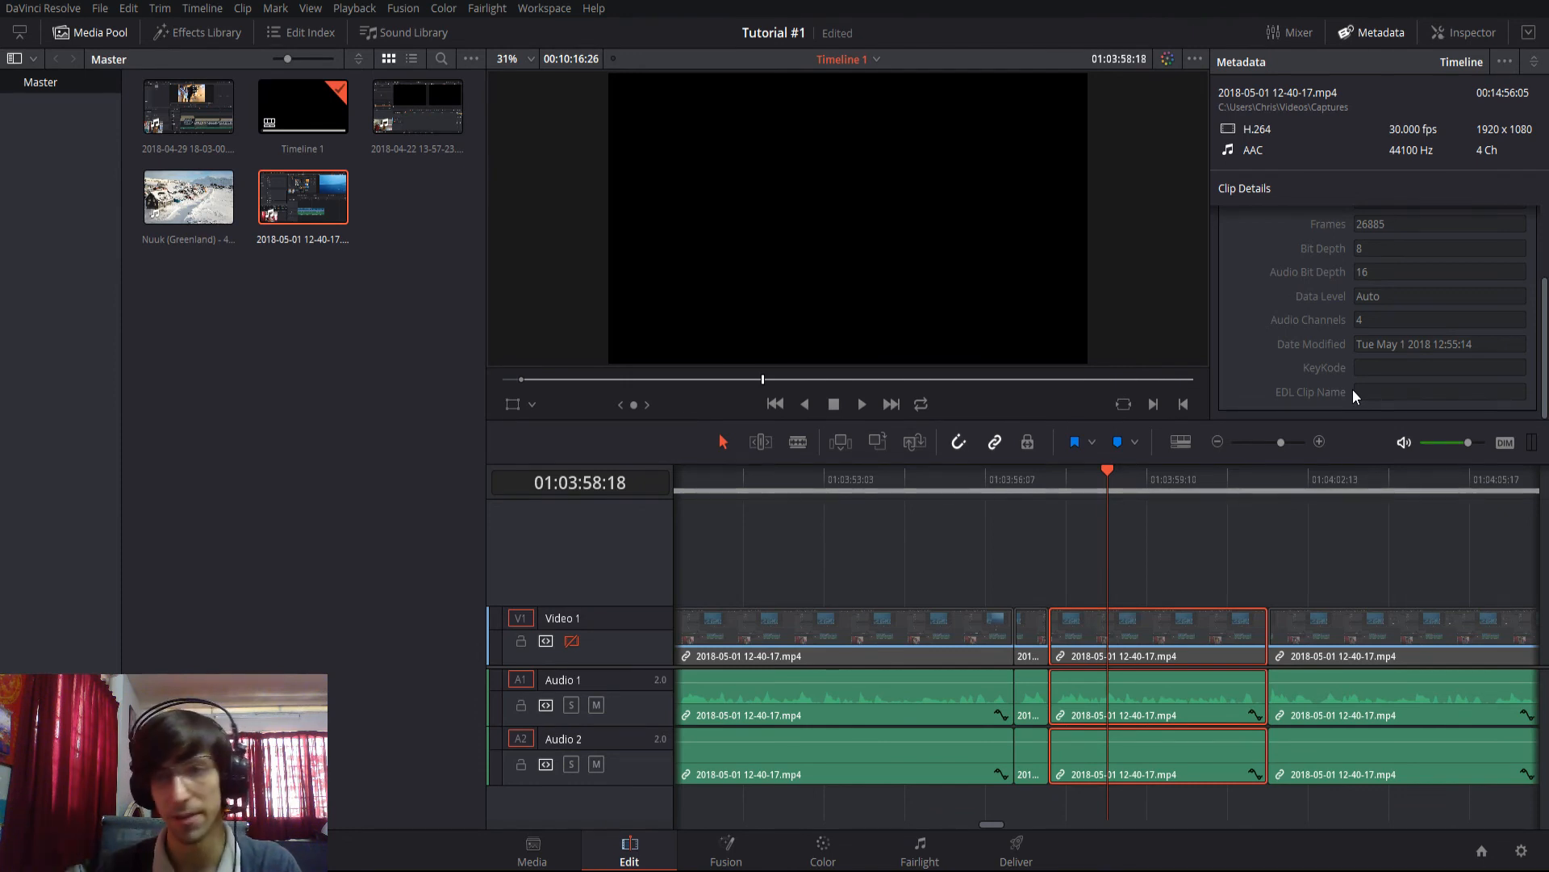
mouse_move(1346, 421)
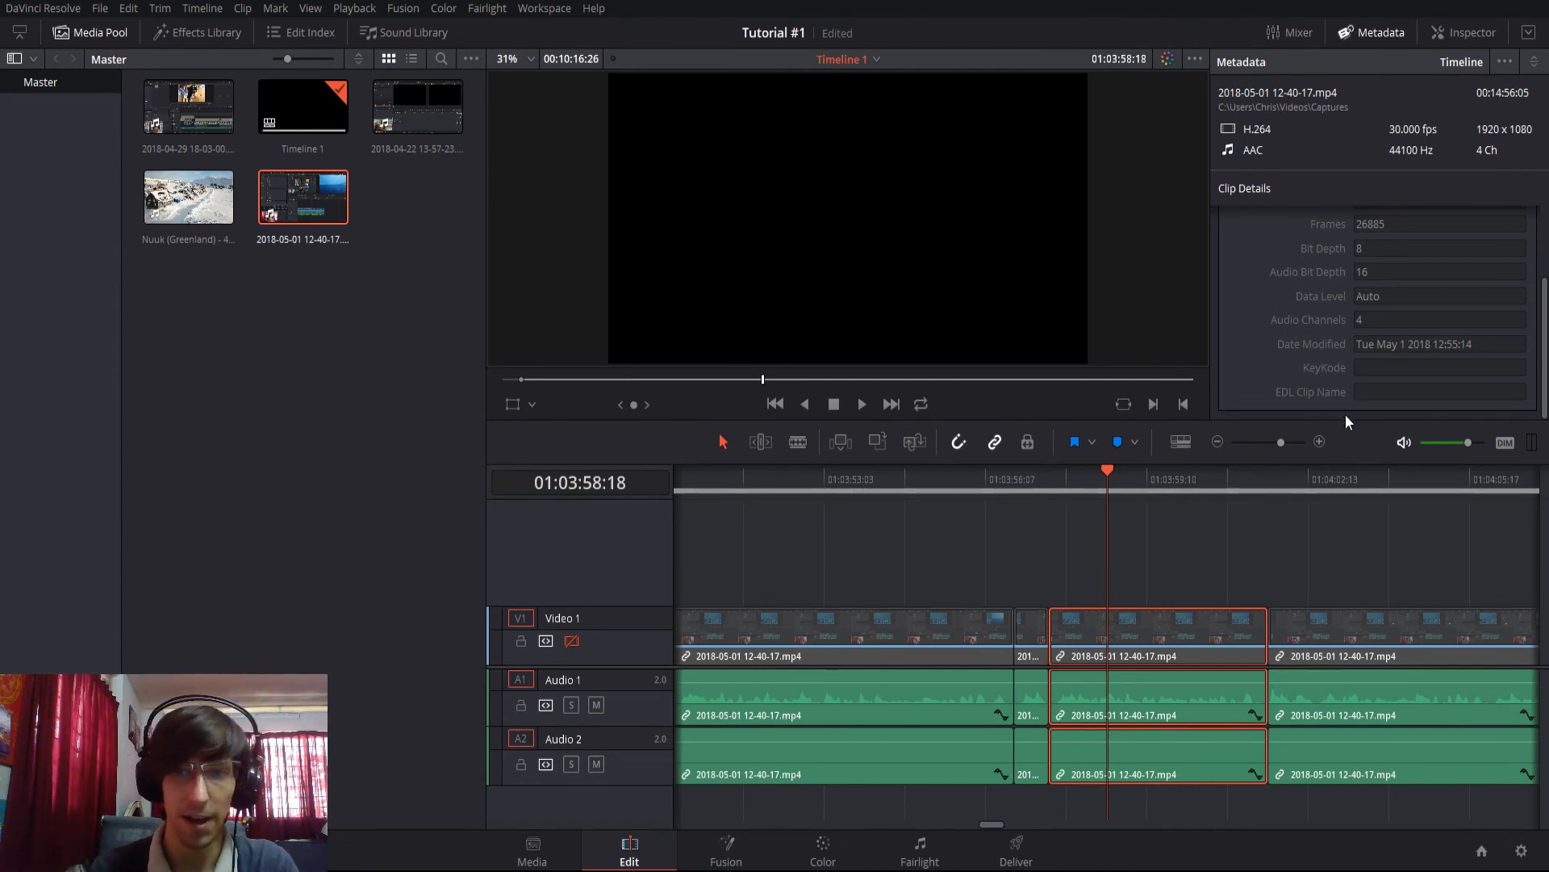
mouse_move(1270, 381)
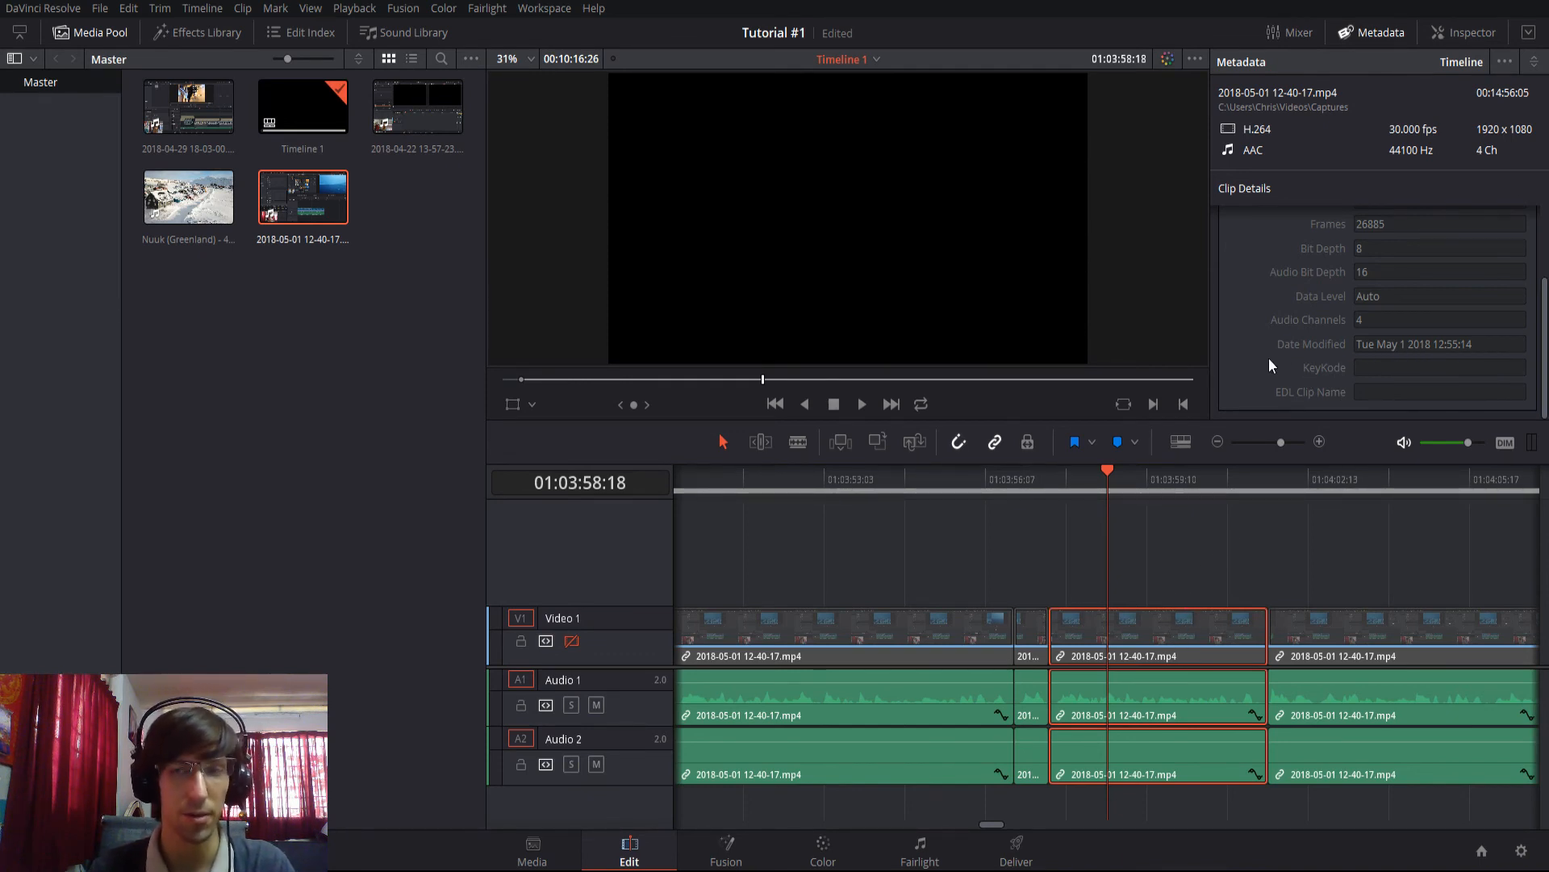
mouse_move(1196, 100)
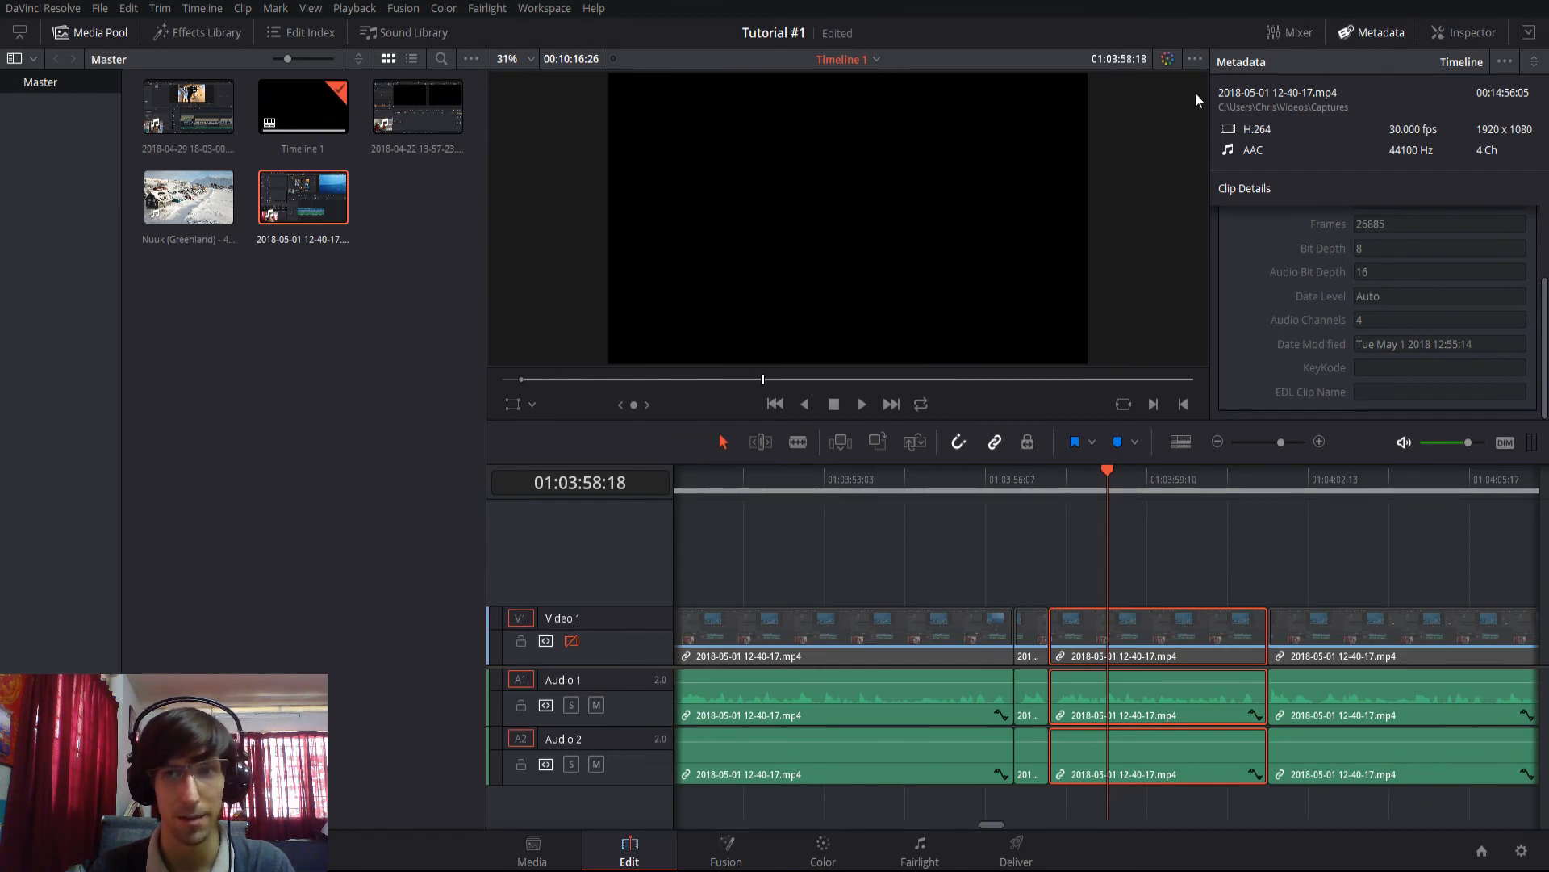
mouse_move(1297, 361)
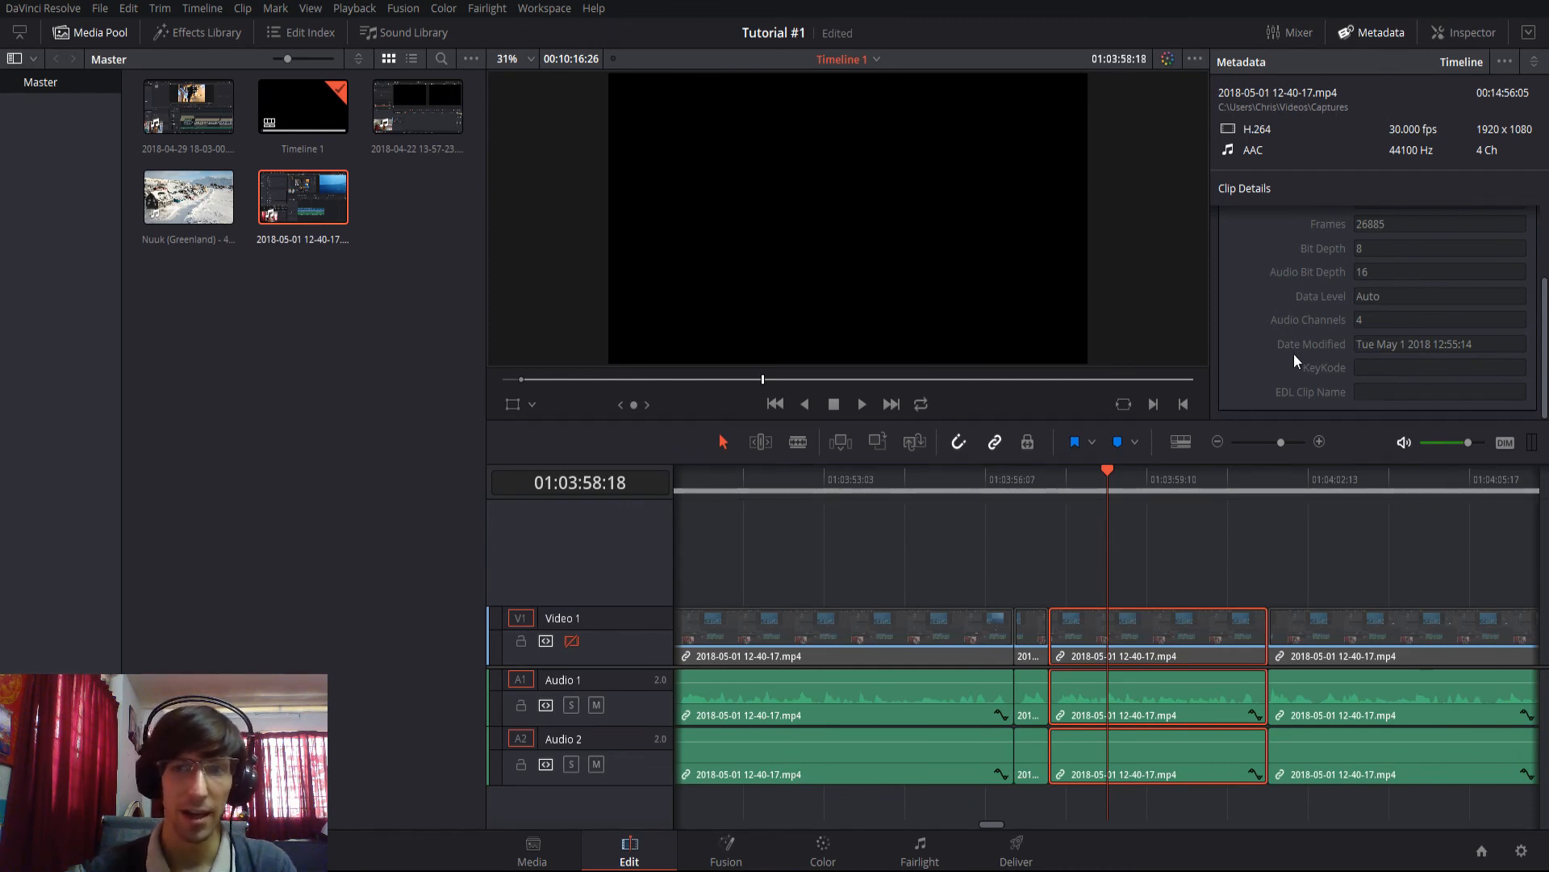
mouse_move(1488, 358)
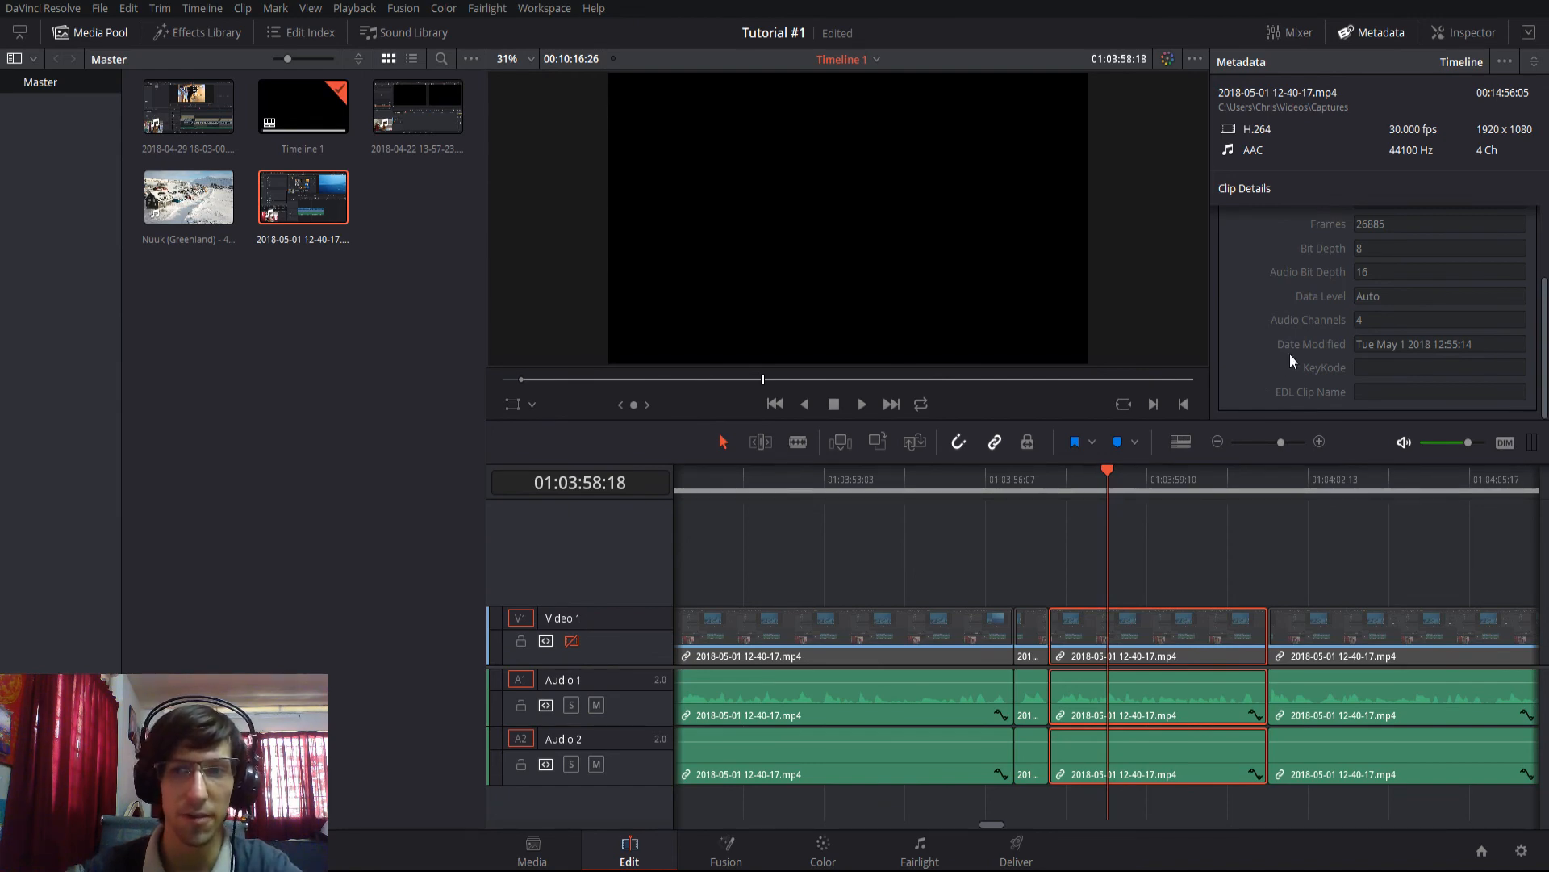
mouse_move(778, 208)
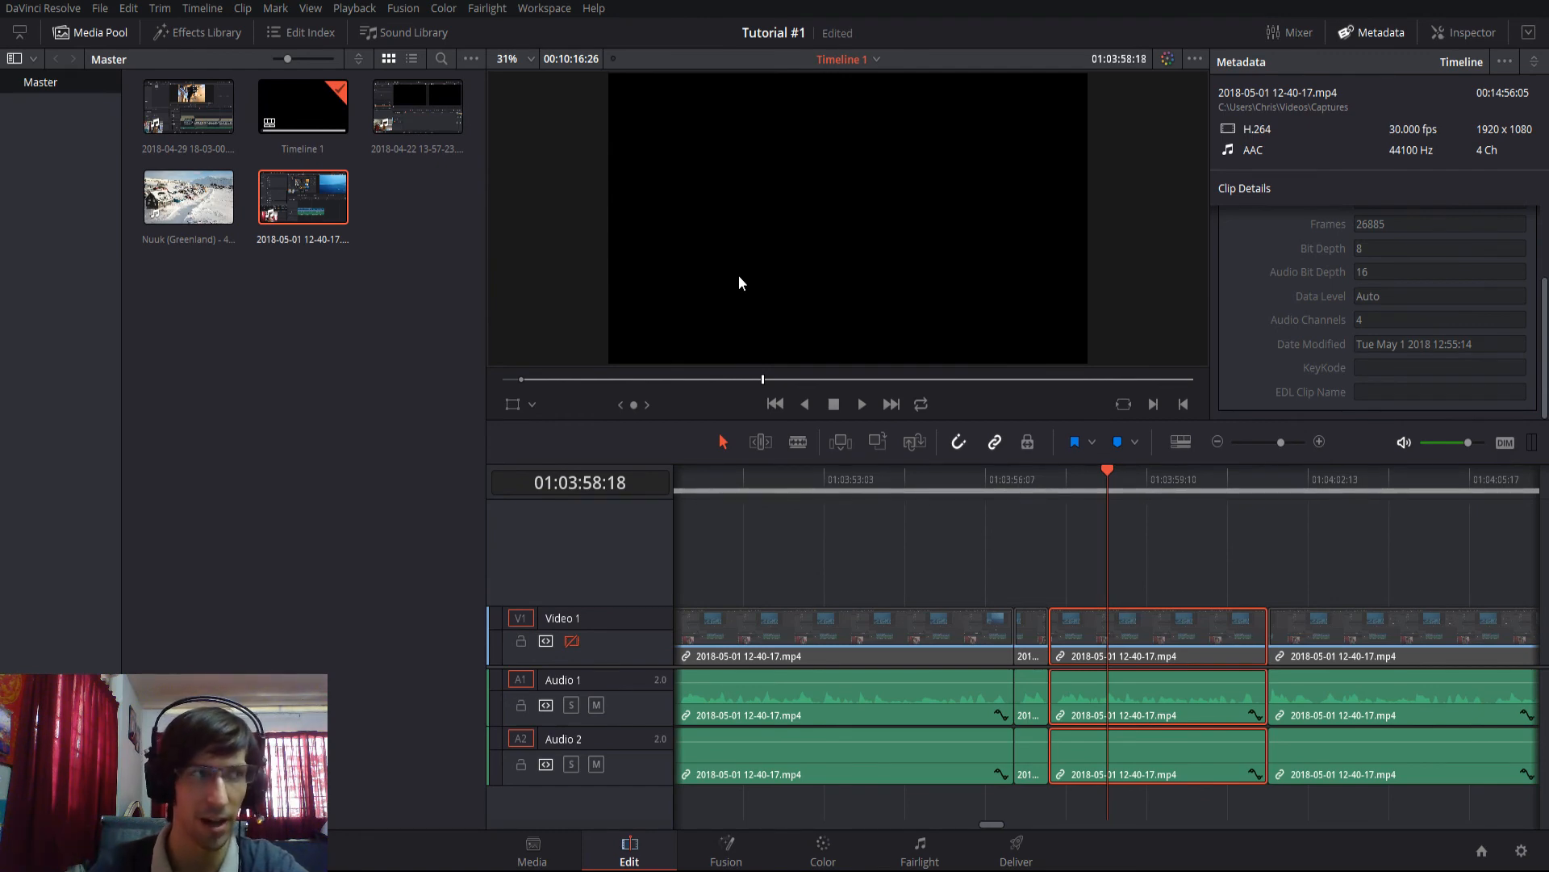
mouse_move(1149, 279)
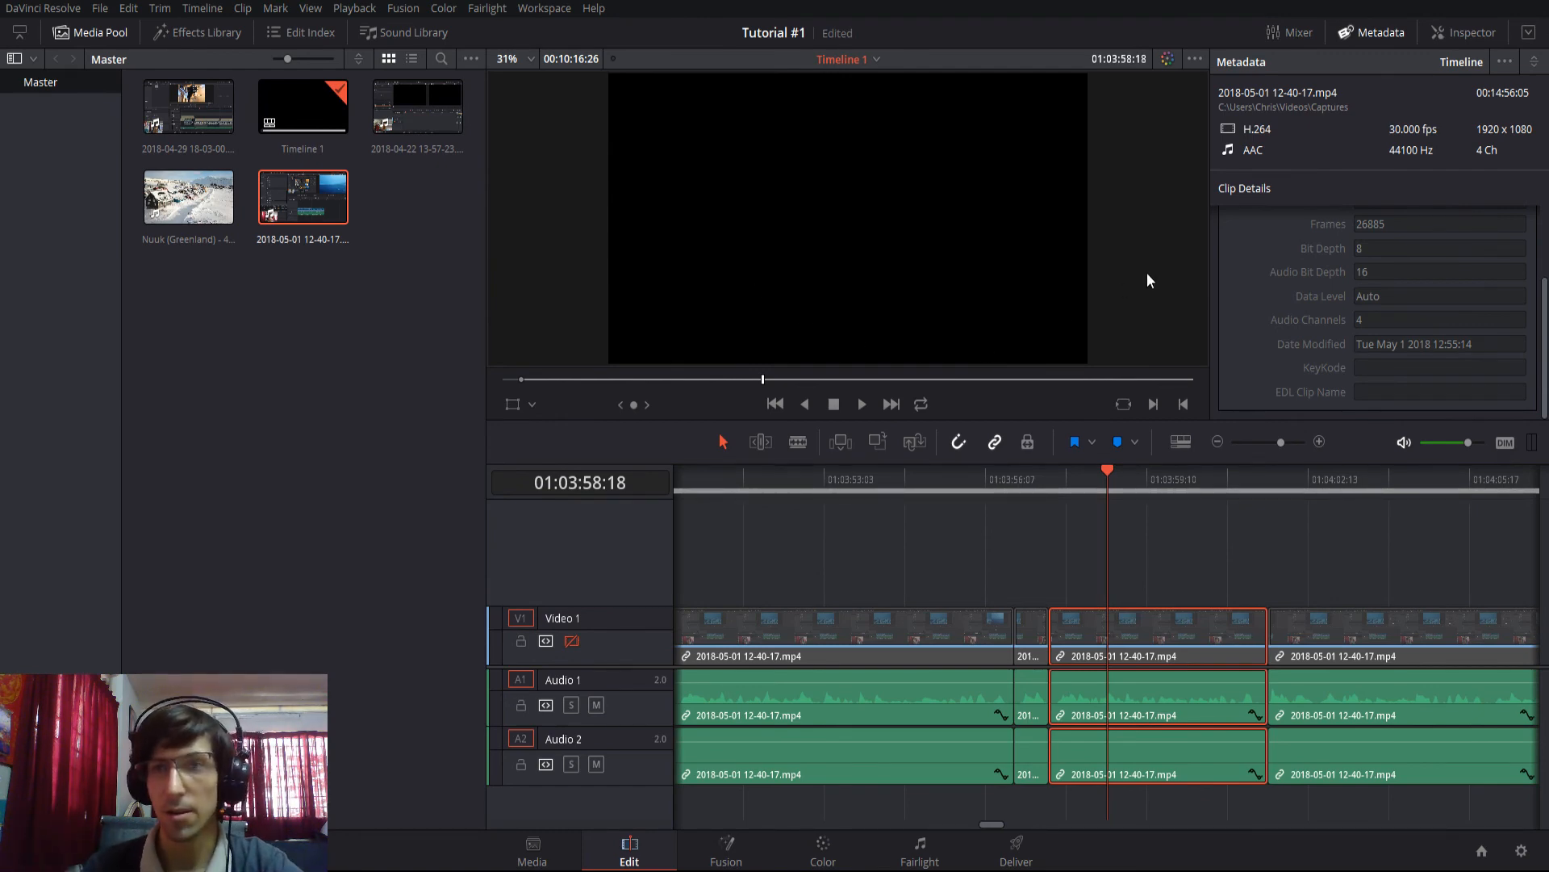
mouse_move(1302, 342)
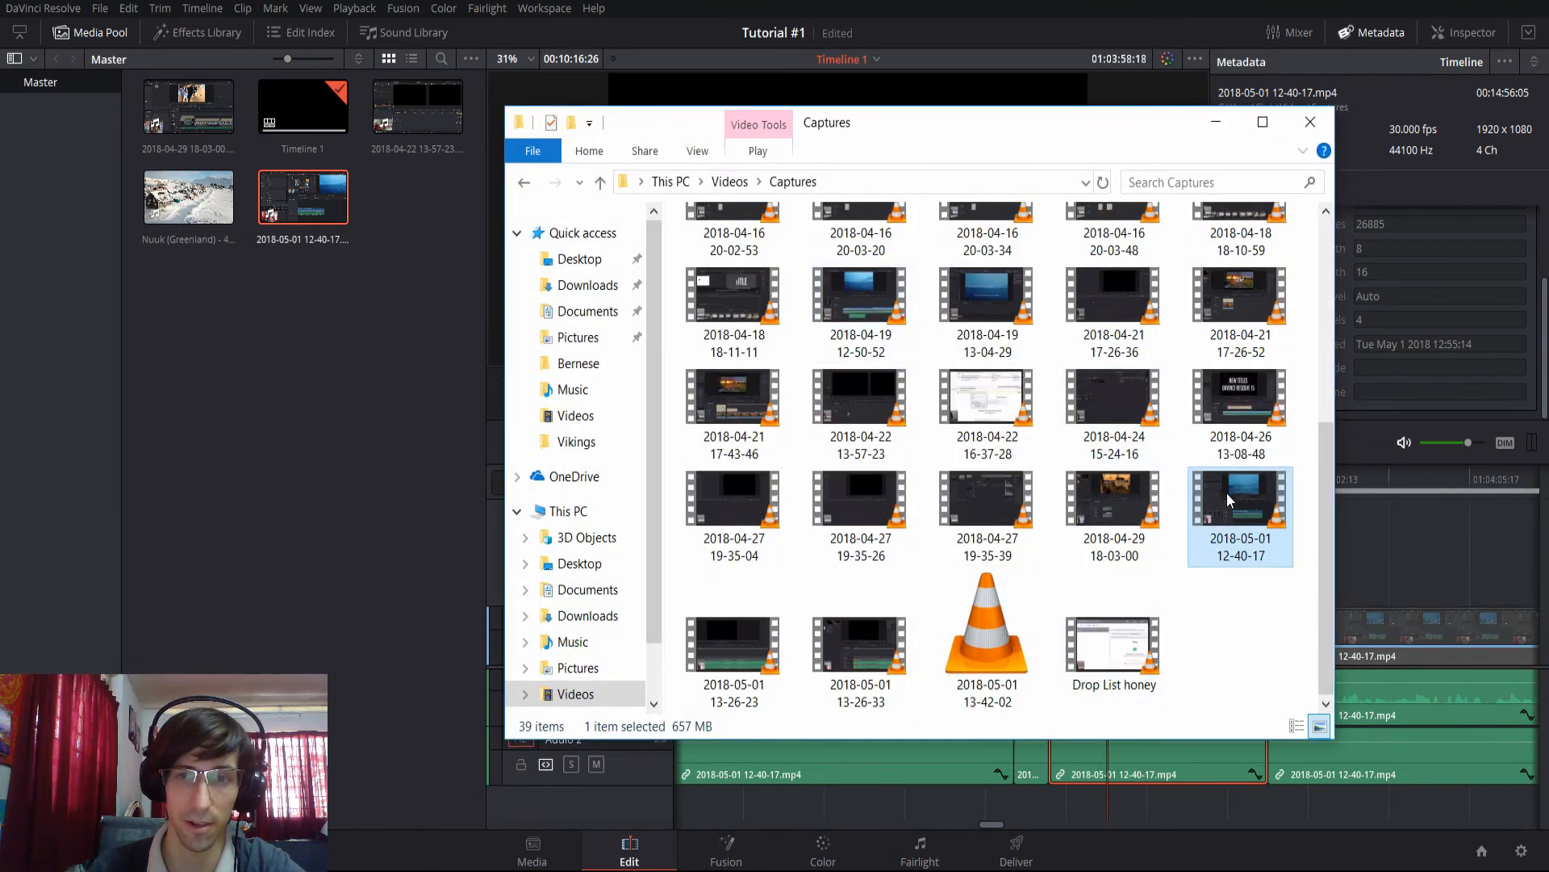
right_click(1240, 498)
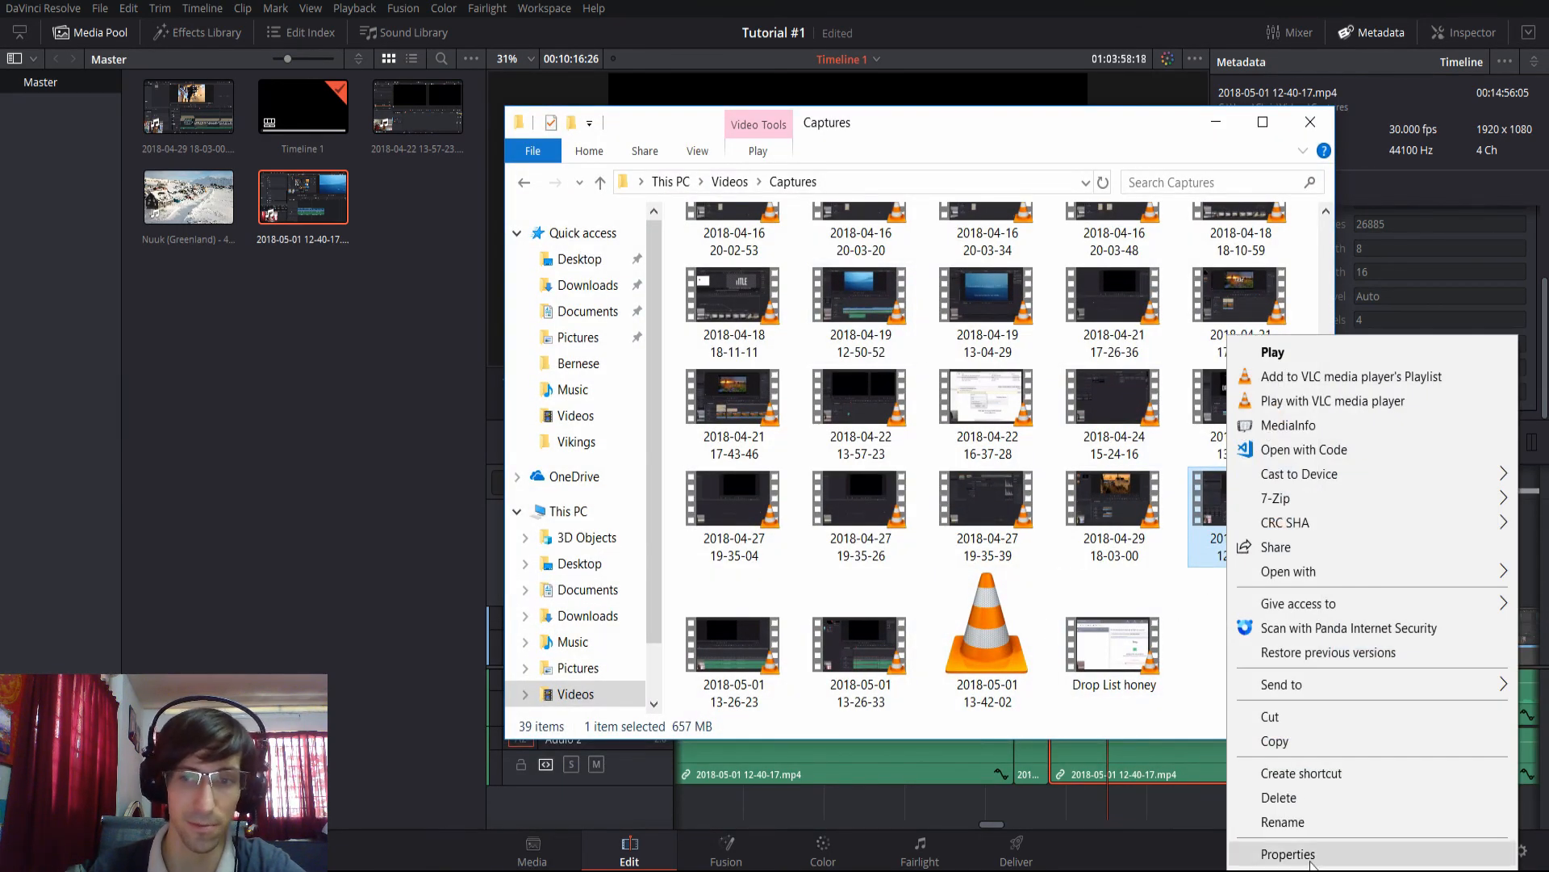
left_click(1288, 853)
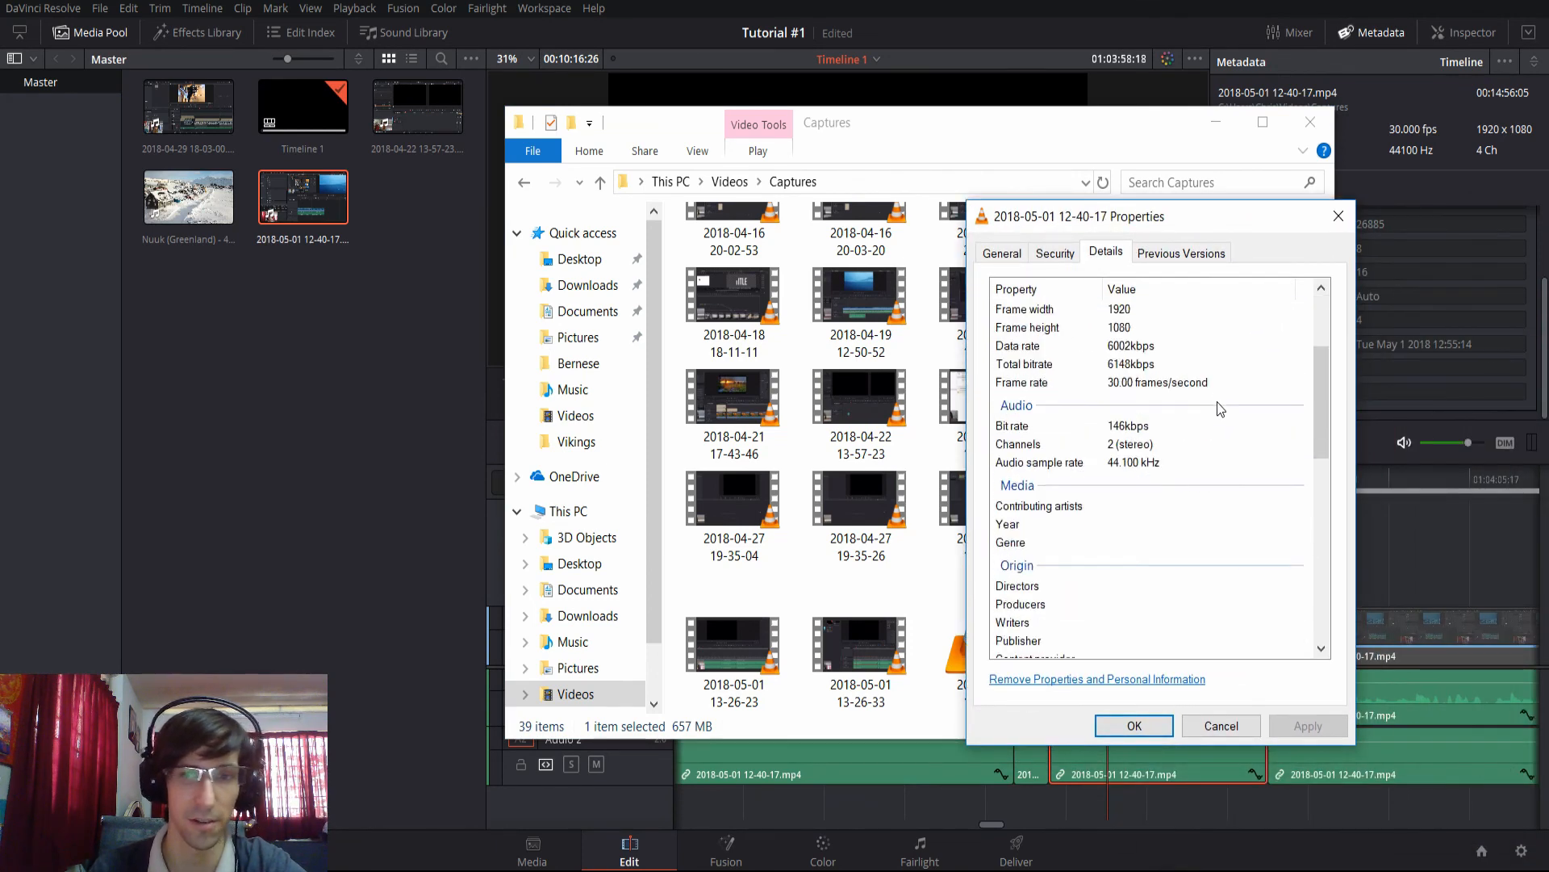
scroll("down", 3)
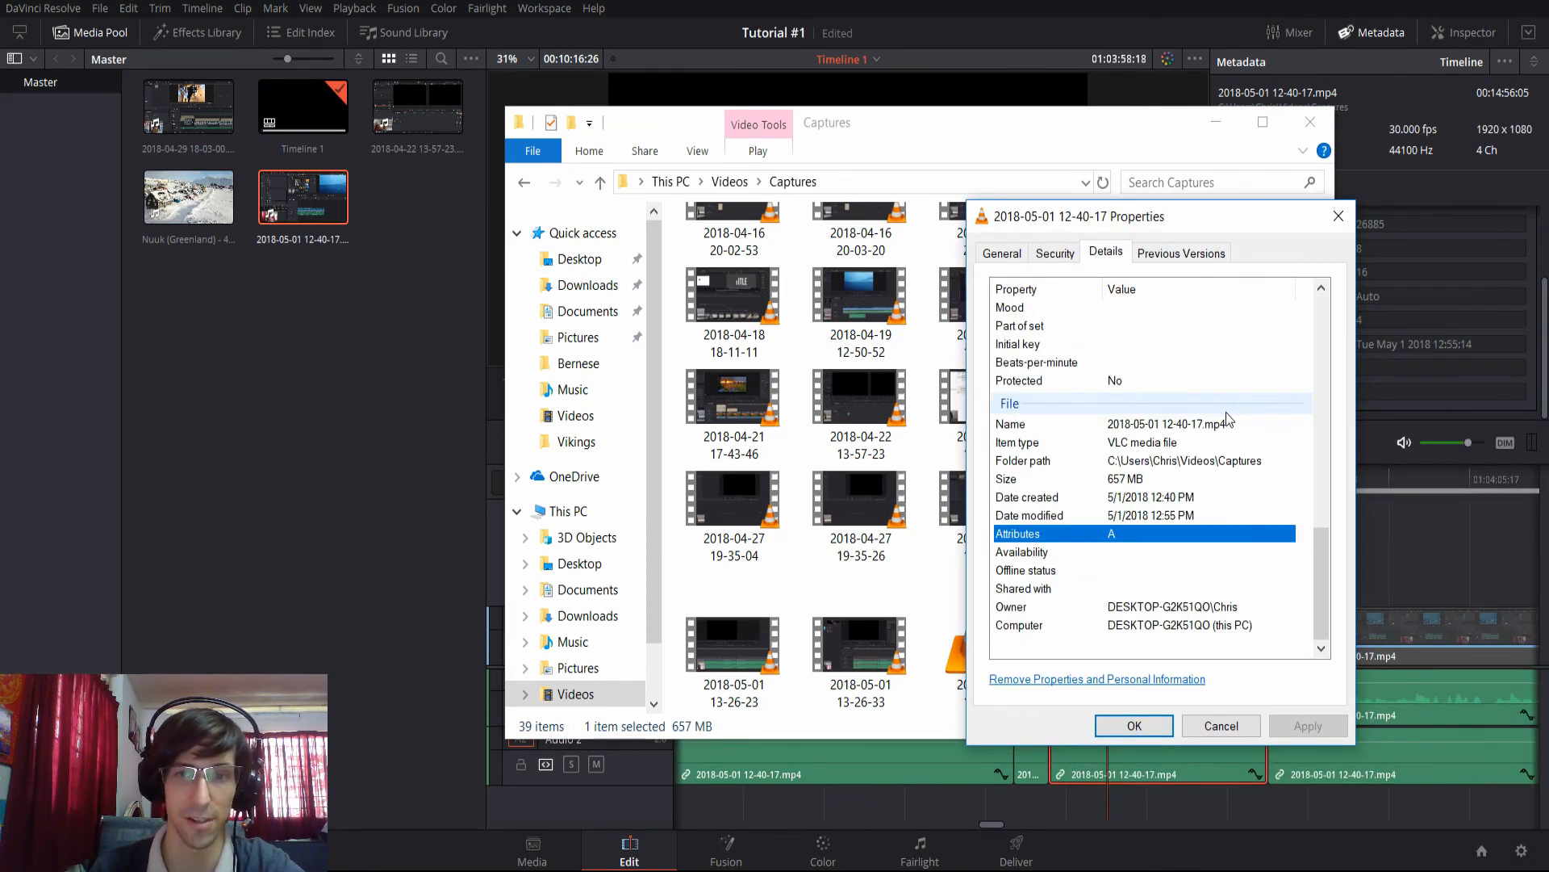
left_click(1220, 725)
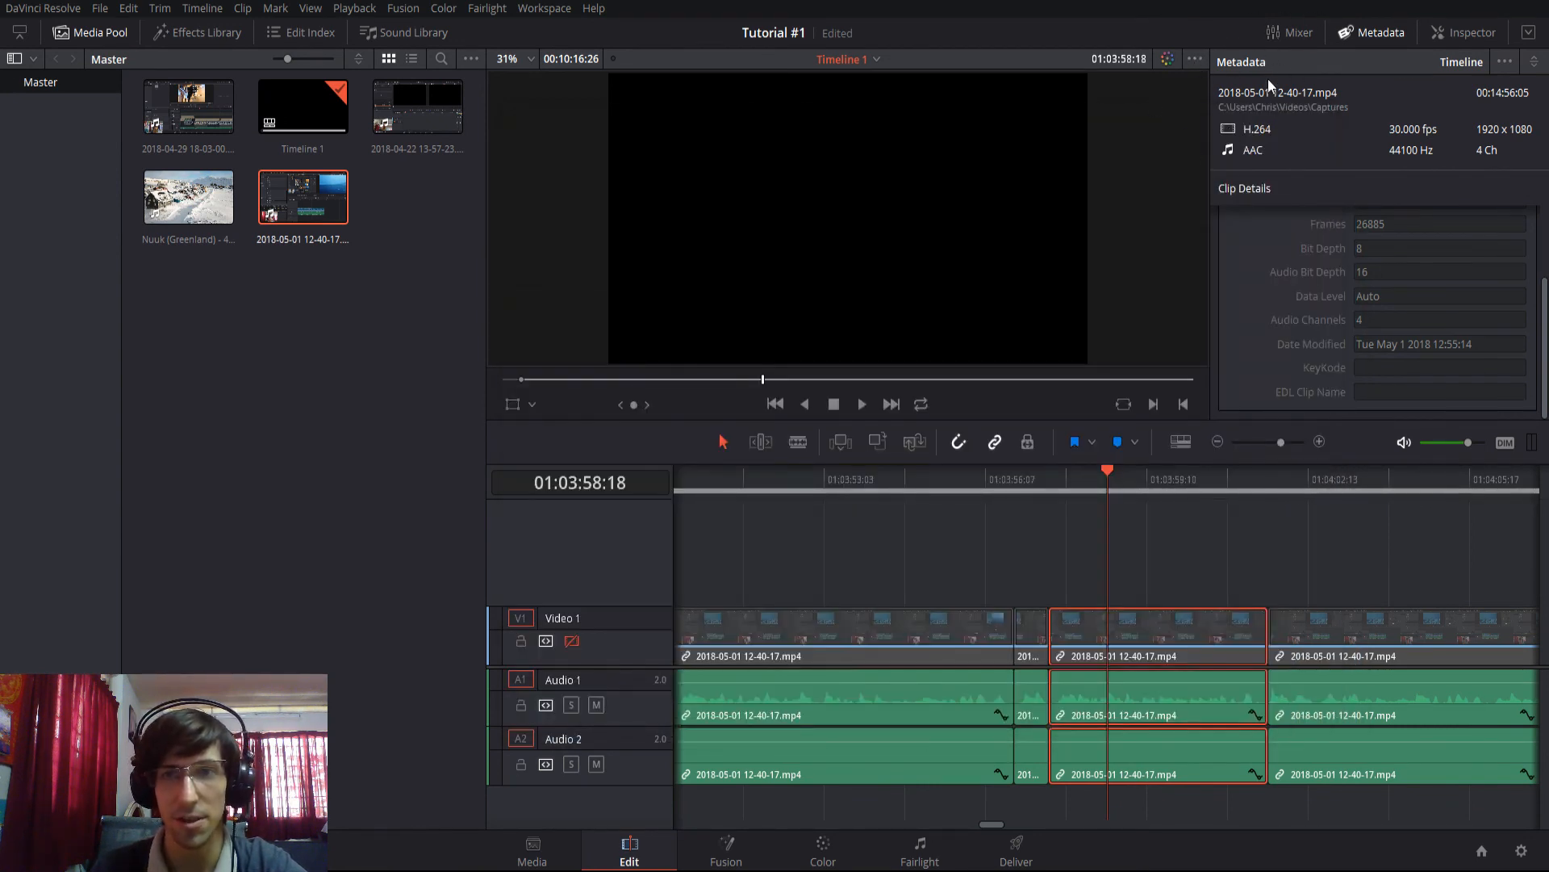
mouse_move(1324, 300)
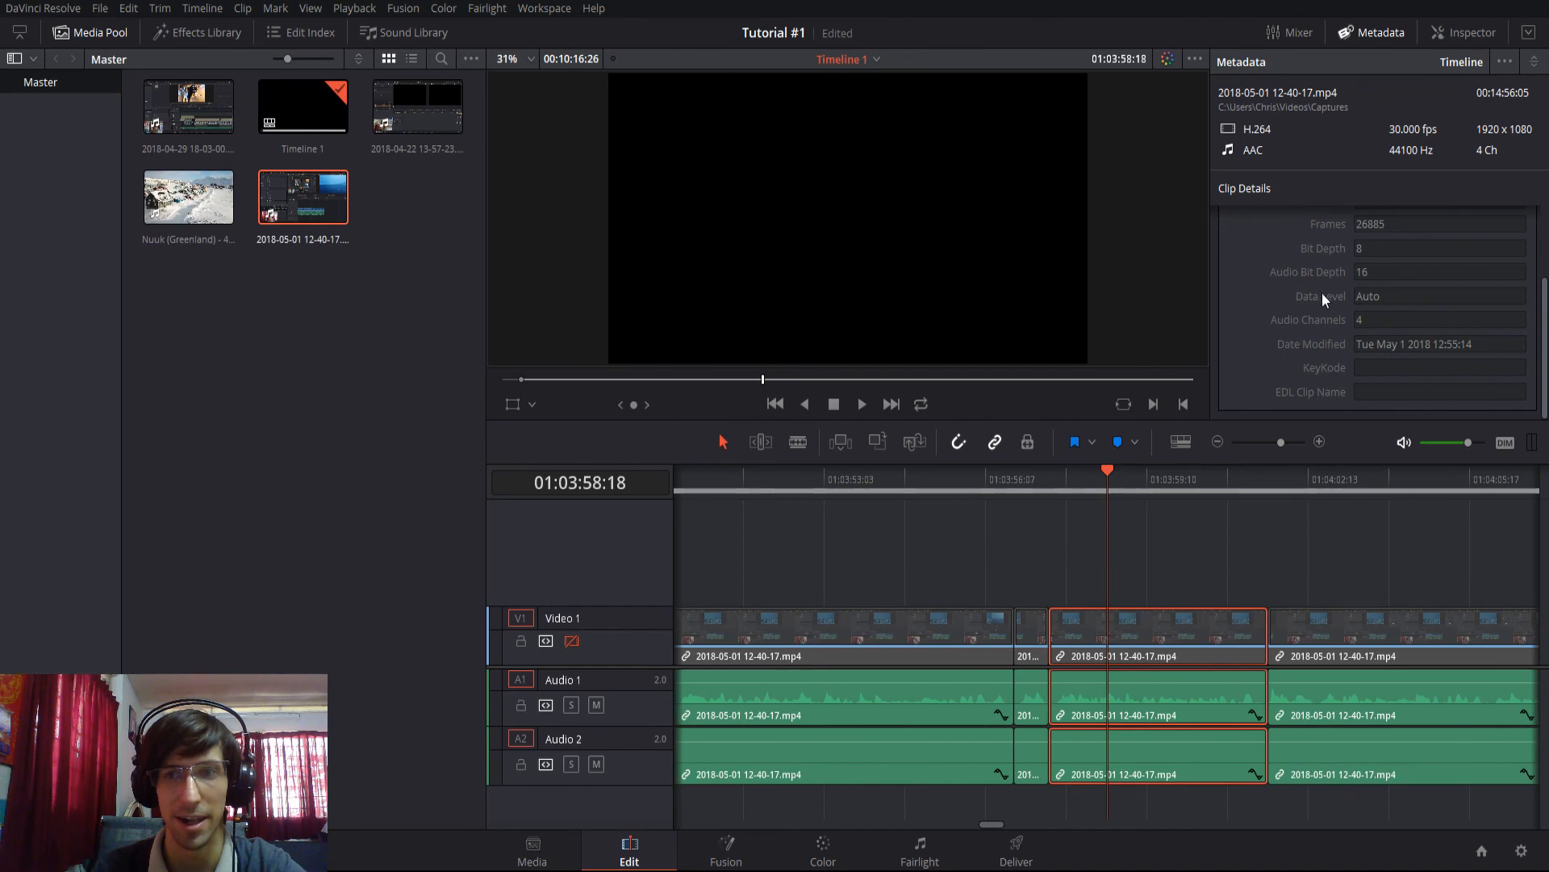
scroll("up", 3)
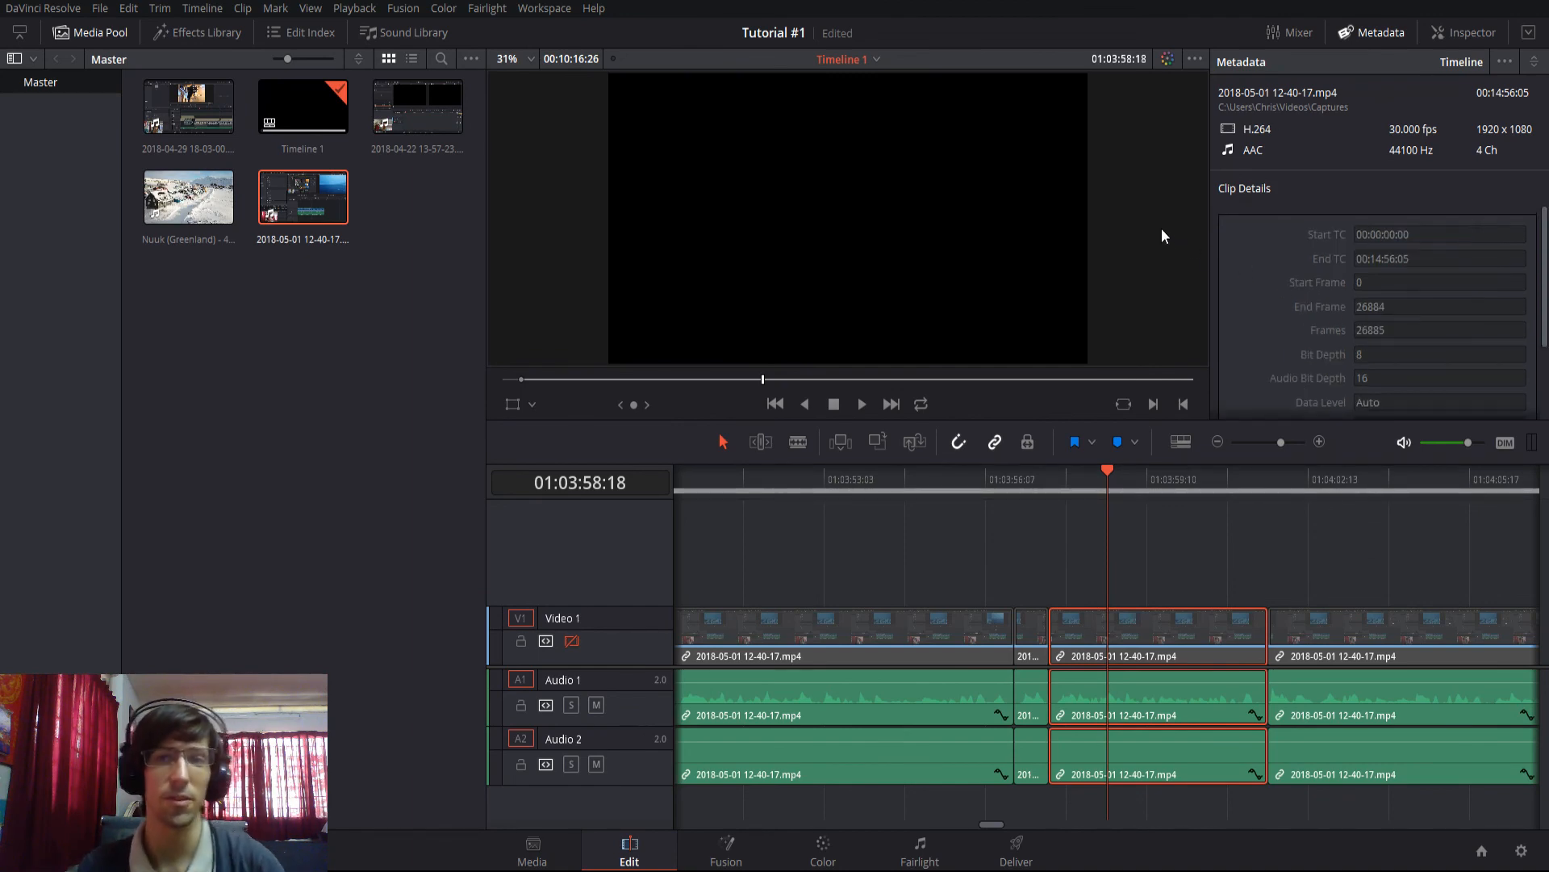
mouse_move(1153, 231)
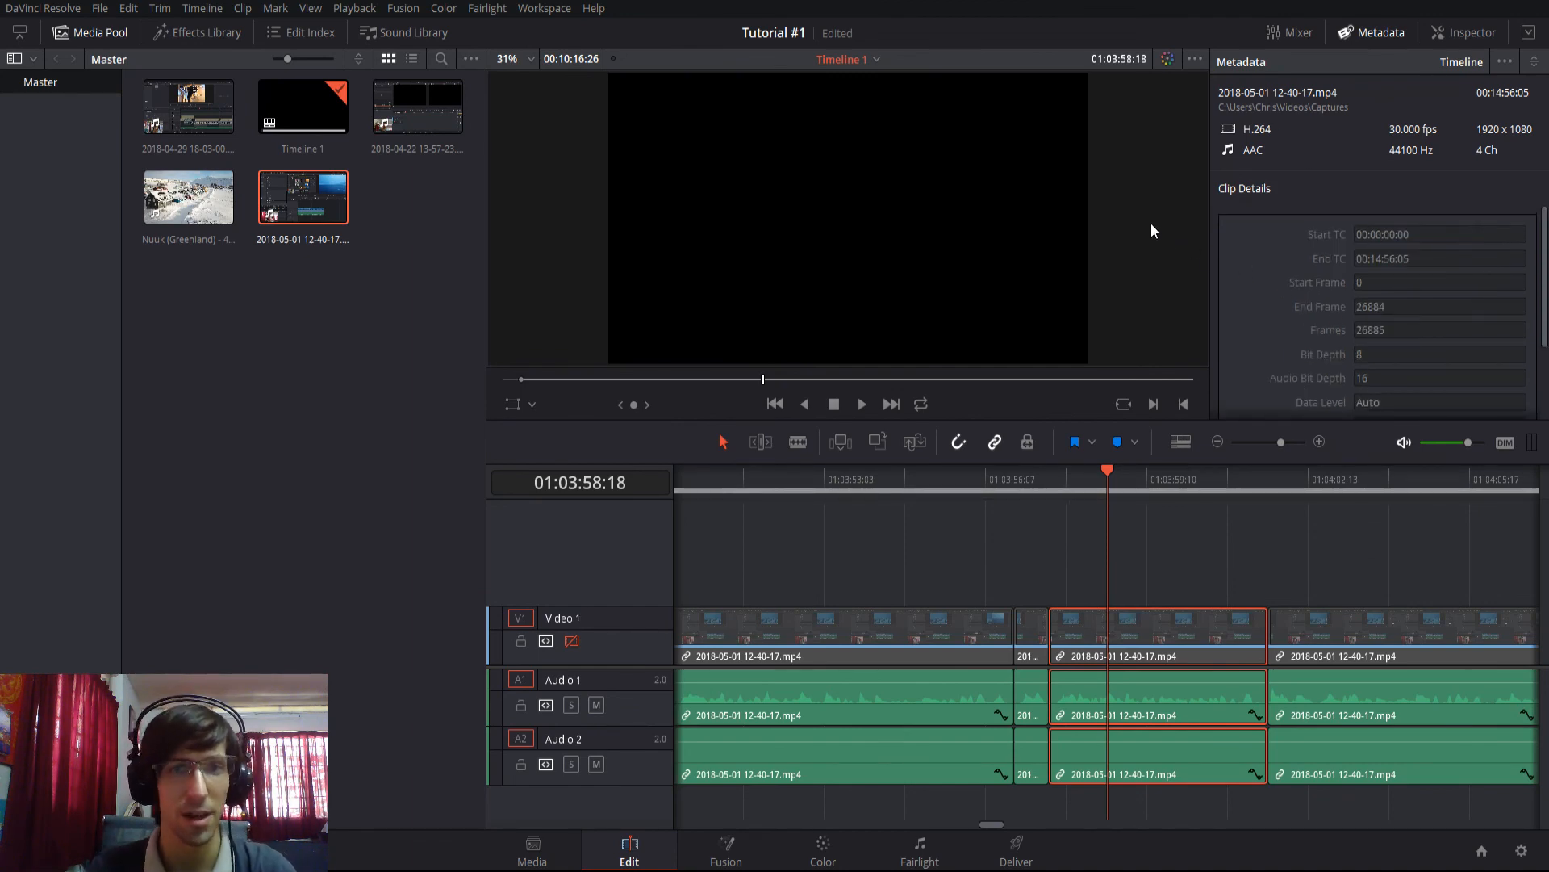